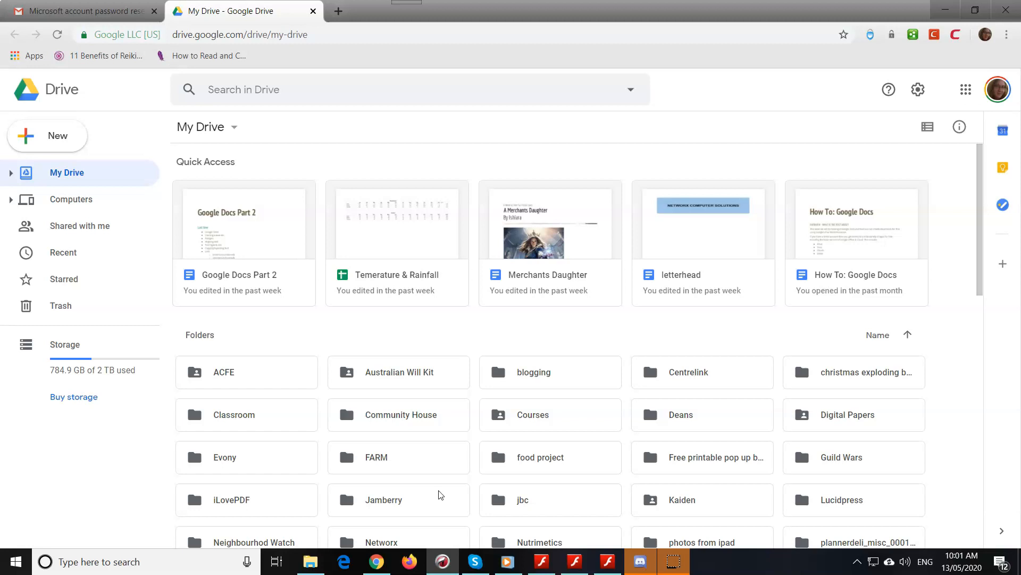
mouse_move(421, 387)
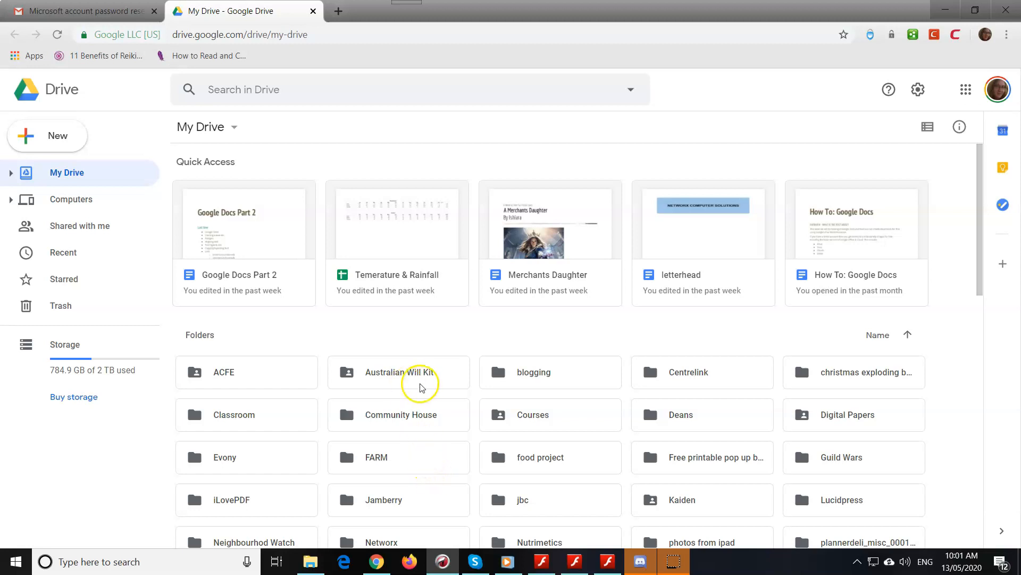
mouse_move(421, 344)
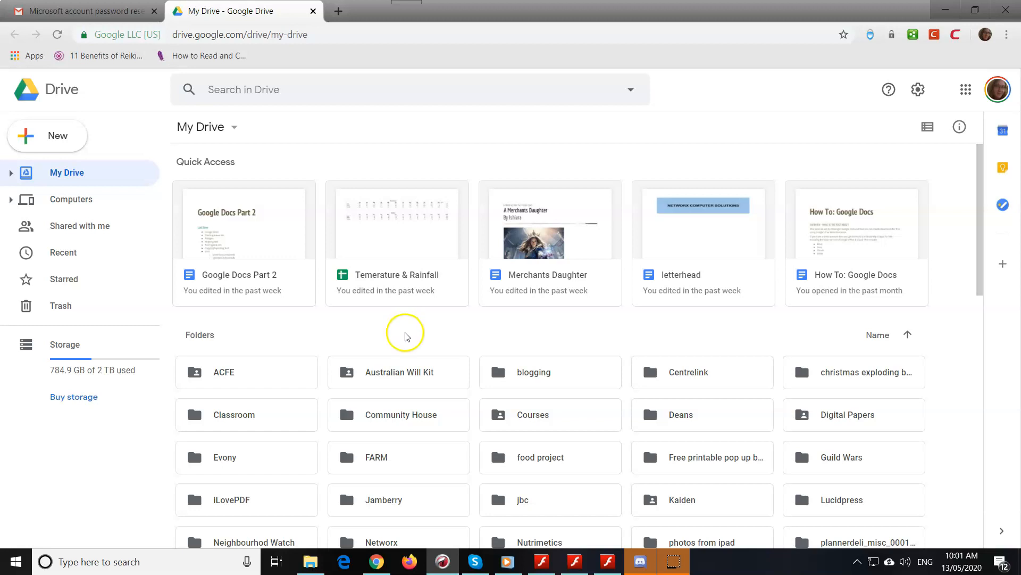
mouse_move(547, 399)
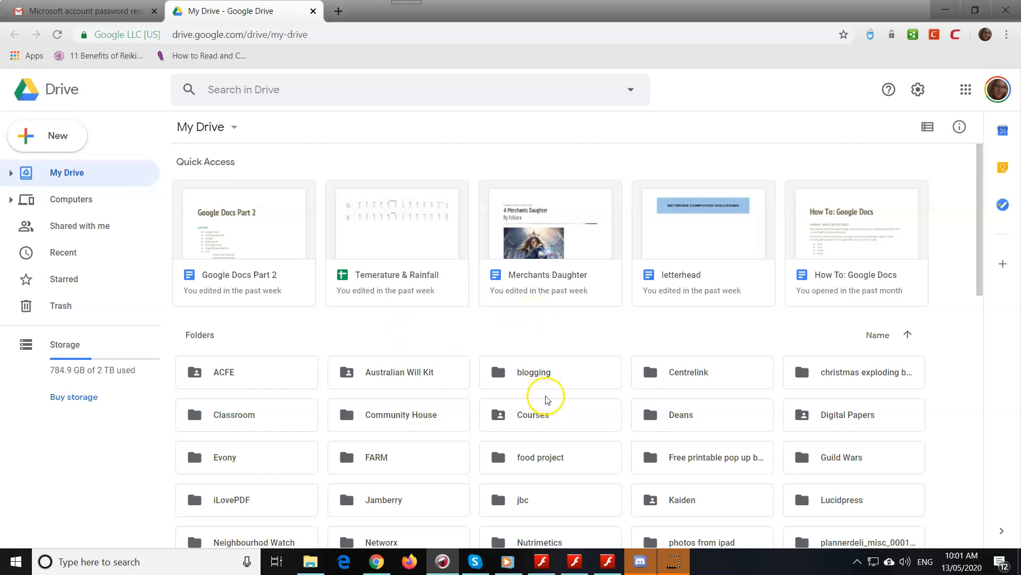
mouse_move(575, 445)
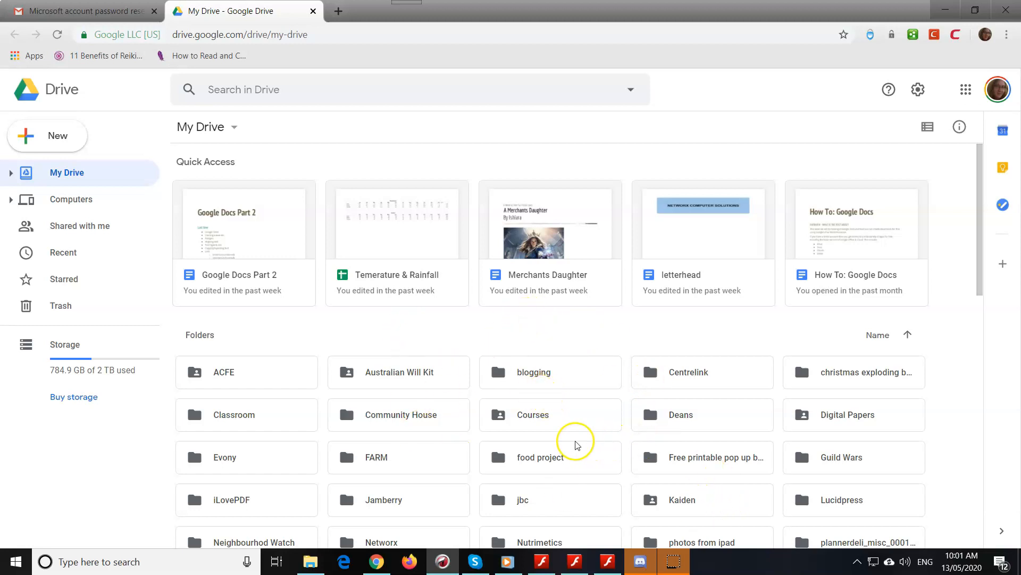
mouse_move(570, 443)
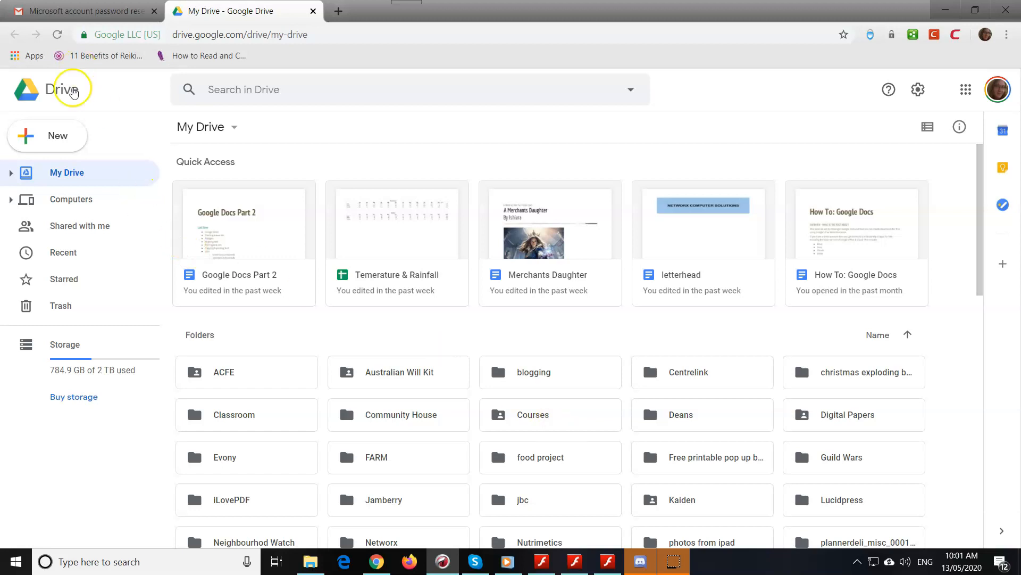
- Create a new blank Google Docs document from My Drive's New menu
click(47, 135)
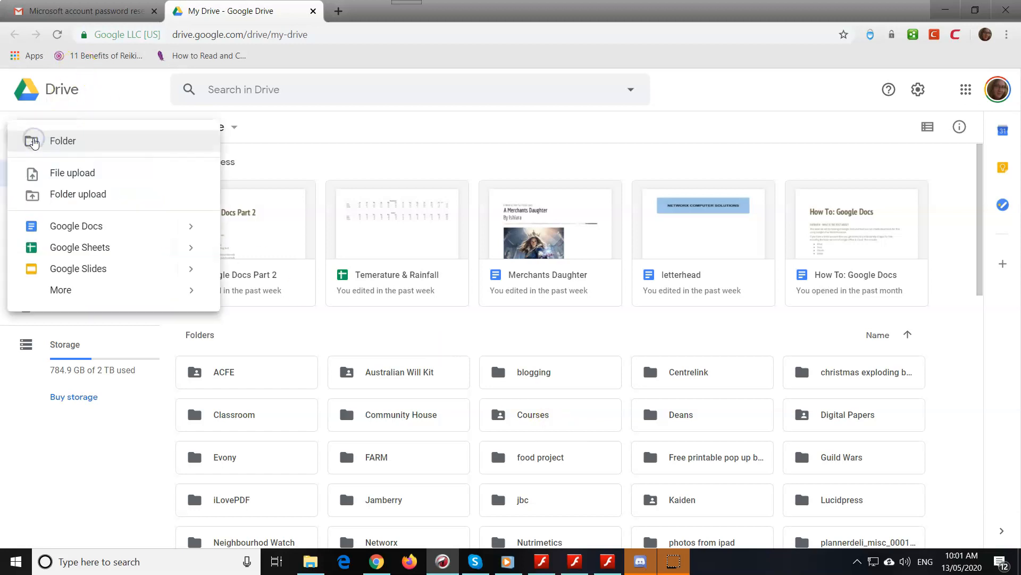
mouse_move(77, 225)
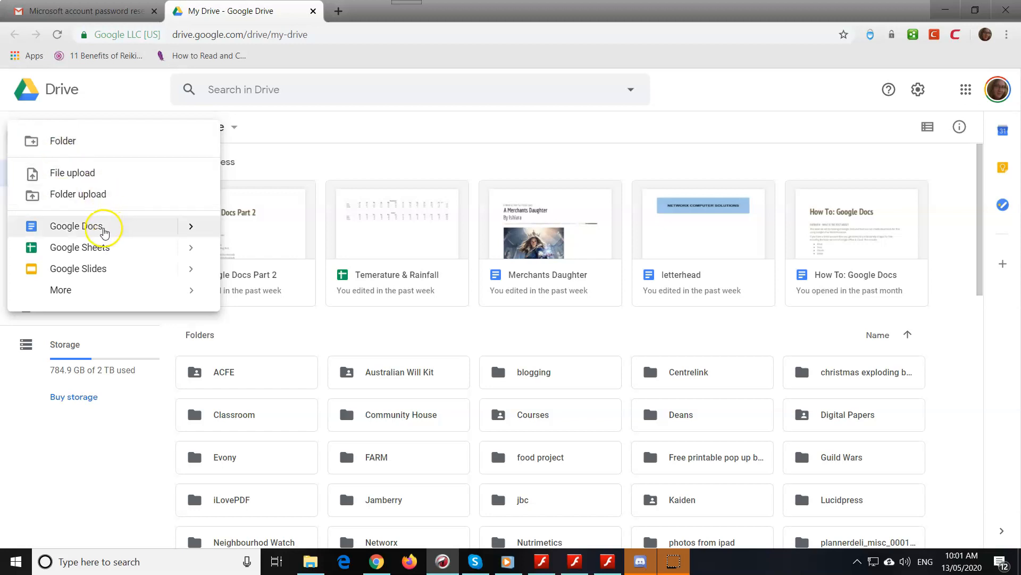
mouse_move(190, 226)
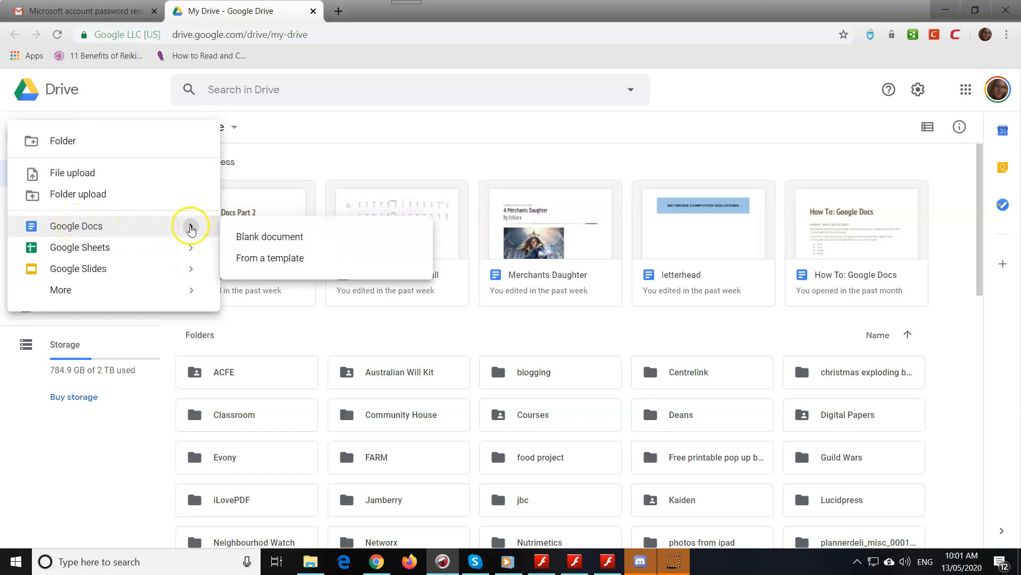
mouse_move(190, 226)
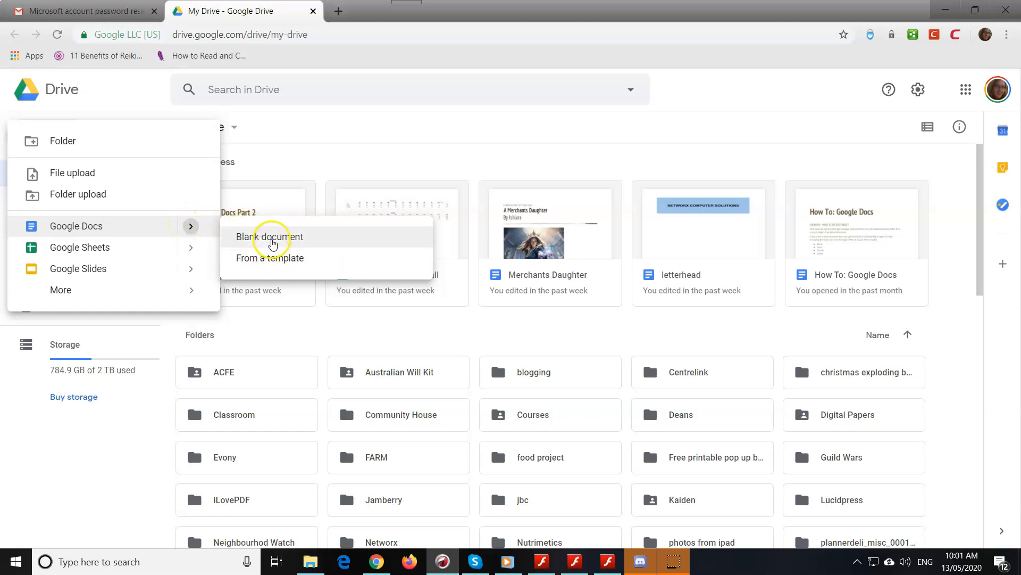
click(269, 236)
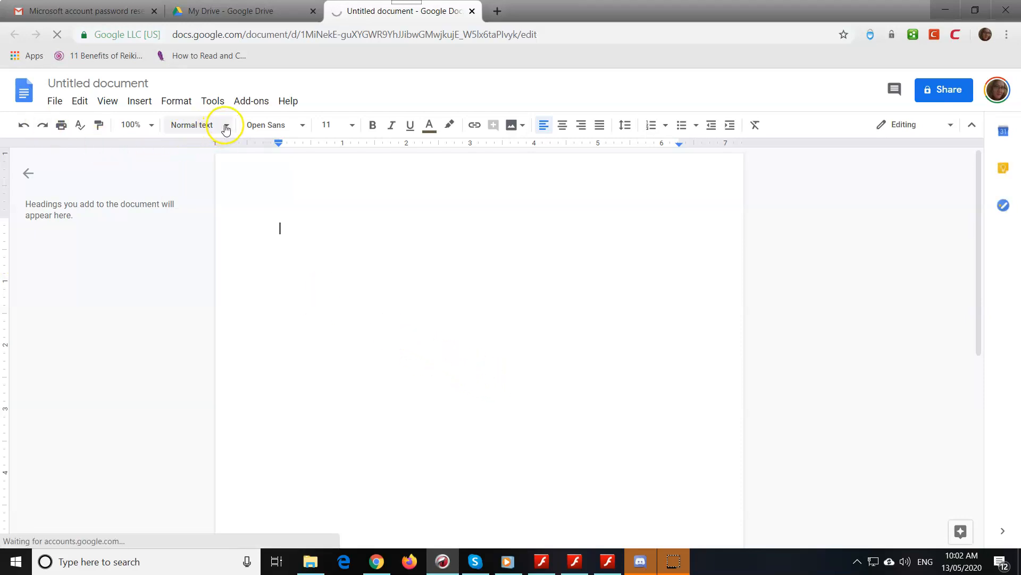
- Glance at the paragraph styles list, then return to the My Drive tab
click(225, 124)
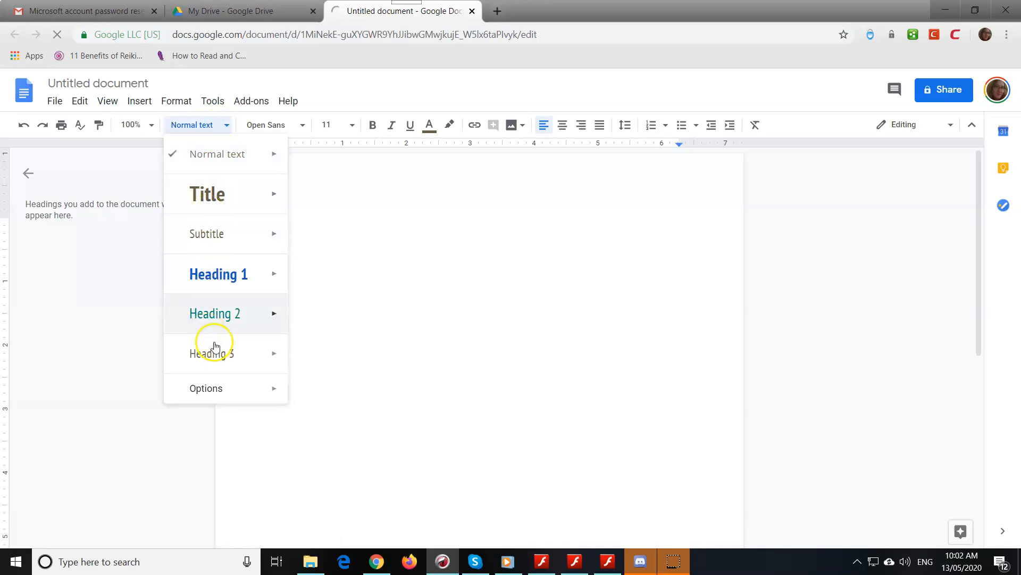
mouse_move(437, 306)
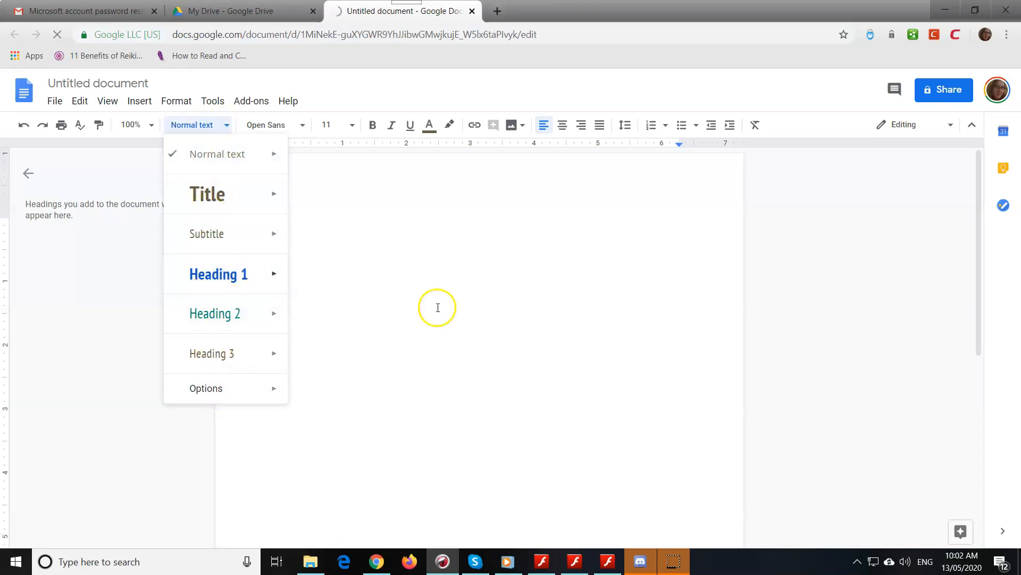
mouse_move(651, 124)
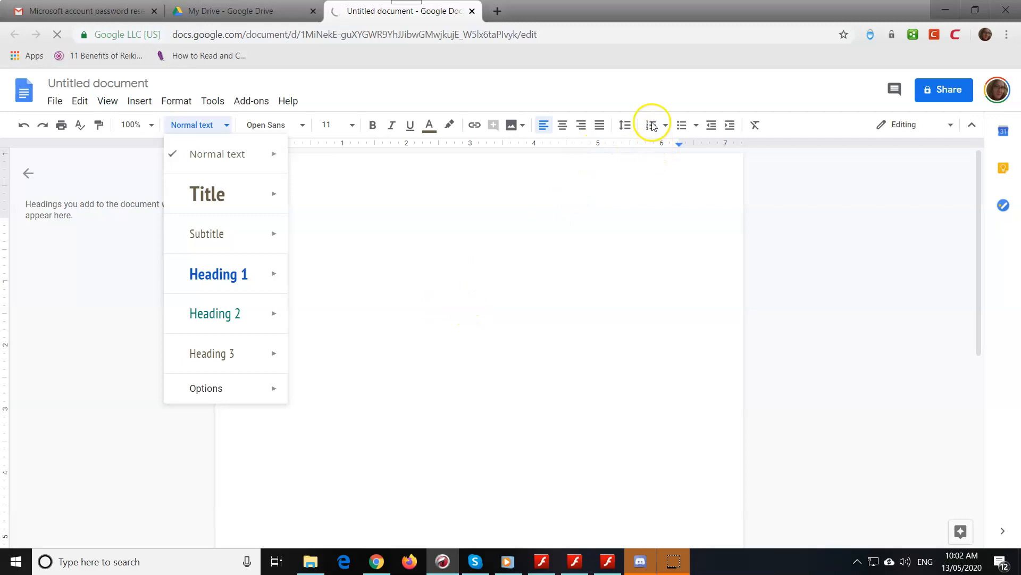
mouse_move(353, 238)
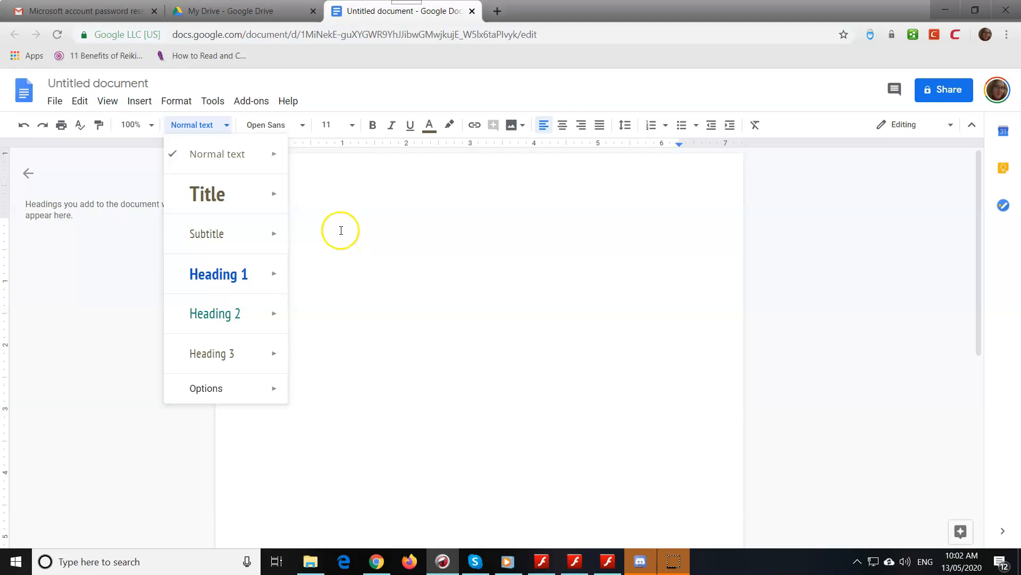
mouse_move(309, 39)
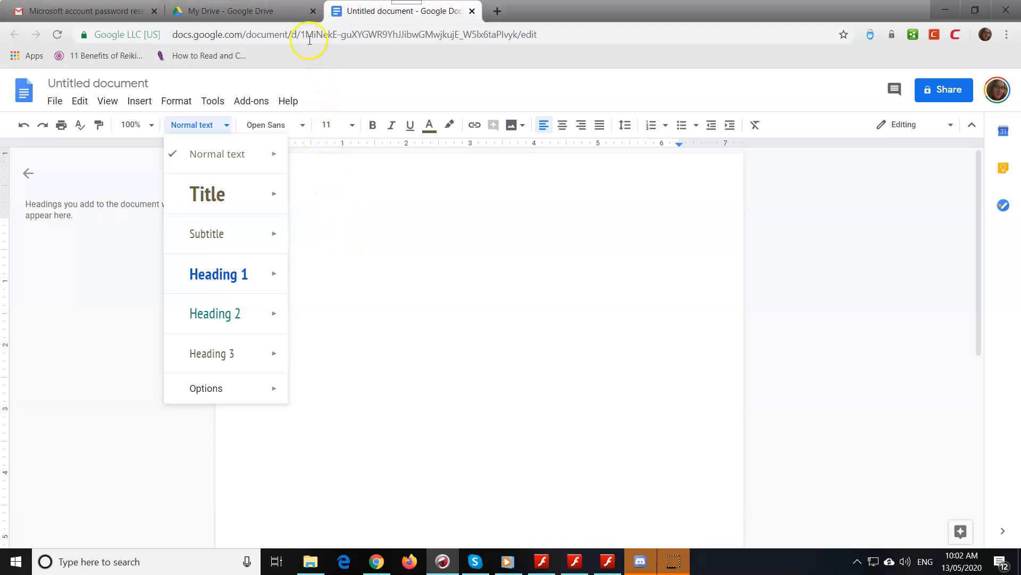
click(242, 10)
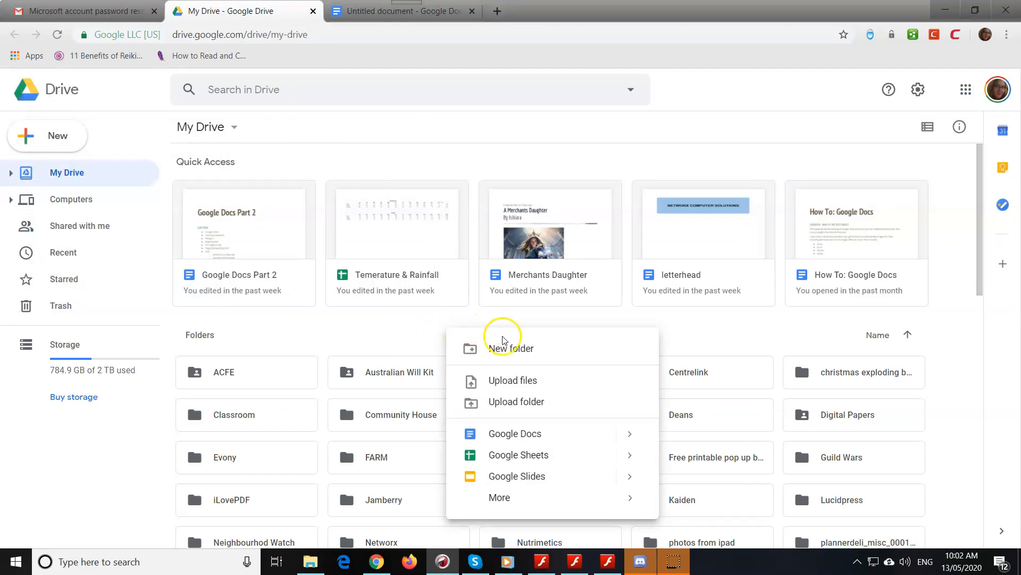
mouse_move(515, 433)
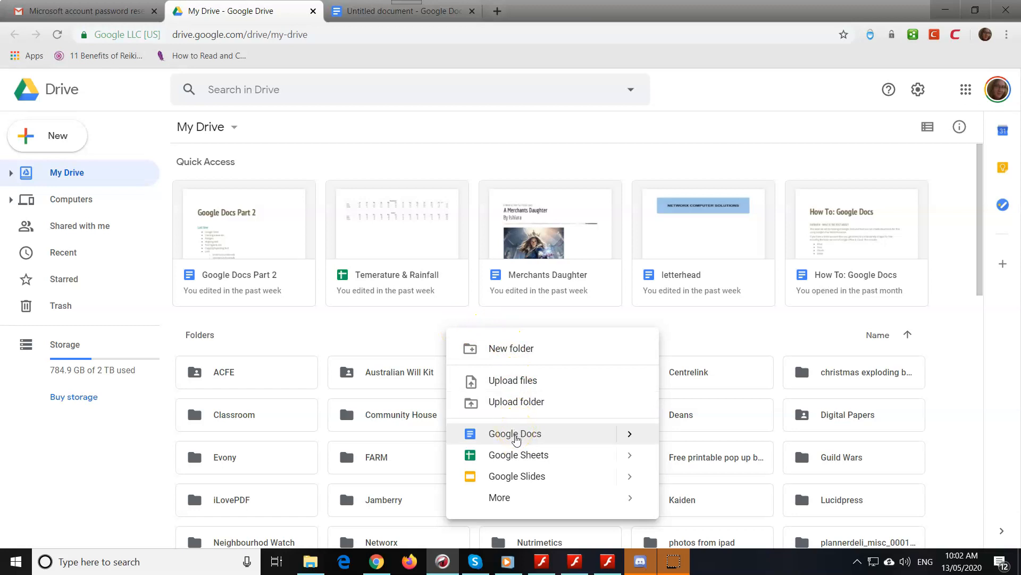
mouse_move(537, 432)
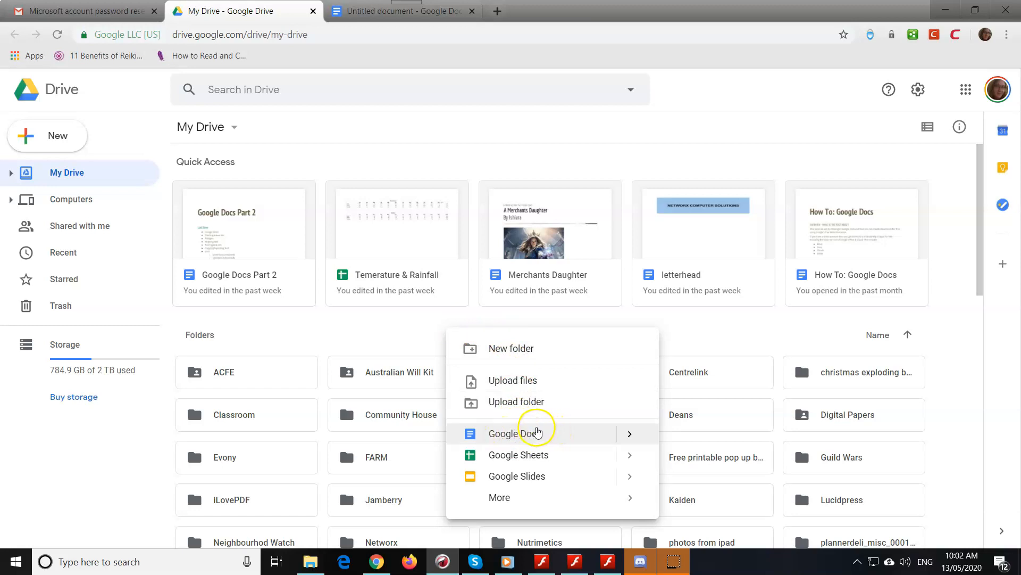
mouse_move(495, 419)
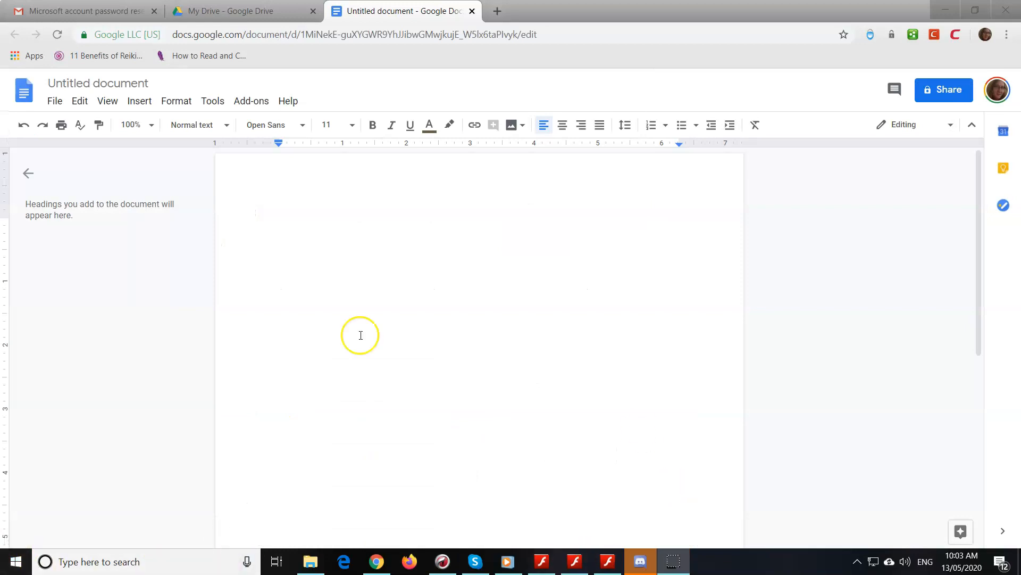
mouse_move(291, 350)
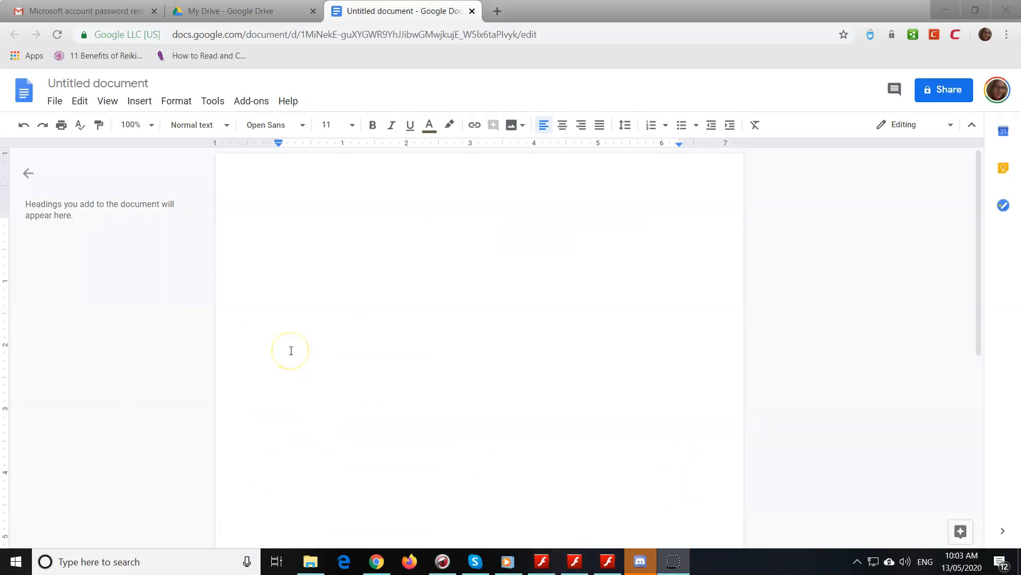
mouse_move(24, 89)
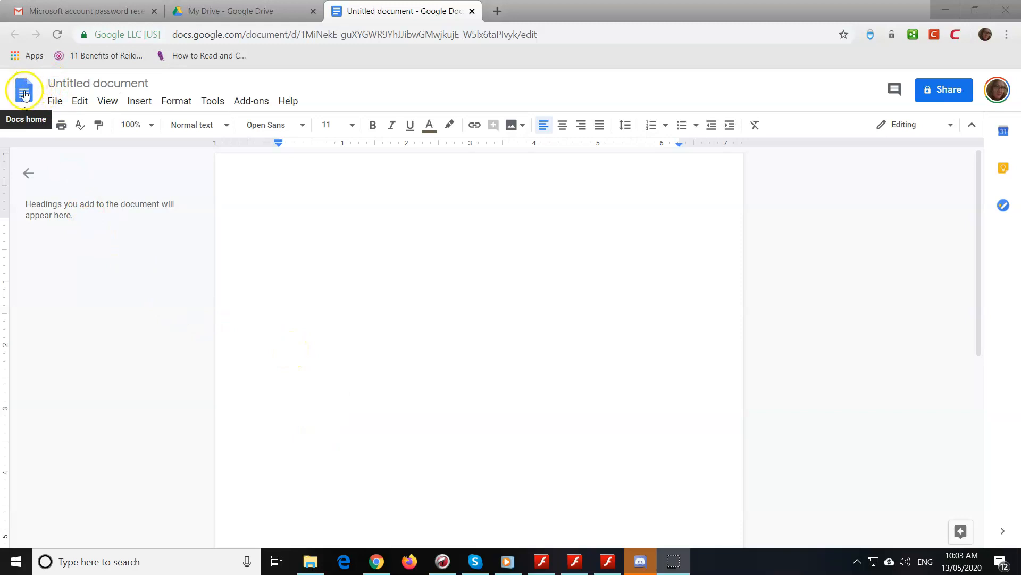
mouse_move(25, 90)
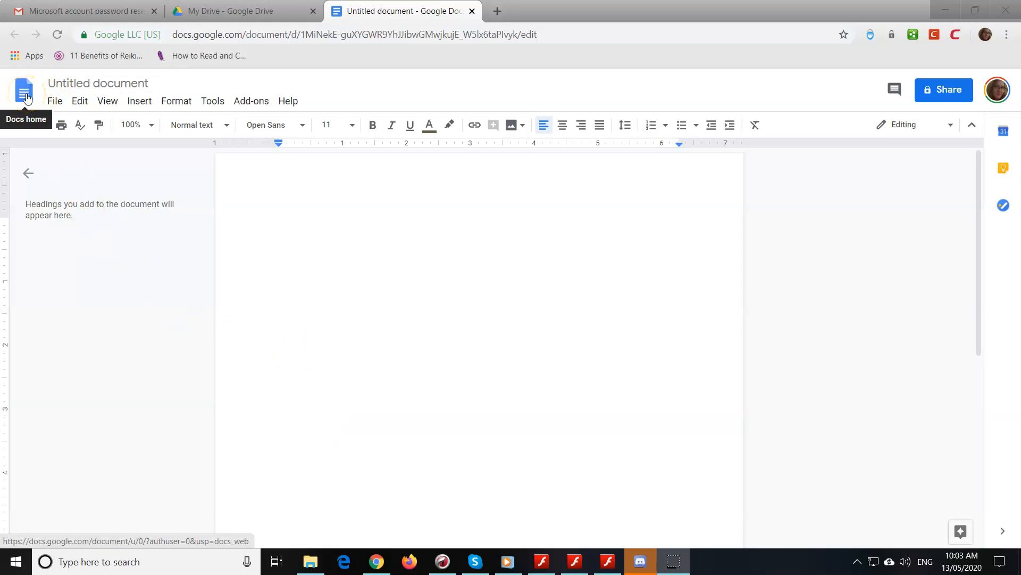
- Go to the Google Docs home page with its template gallery
click(24, 91)
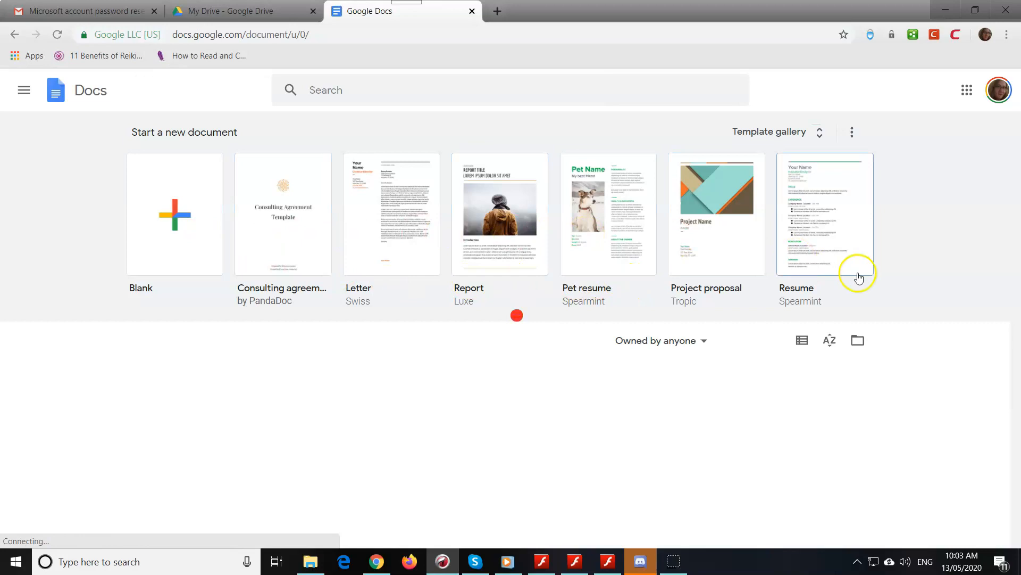
mouse_move(242, 226)
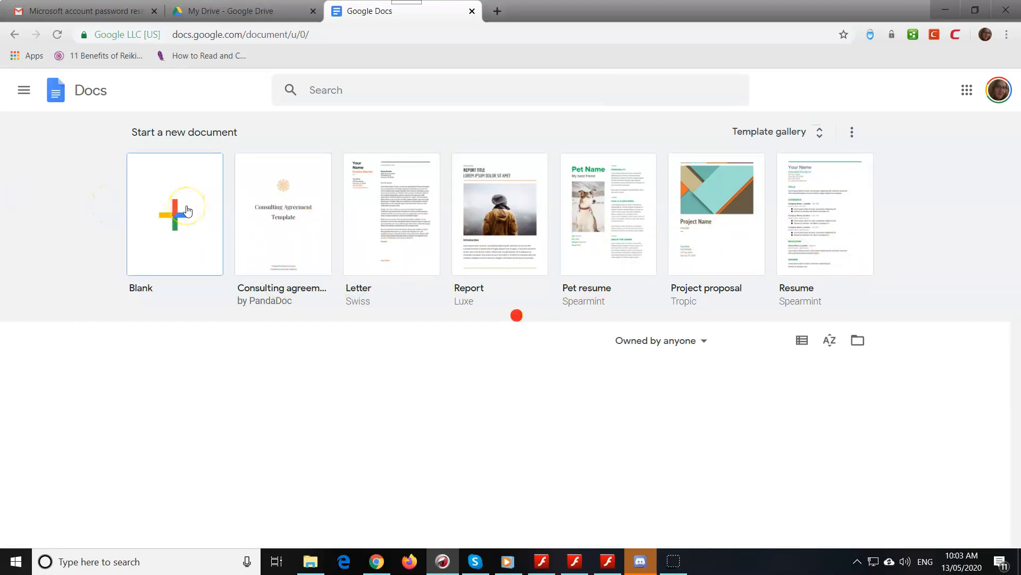
mouse_move(272, 303)
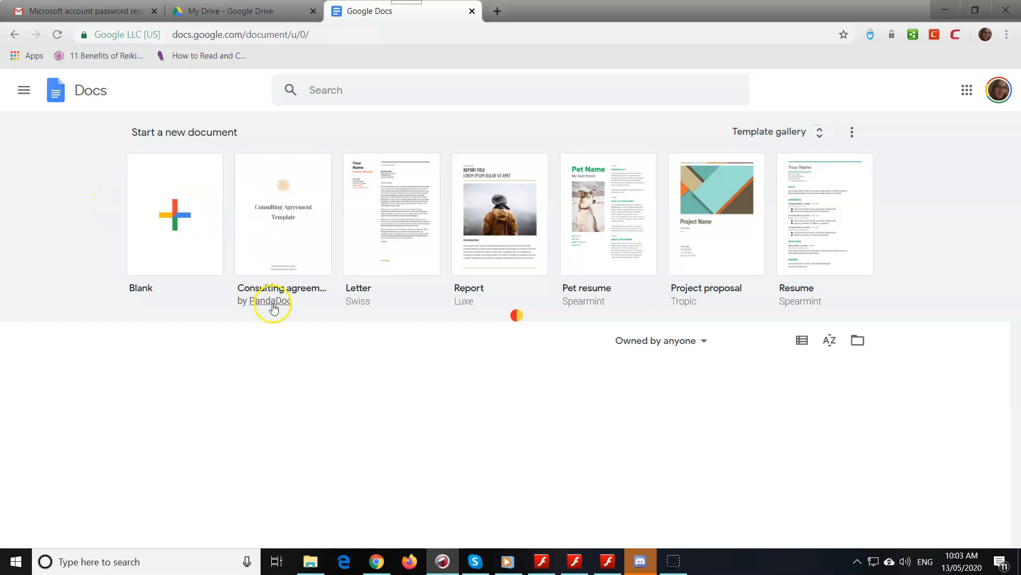
click(270, 300)
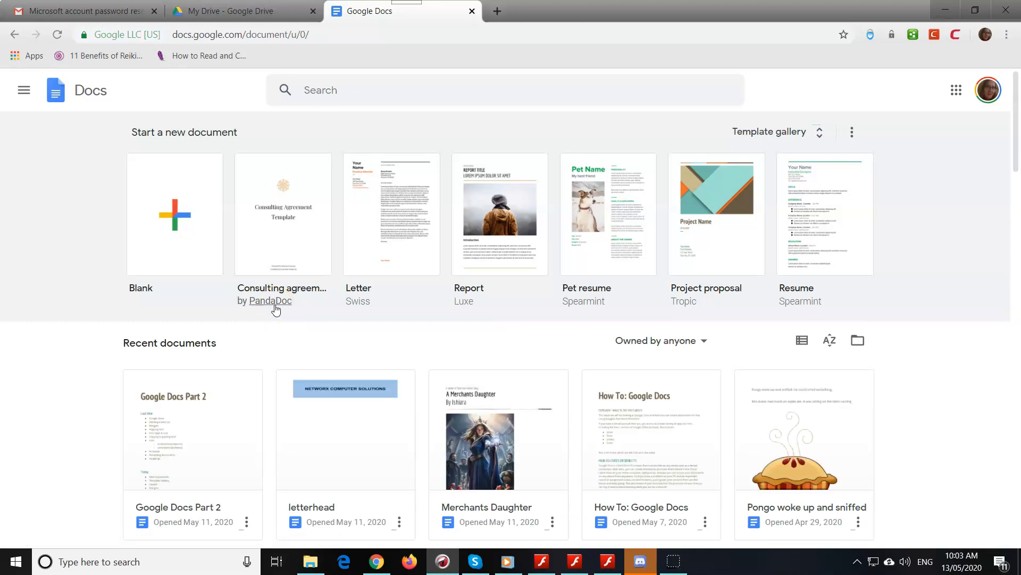
mouse_move(429, 365)
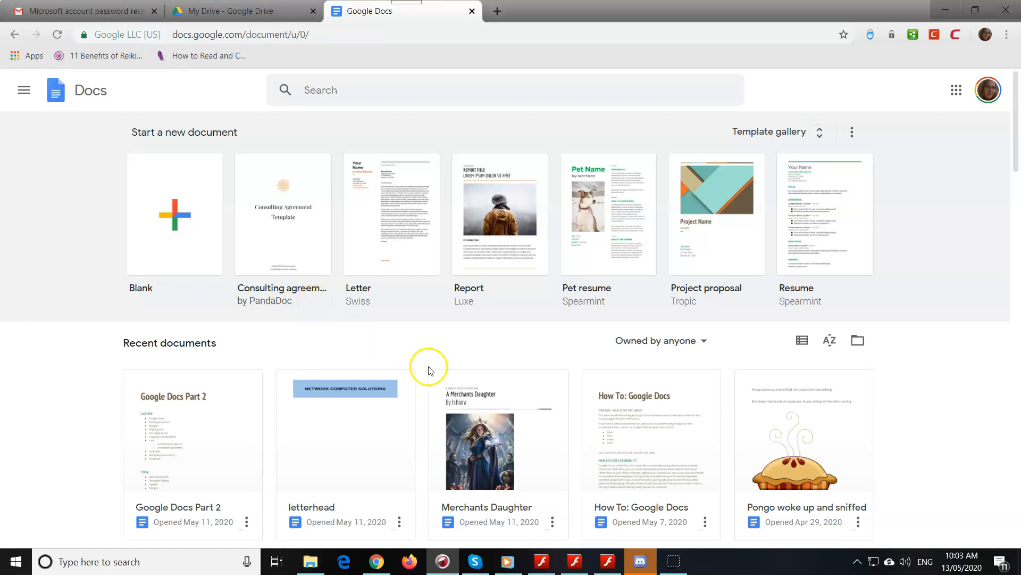
mouse_move(201, 501)
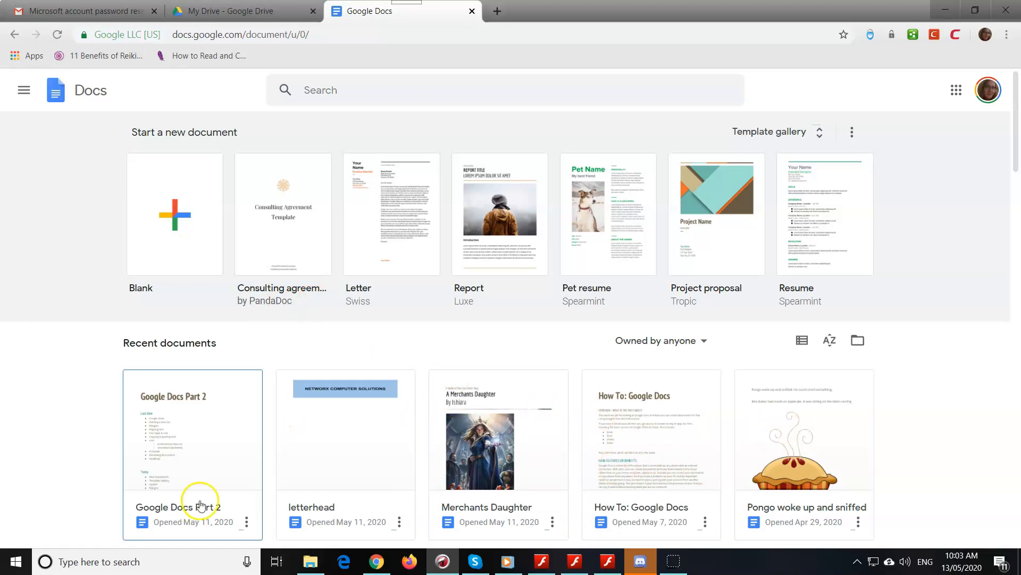
mouse_move(900, 442)
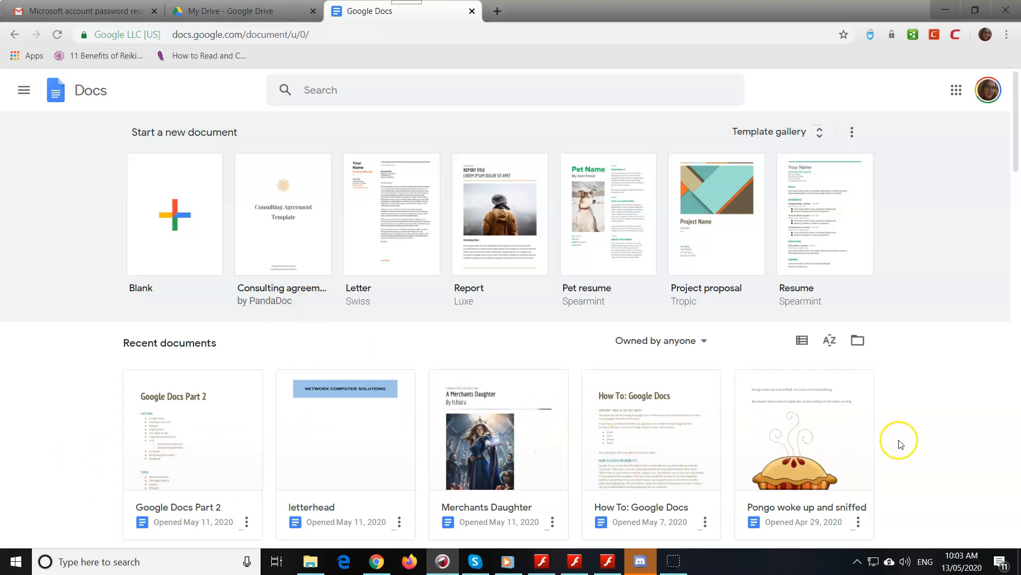
mouse_move(226, 437)
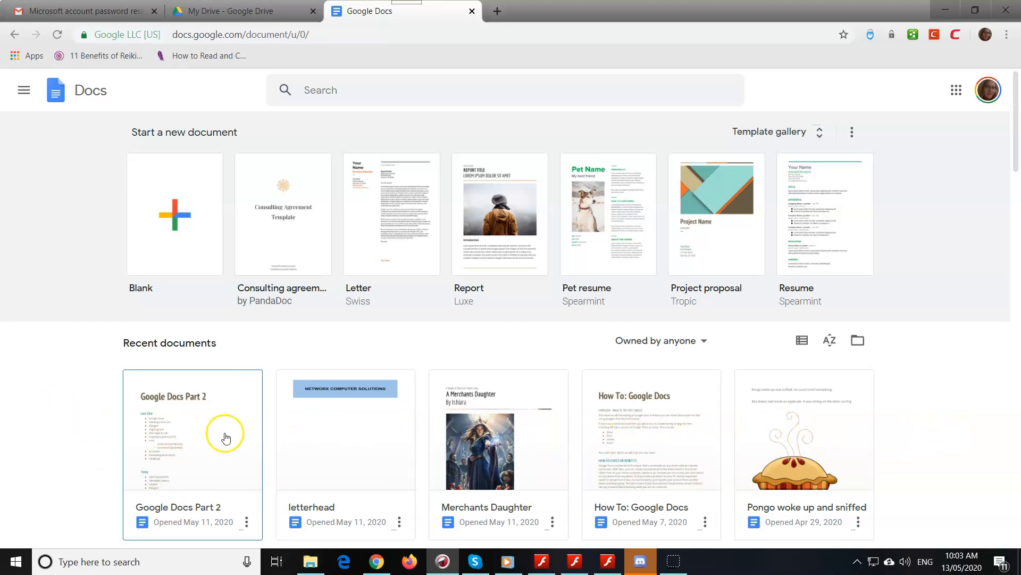
mouse_move(379, 439)
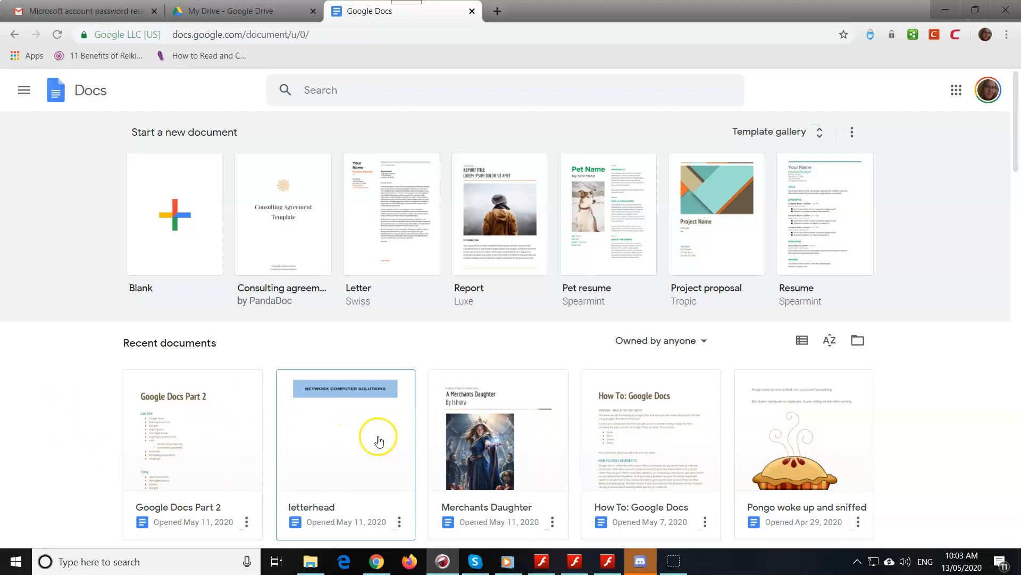
mouse_move(491, 344)
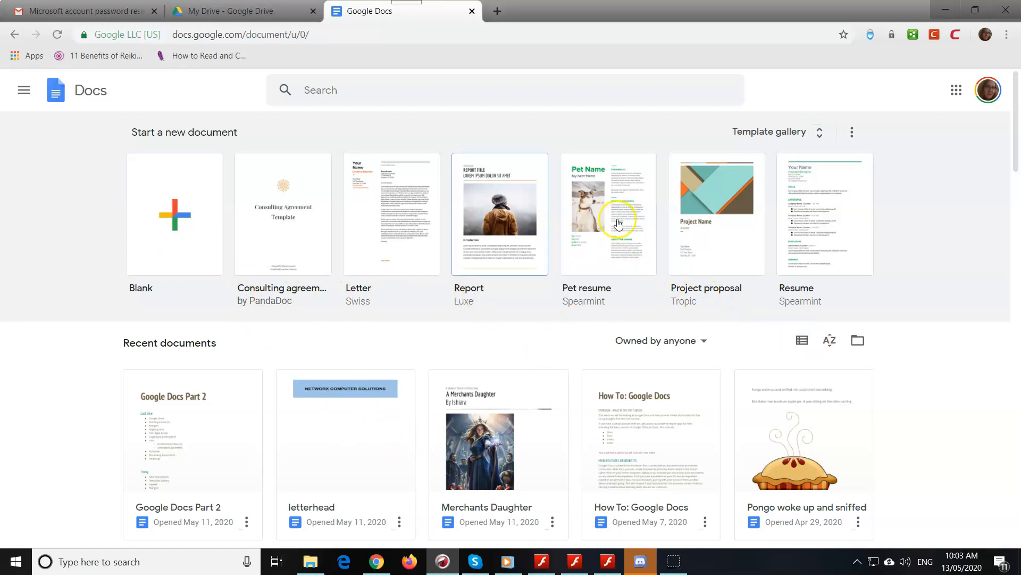
mouse_move(773, 233)
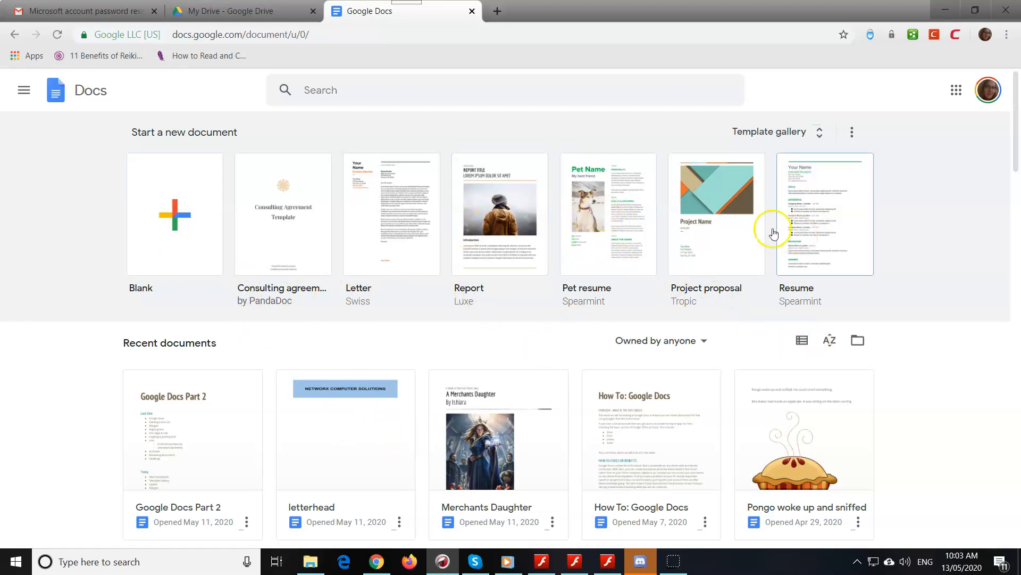
mouse_move(546, 285)
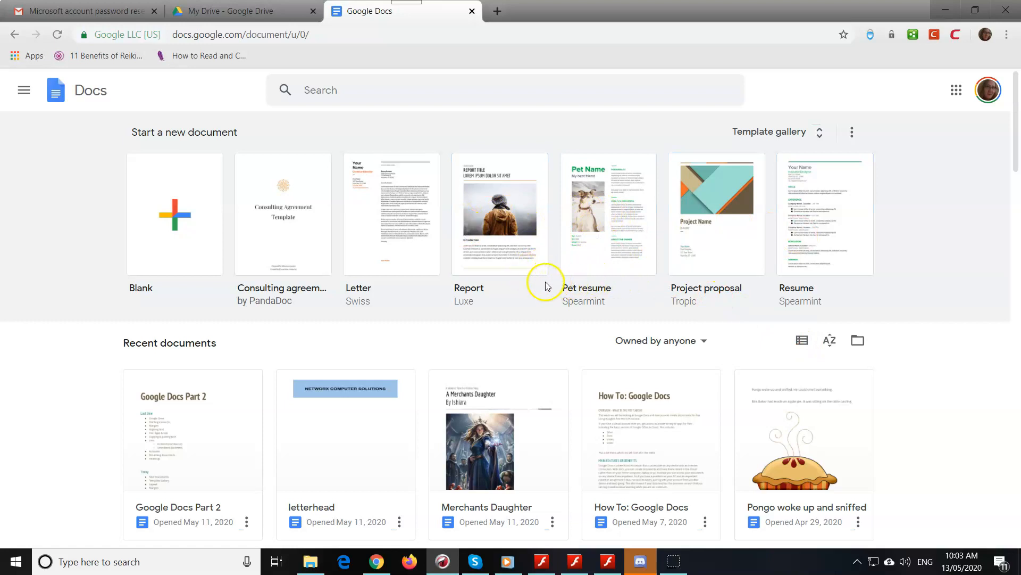
mouse_move(933, 180)
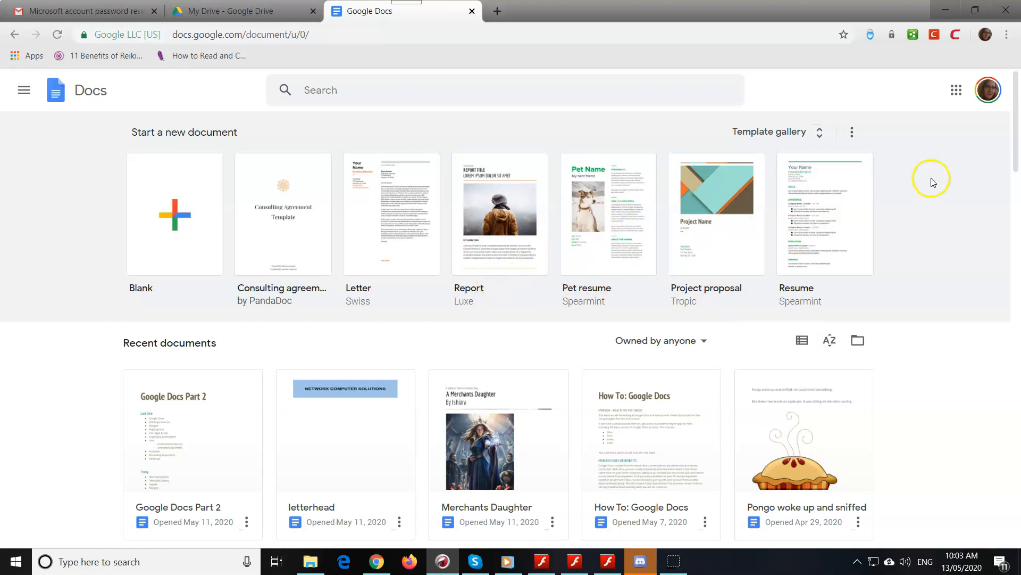
mouse_move(716, 214)
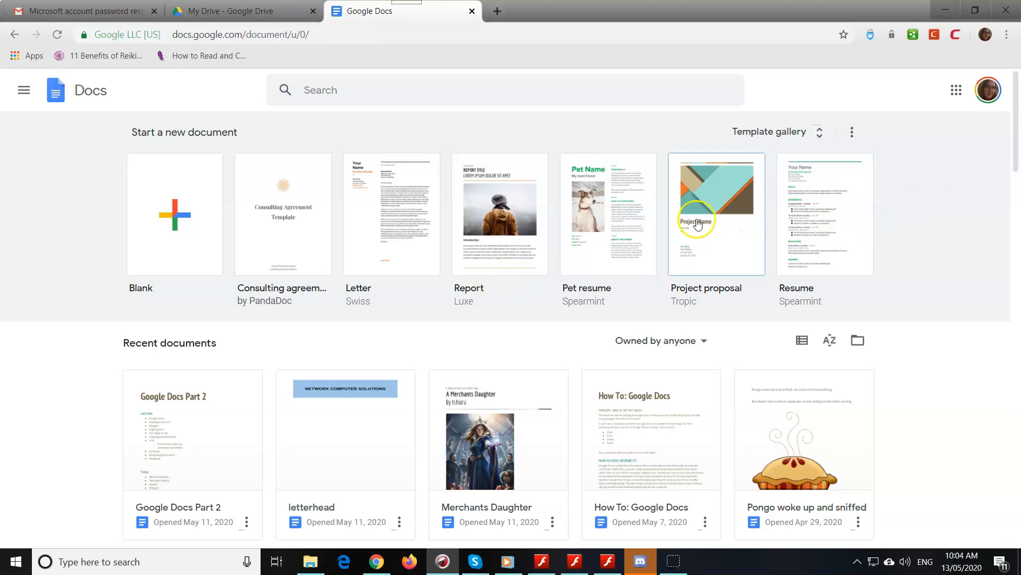
mouse_move(802, 239)
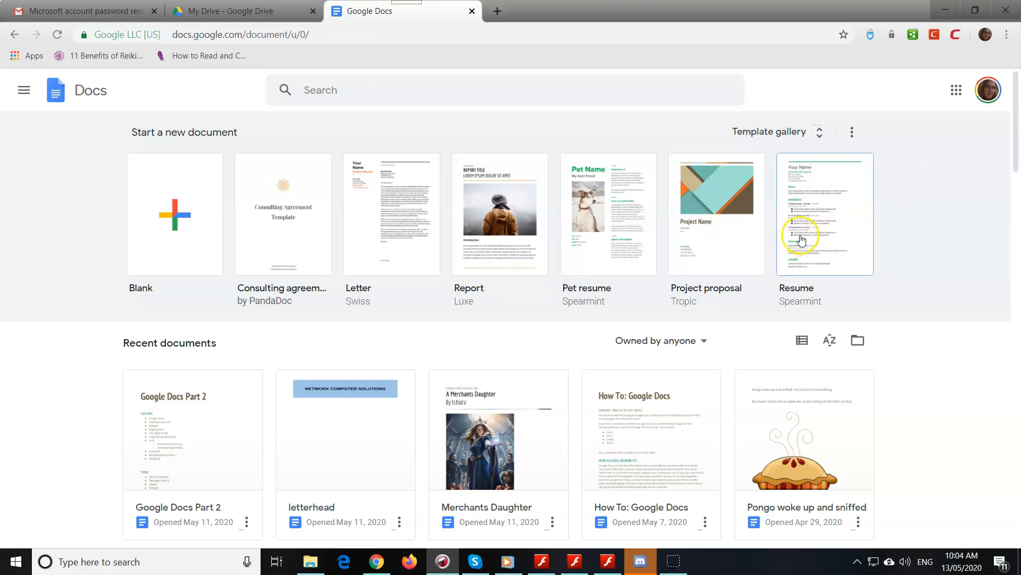
mouse_move(829, 249)
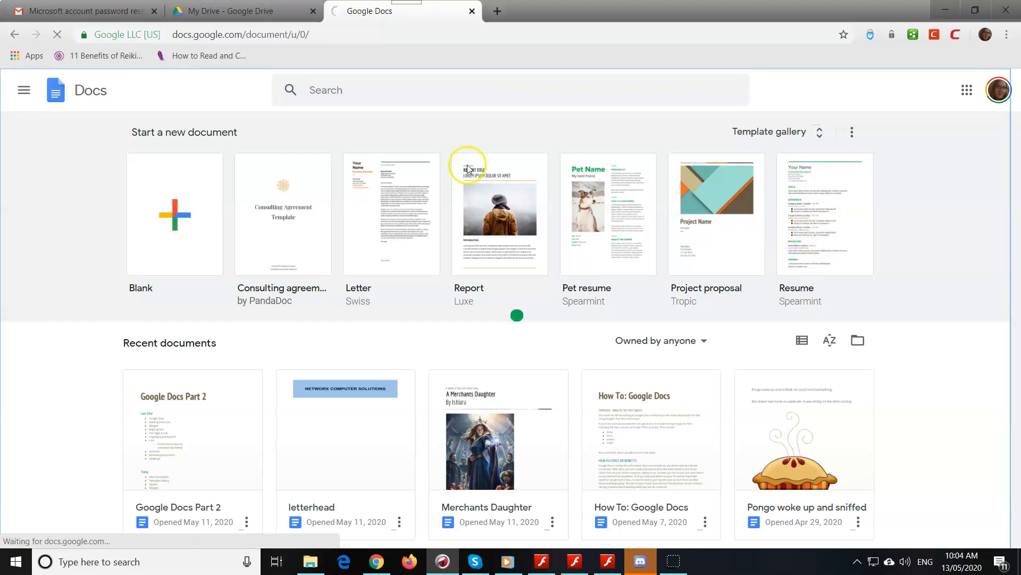
- Create a Resume document from the Spearmint template and scroll through its sections
click(823, 214)
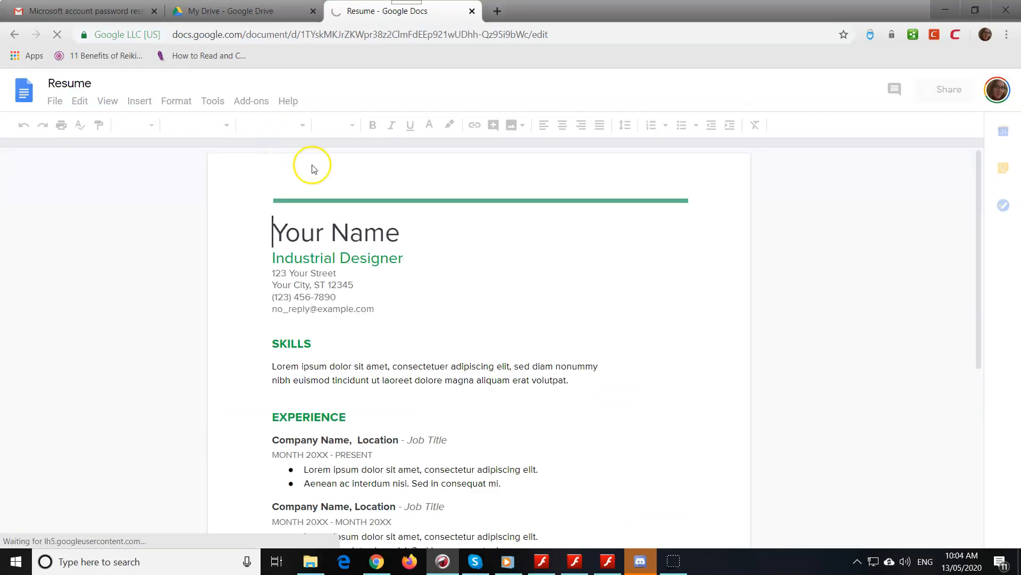
mouse_move(469, 205)
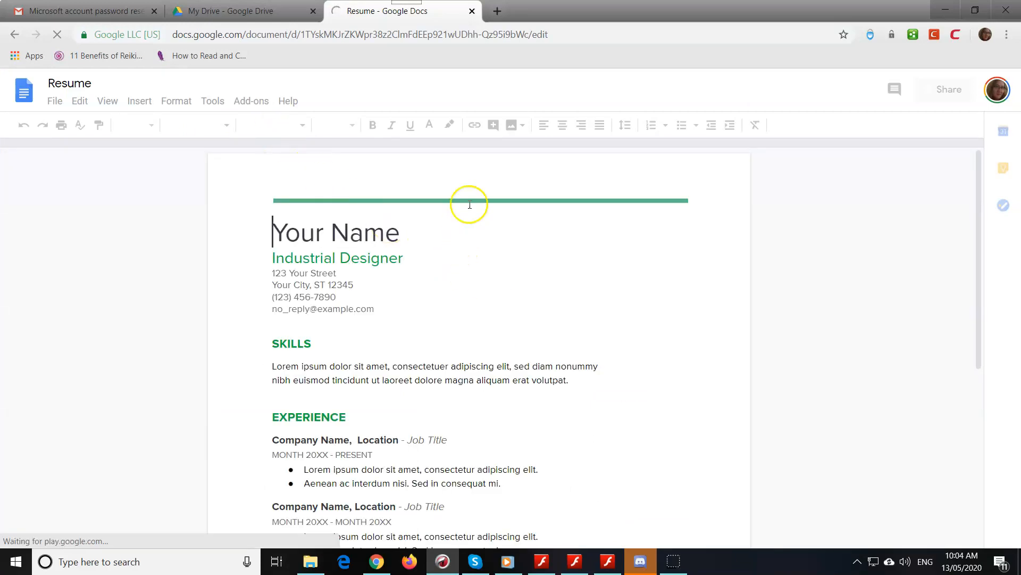
scroll(down, 3)
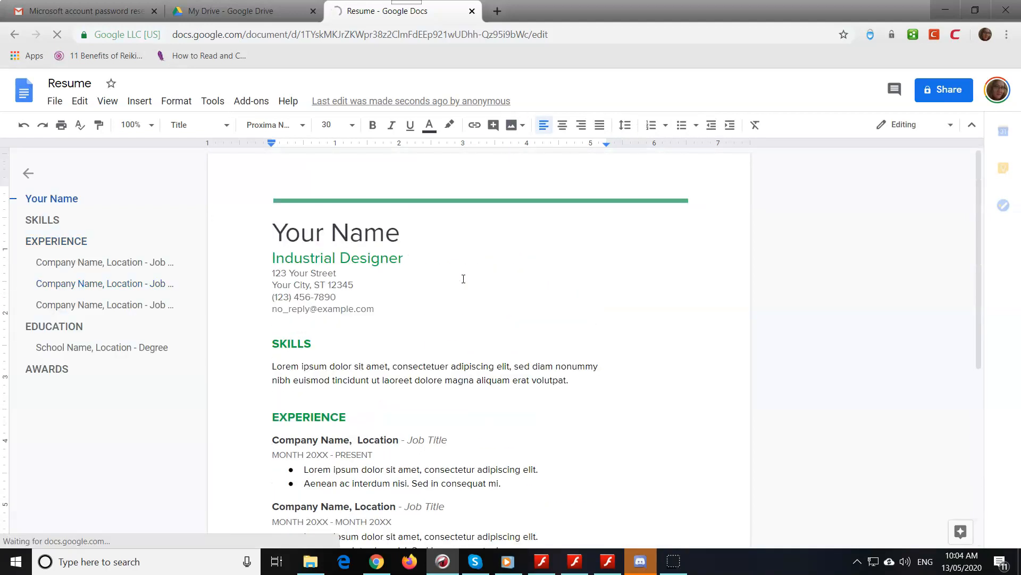
scroll(down, 3)
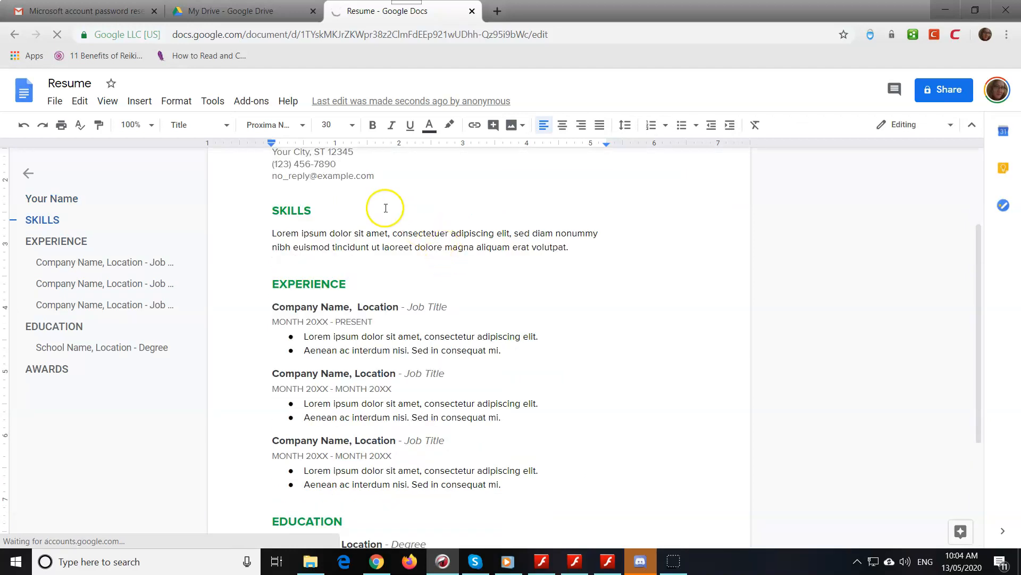
scroll(down, 3)
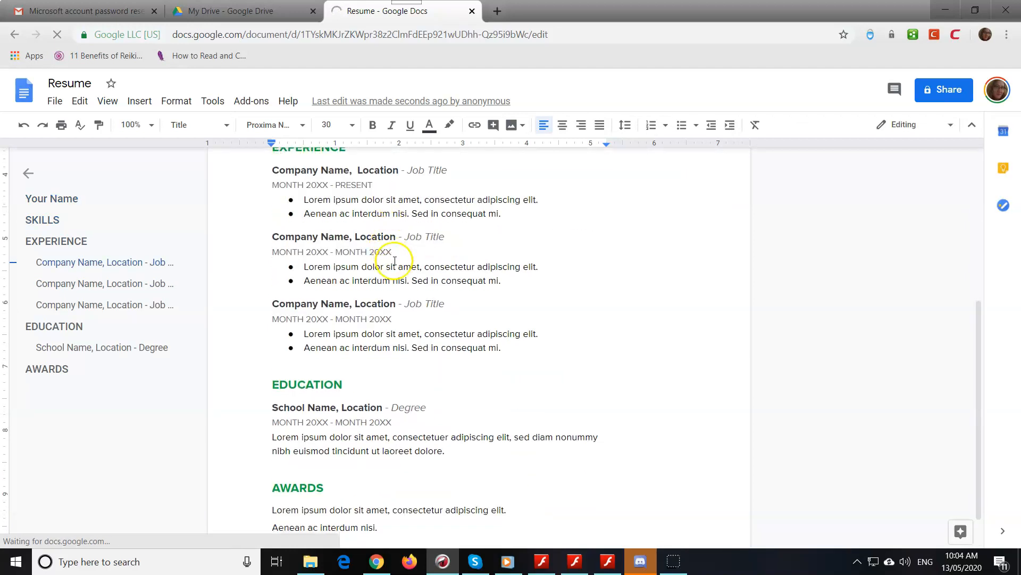
scroll(down, 3)
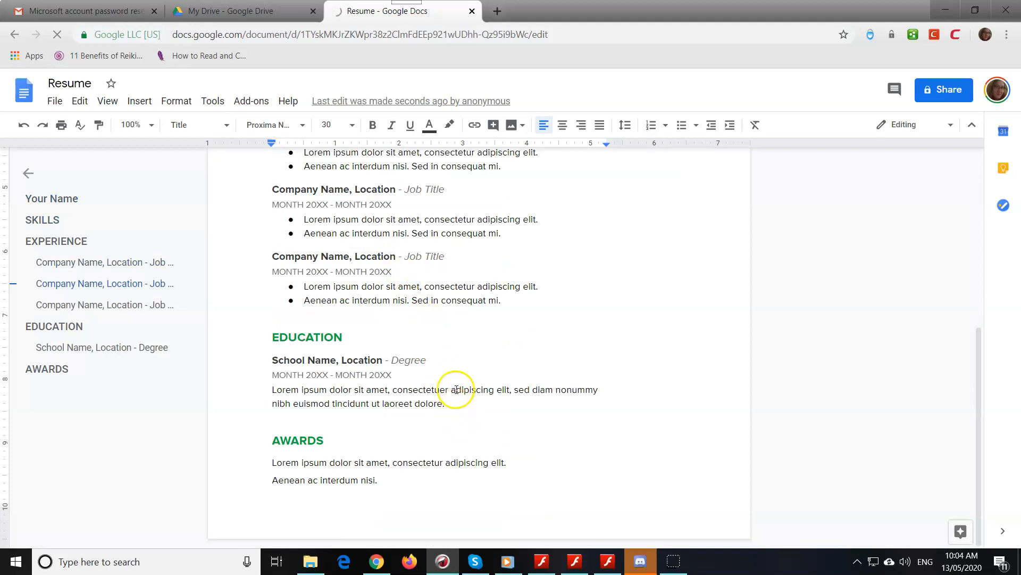
scroll(up, 3)
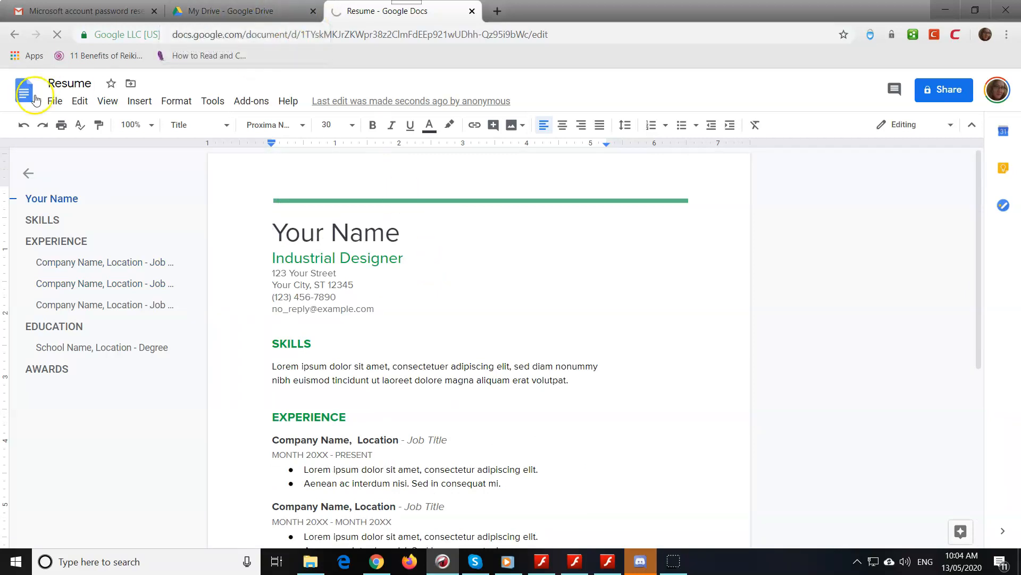
- Return to the Docs home page and create a document from the Pet resume template
click(24, 91)
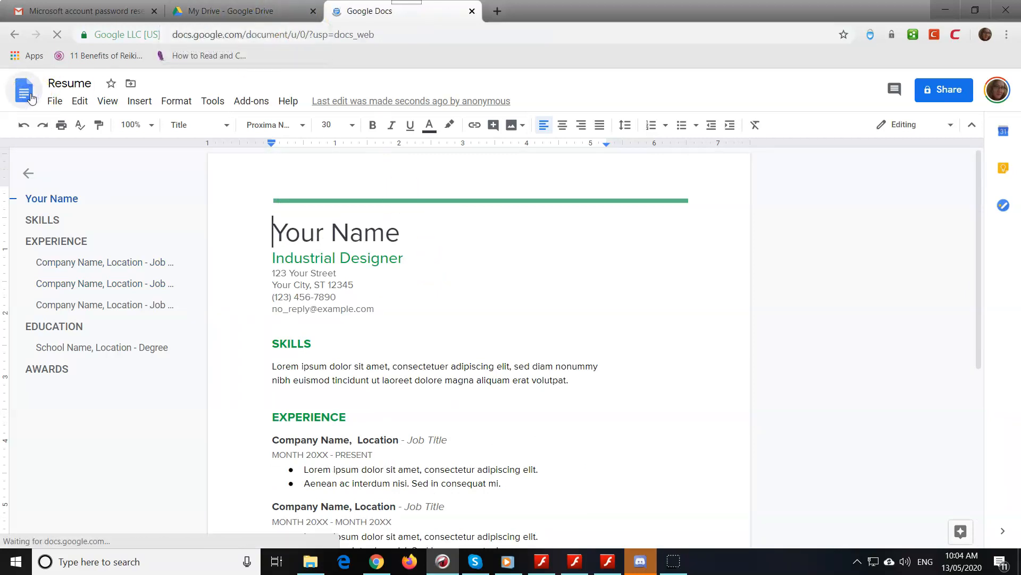
click(24, 92)
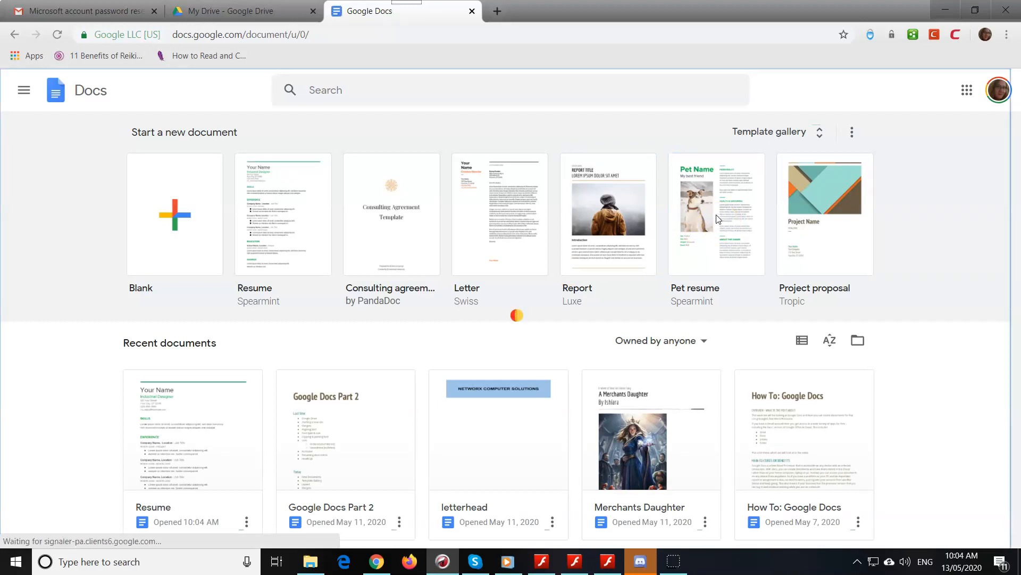
click(715, 214)
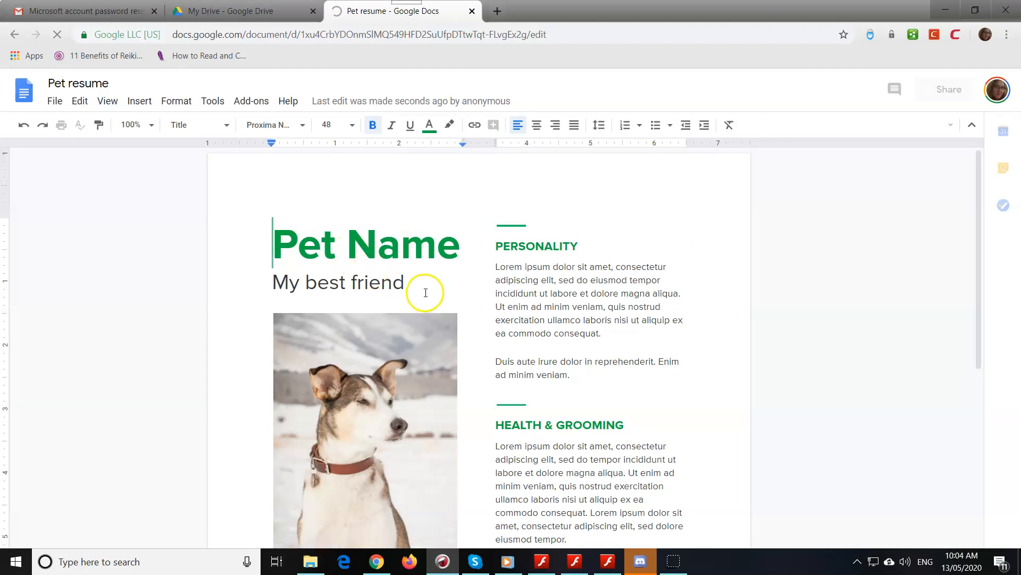
- Scroll through the Pet resume document's photo and personality sections
scroll(down, 3)
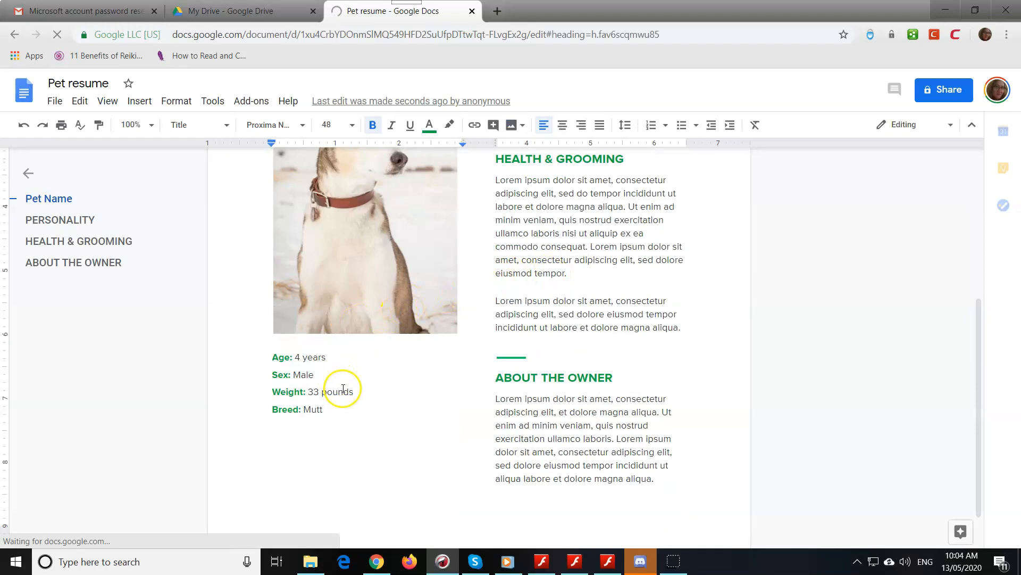
scroll(up, 3)
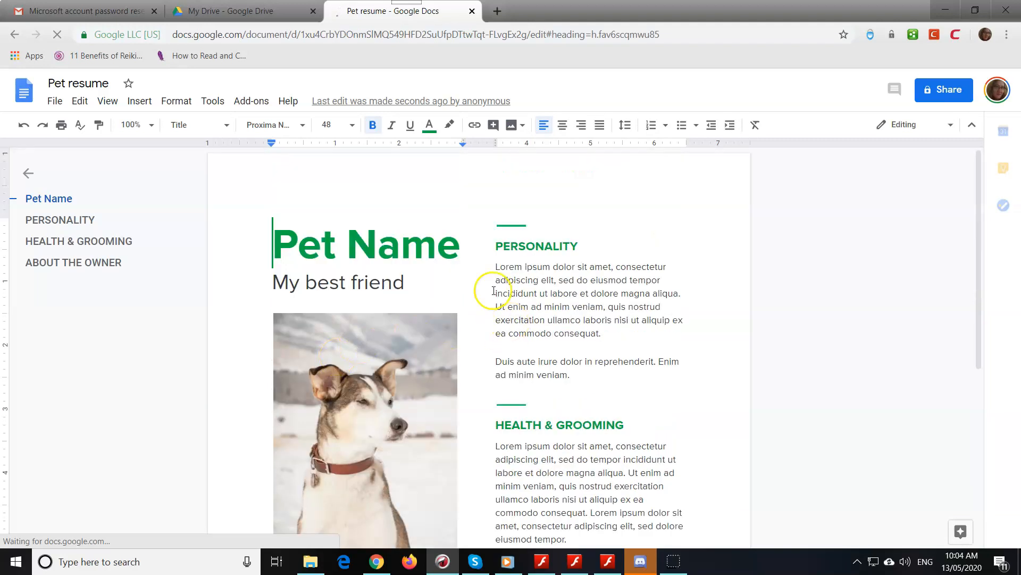
mouse_move(562, 452)
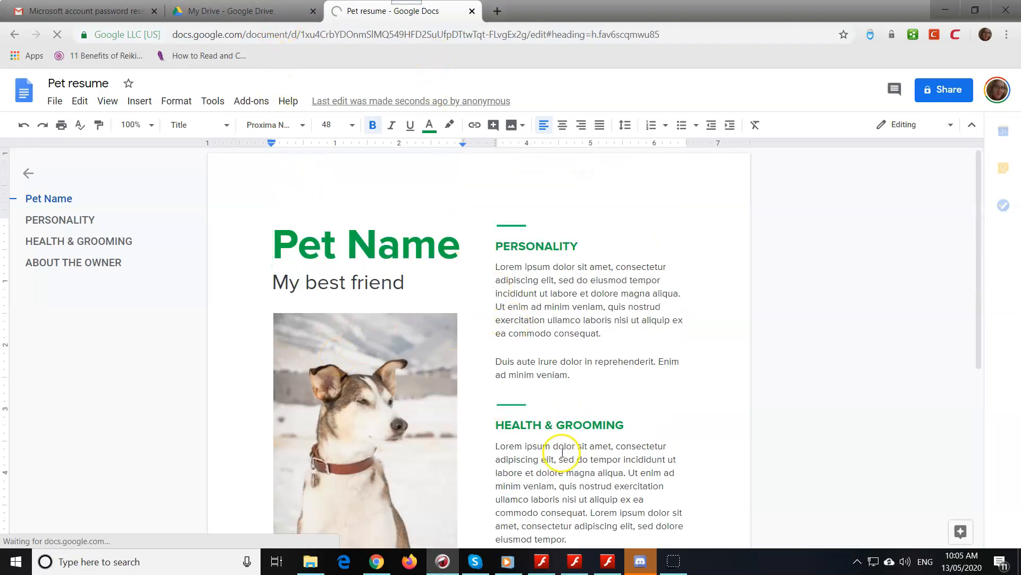
mouse_move(199, 22)
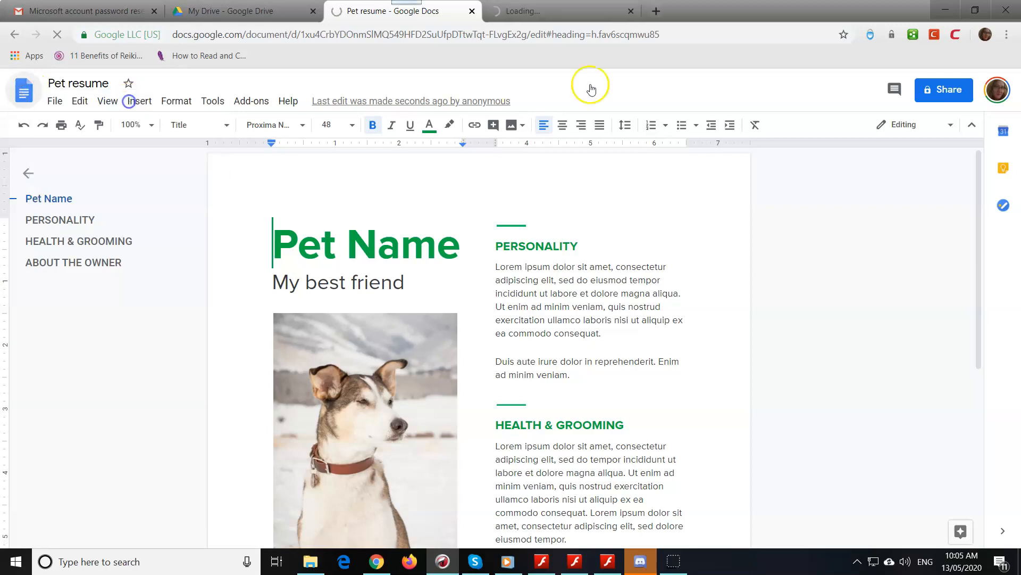
mouse_move(561, 10)
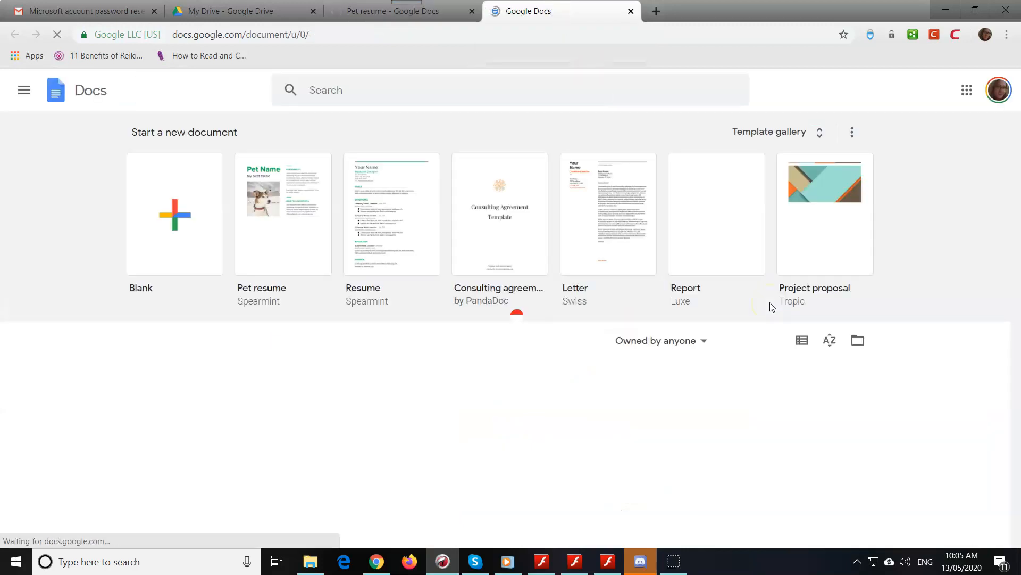
- Reopen the Resume document in another tab, then switch back to Pet resume
click(392, 214)
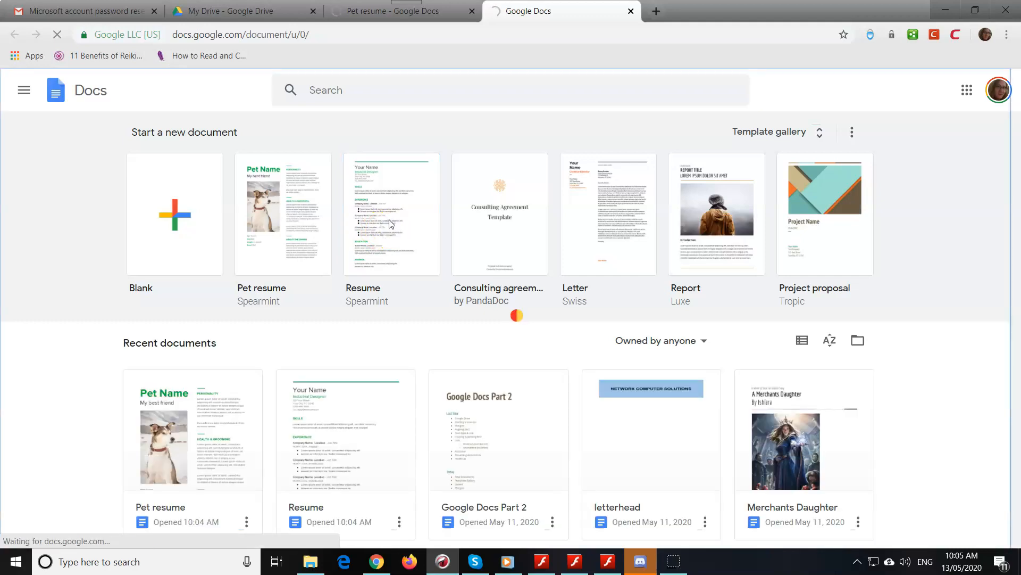
click(391, 214)
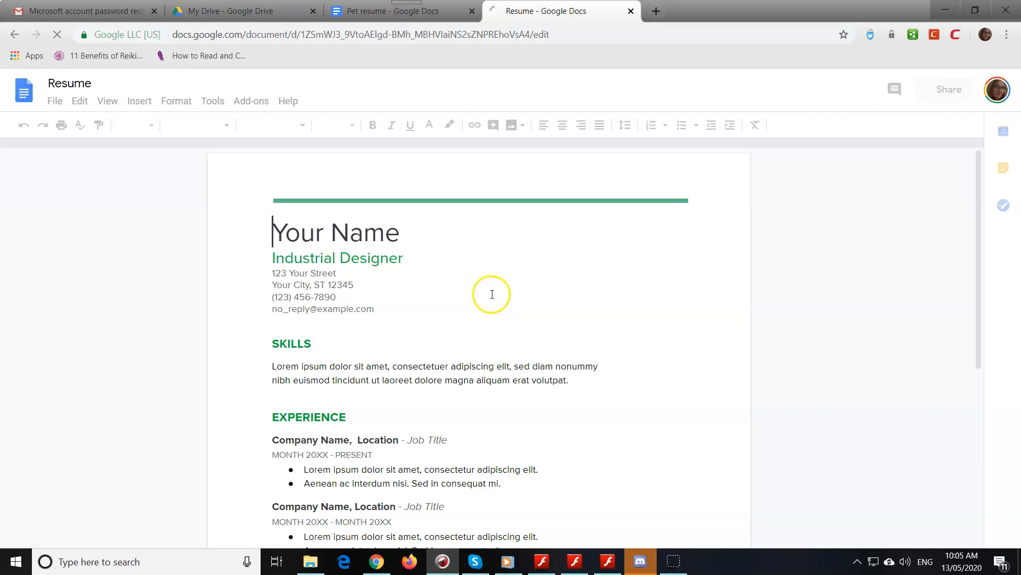
scroll(down, 3)
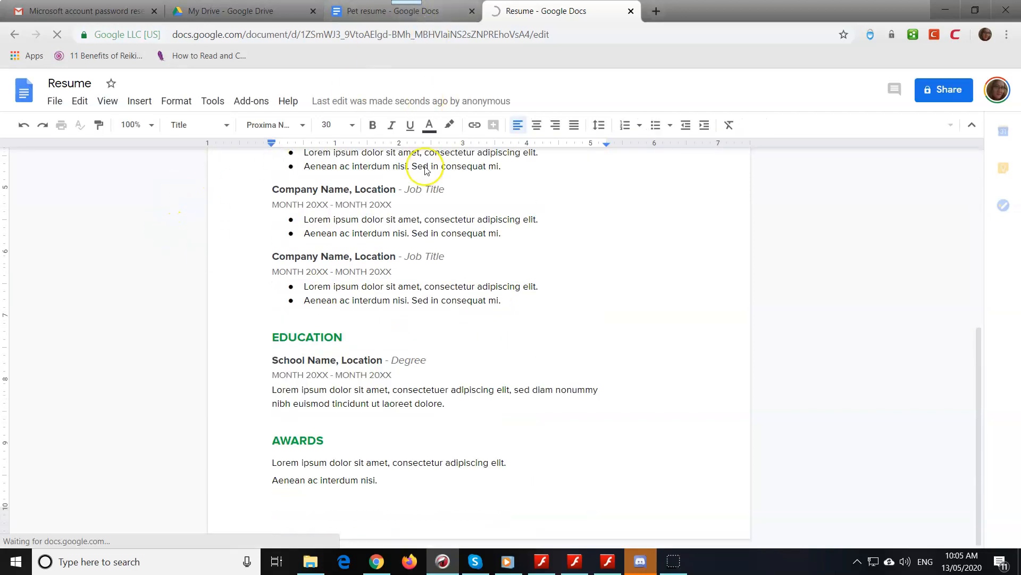
click(391, 11)
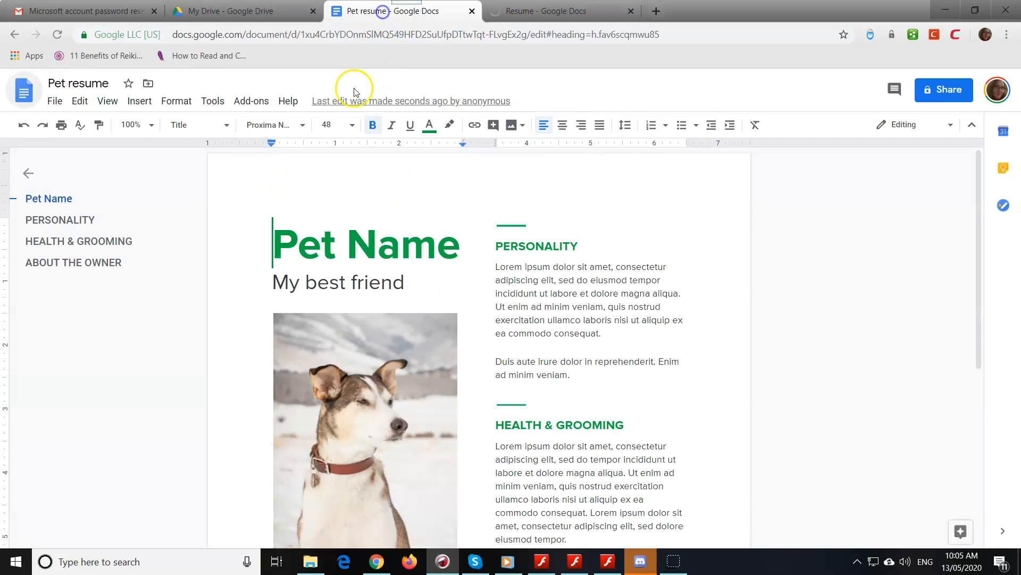
mouse_move(587, 414)
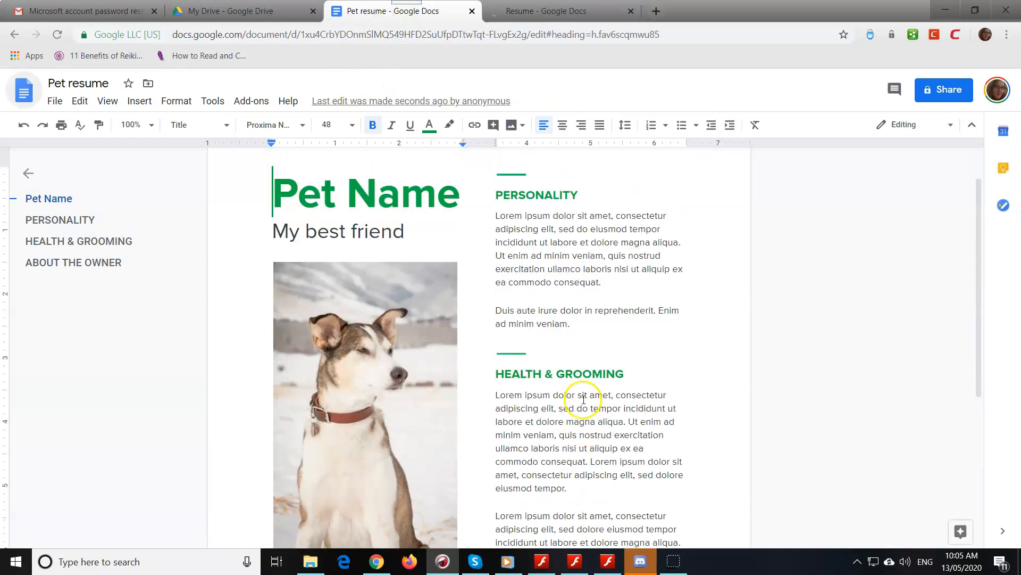
mouse_move(580, 291)
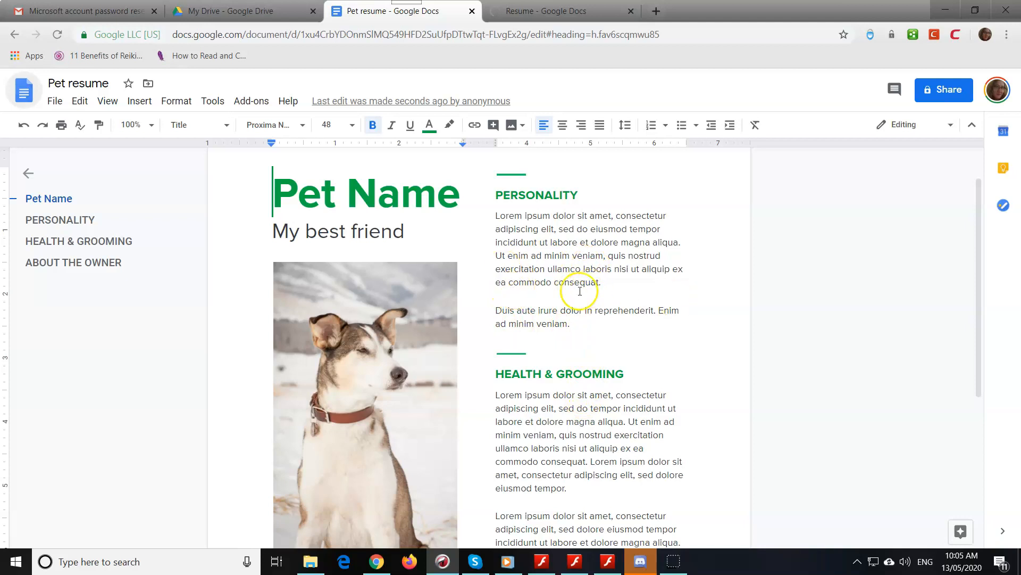
mouse_move(556, 350)
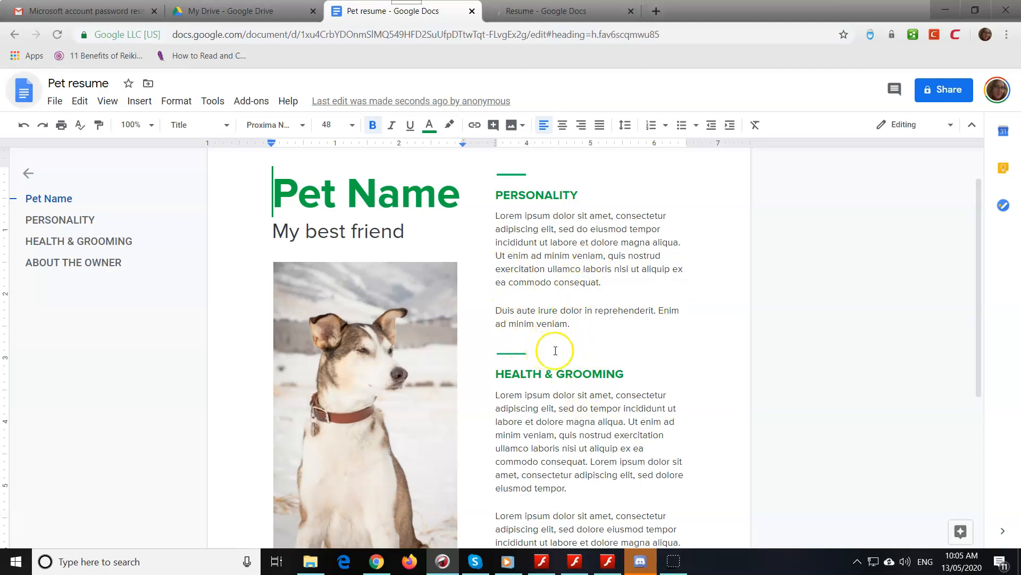
scroll(up, 3)
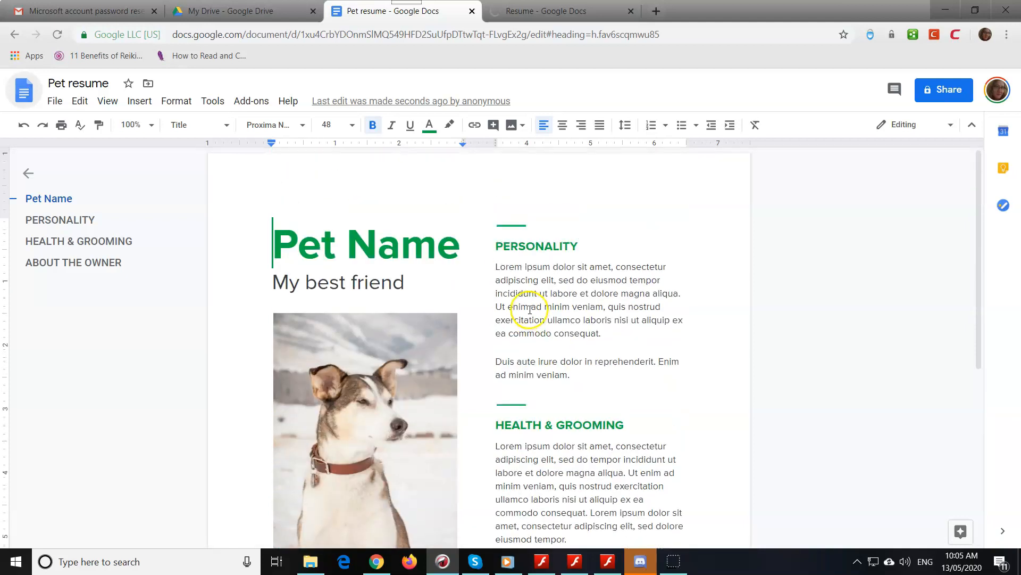
mouse_move(223, 11)
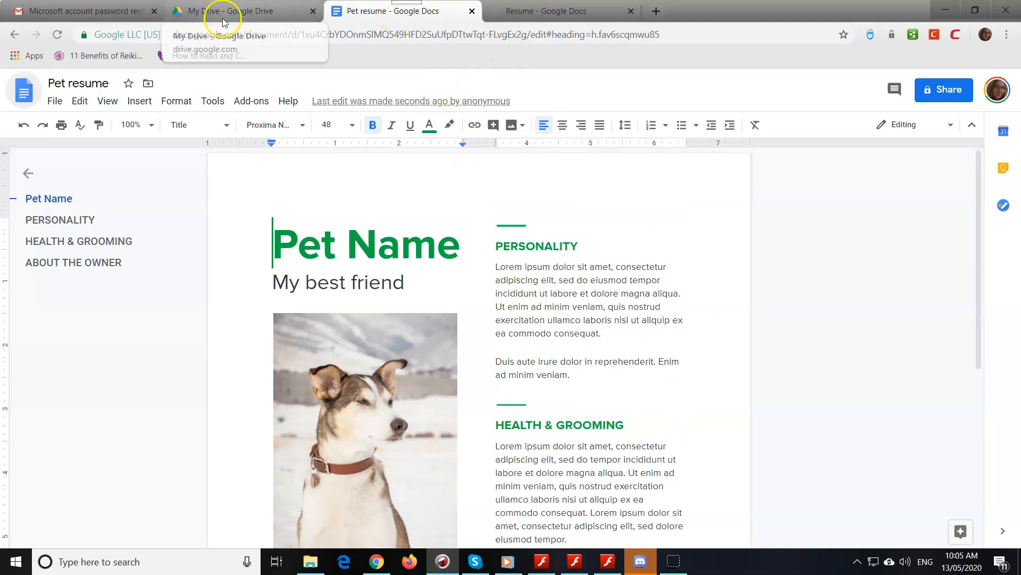
mouse_move(224, 11)
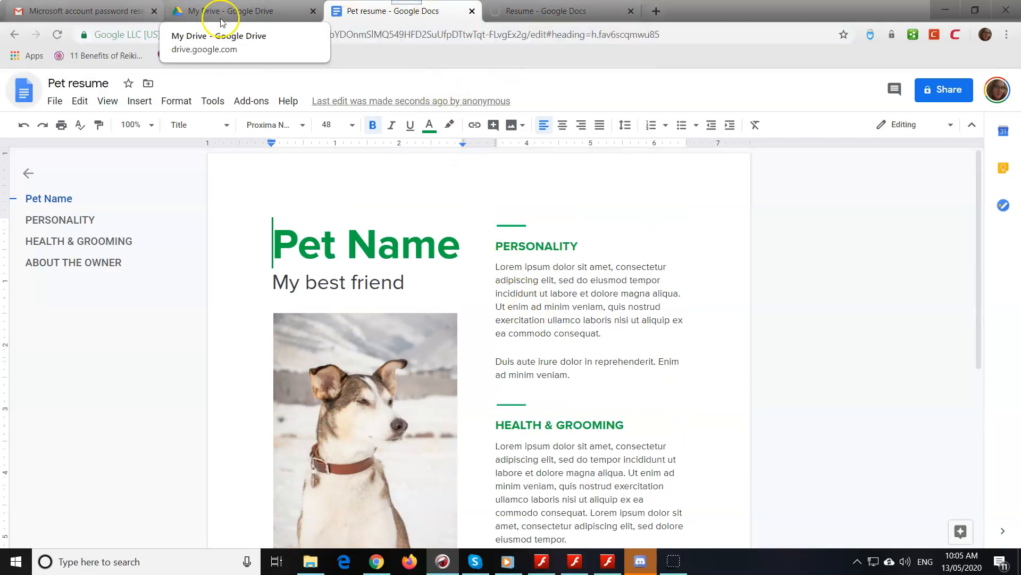
mouse_move(22, 89)
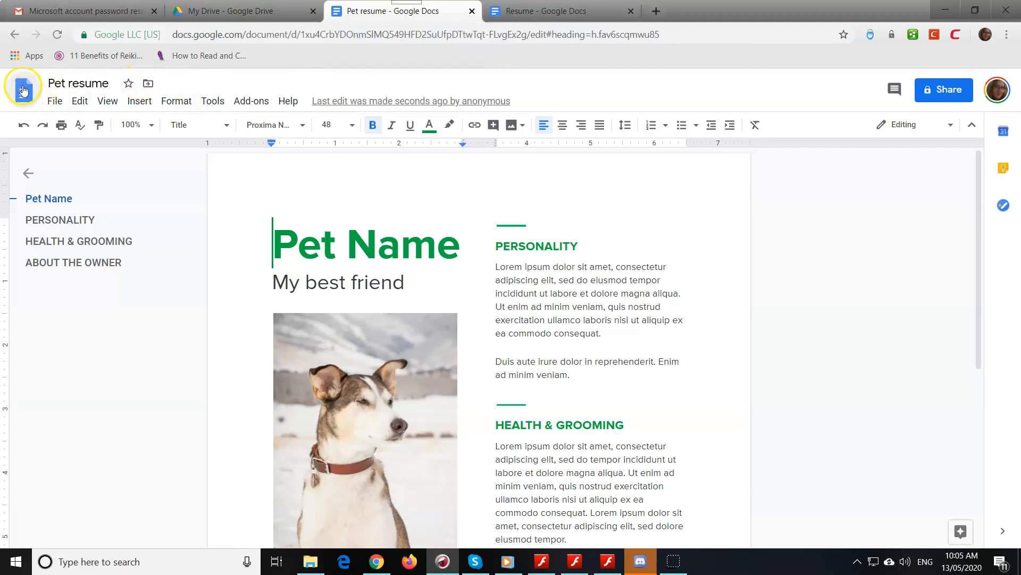
- Return to the Docs home and start another blank Untitled document
click(670, 11)
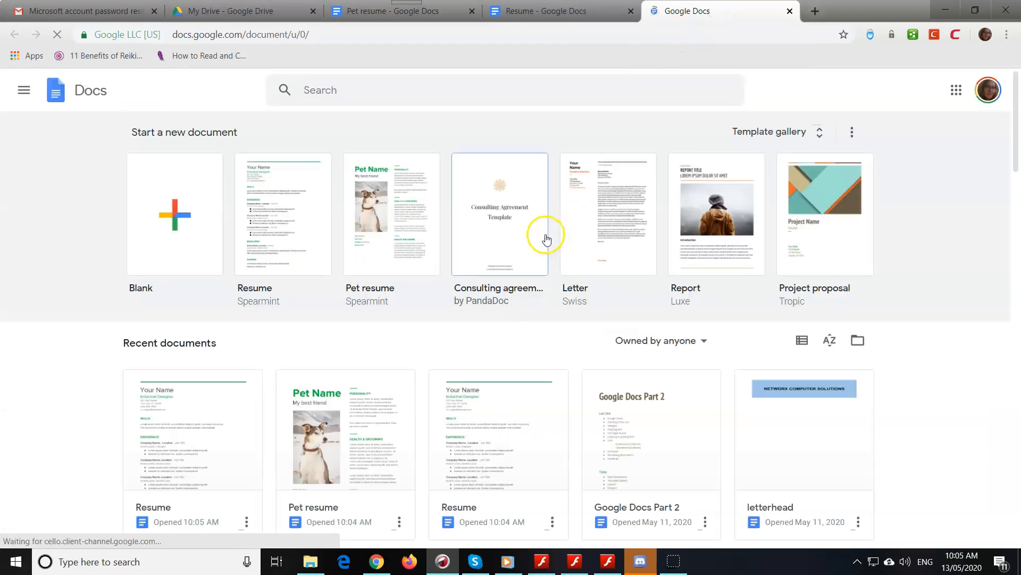
mouse_move(593, 253)
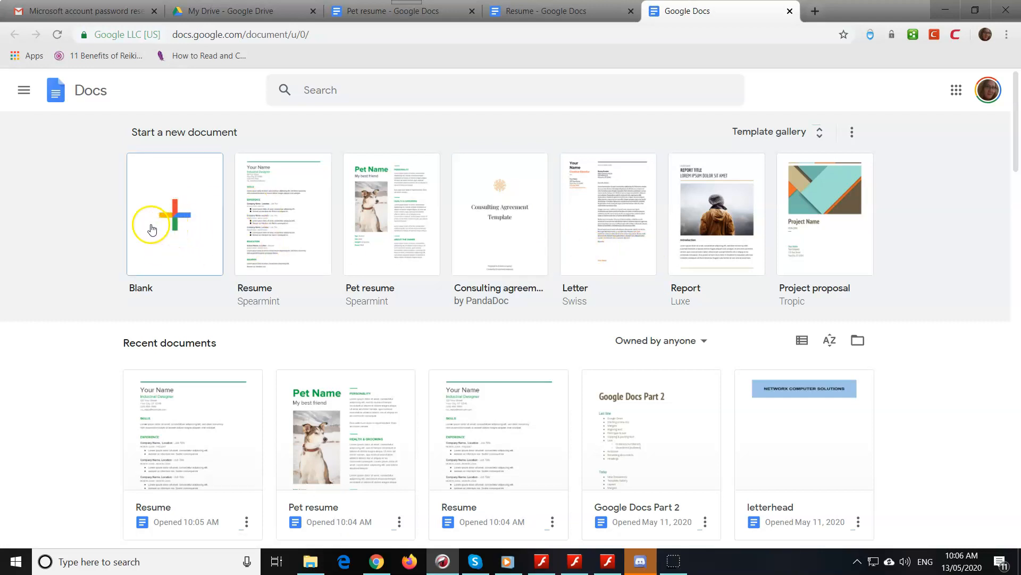
mouse_move(182, 226)
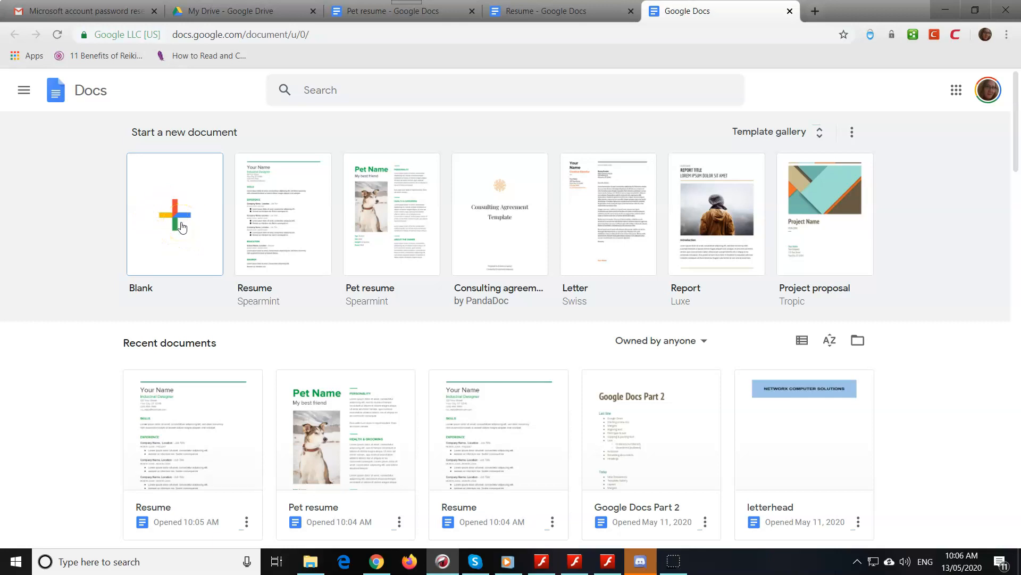
click(175, 214)
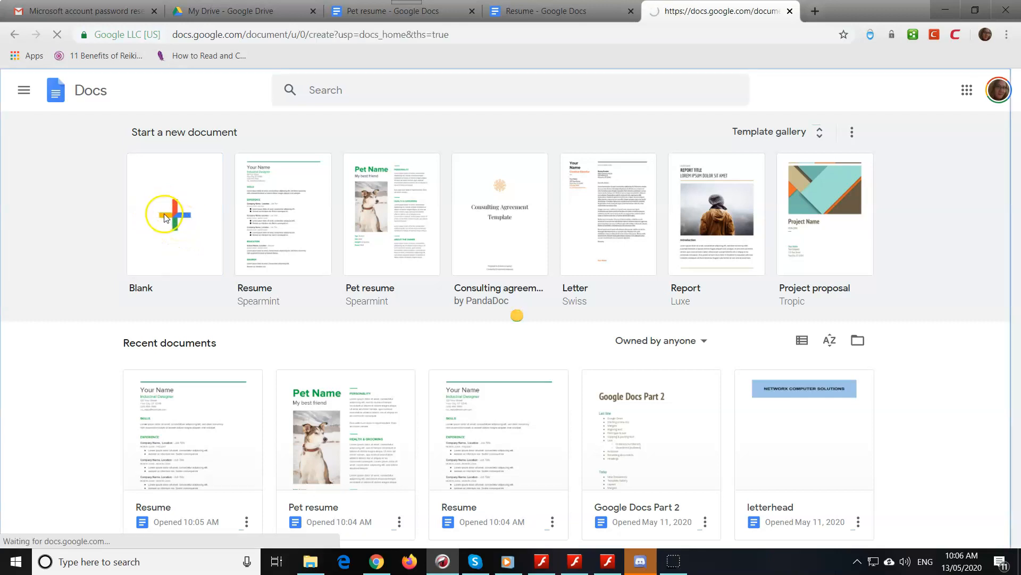
click(175, 214)
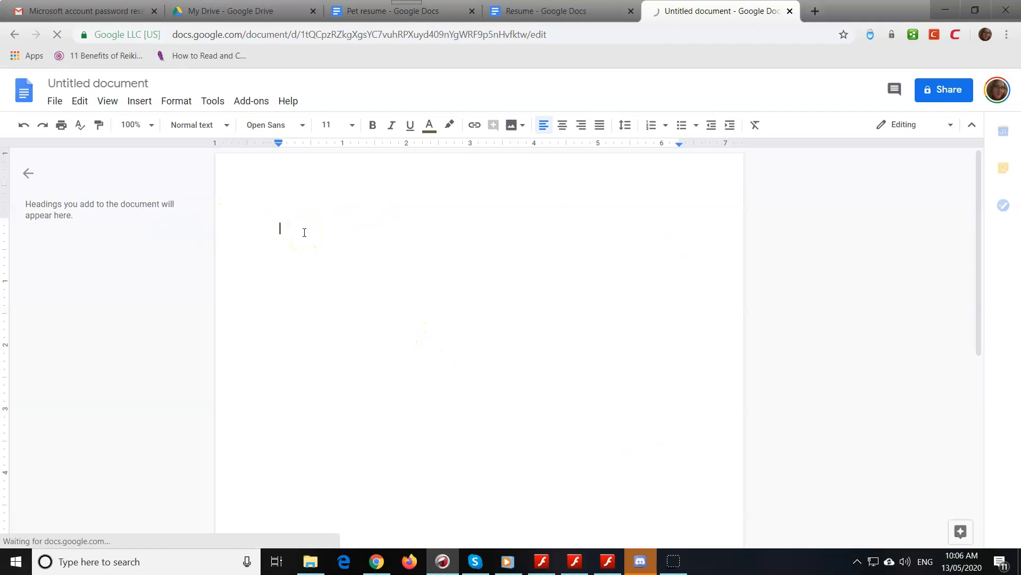
- Write the heading Tables and rename the document to Tables
text(Tables)
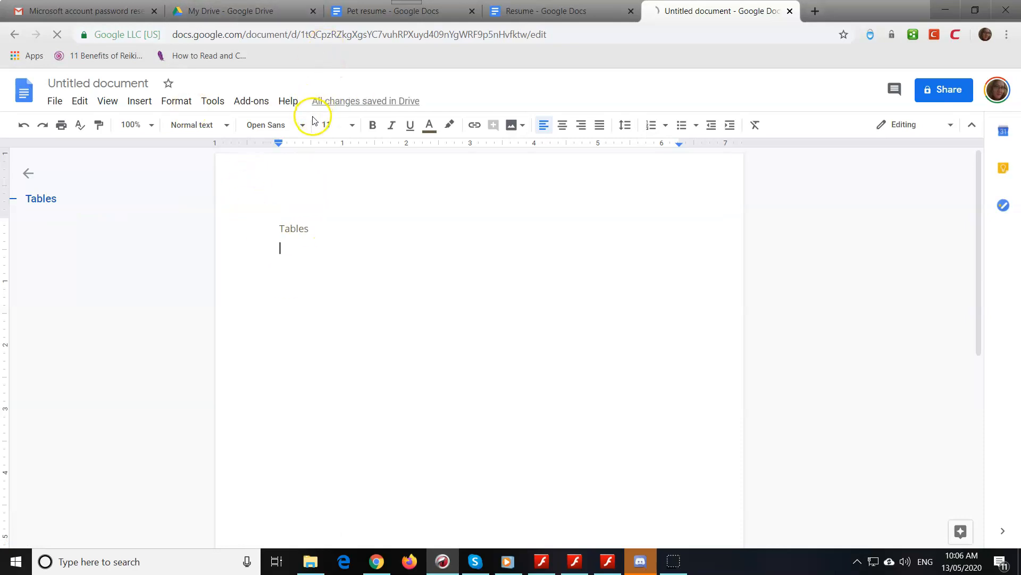
mouse_move(324, 173)
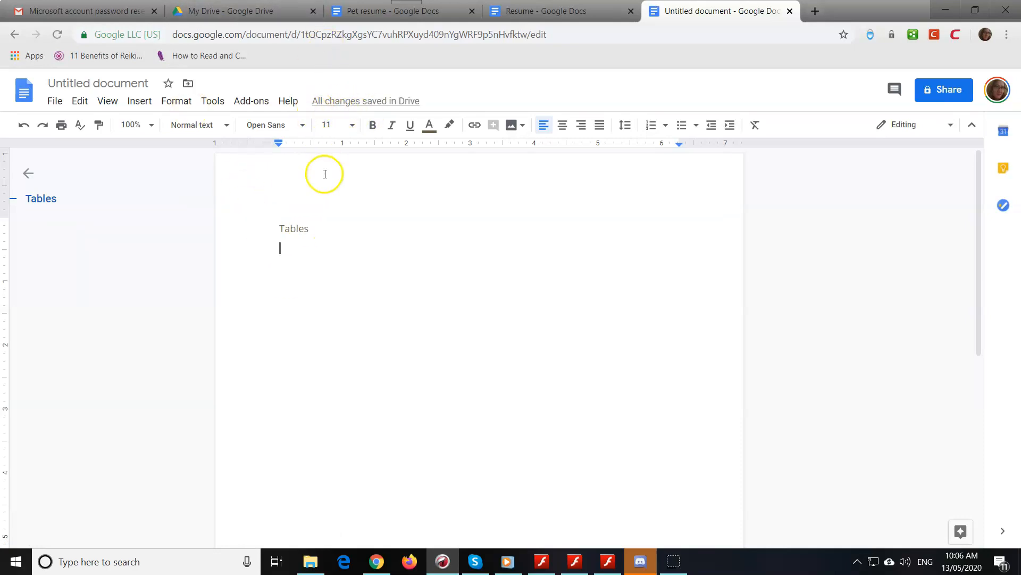
mouse_move(405, 101)
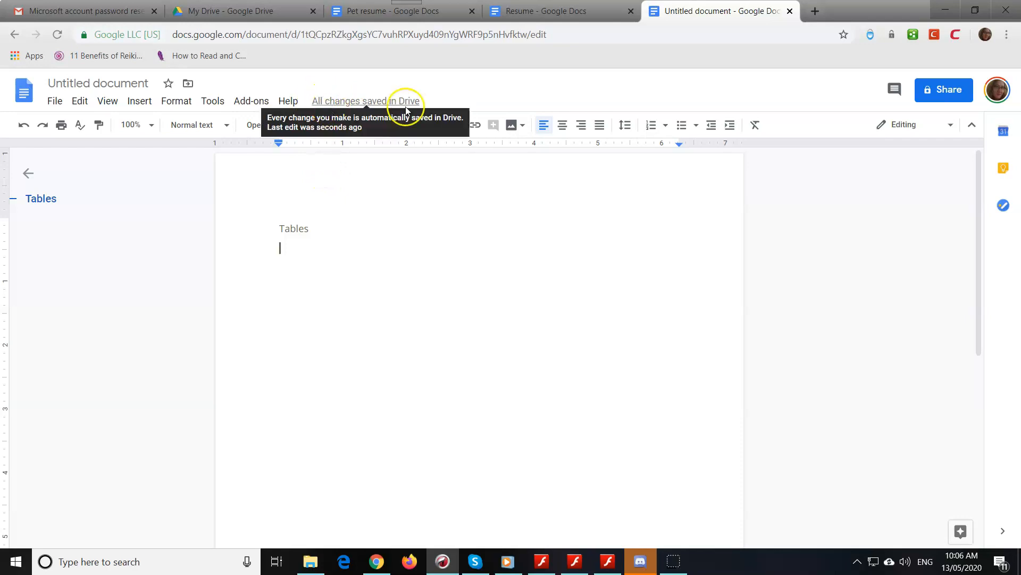
mouse_move(94, 83)
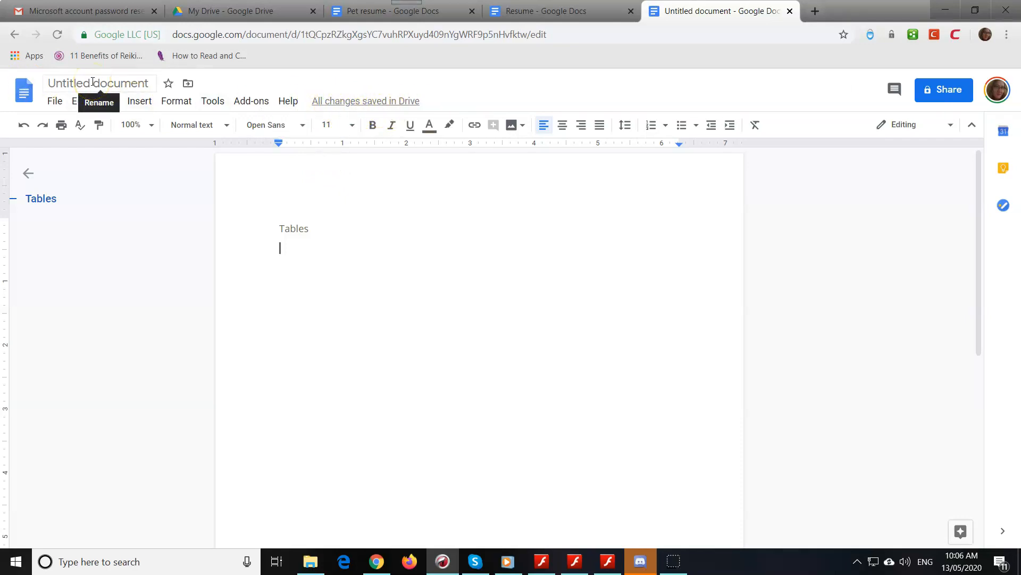
click(98, 83)
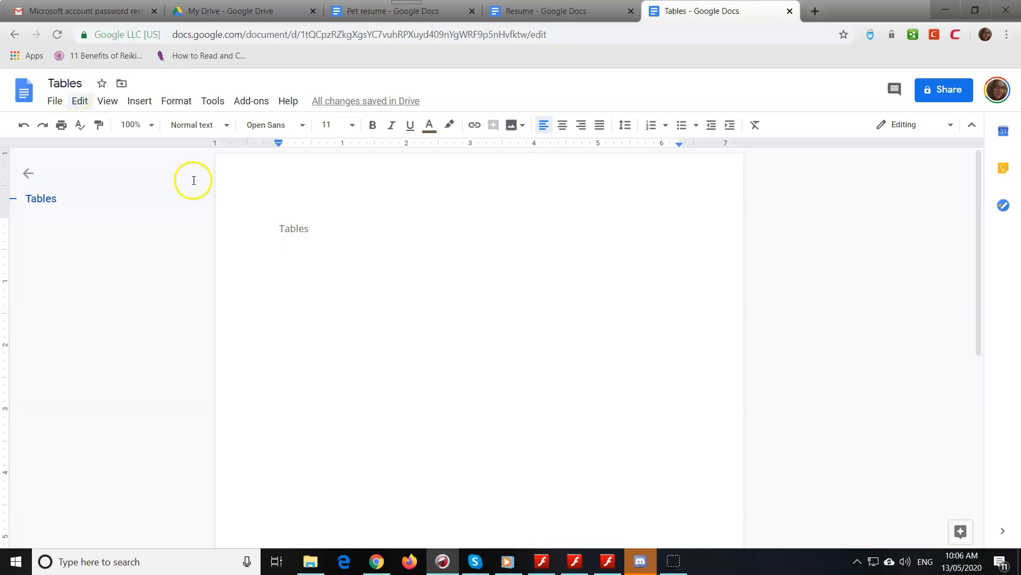
mouse_move(216, 187)
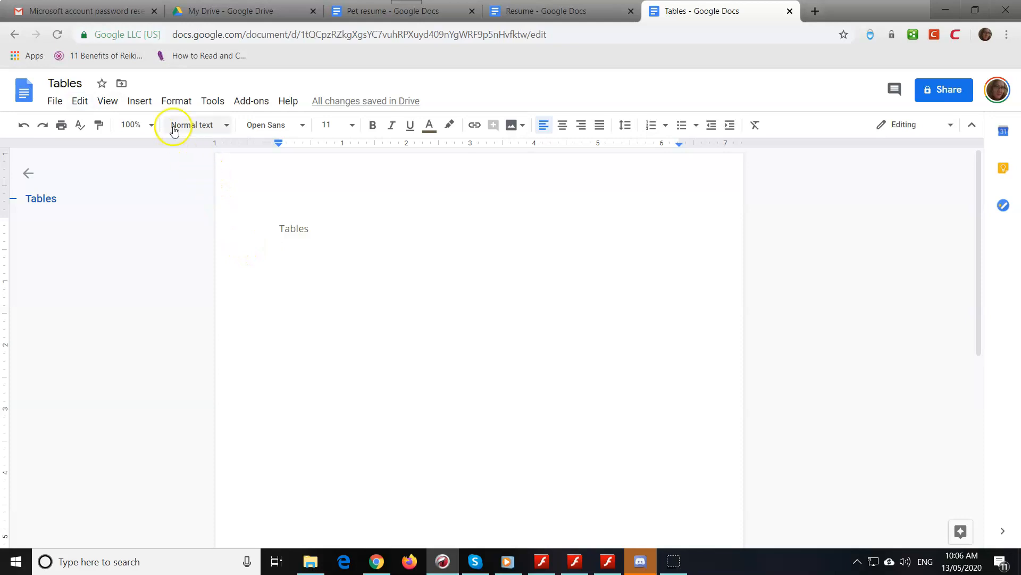
mouse_move(192, 125)
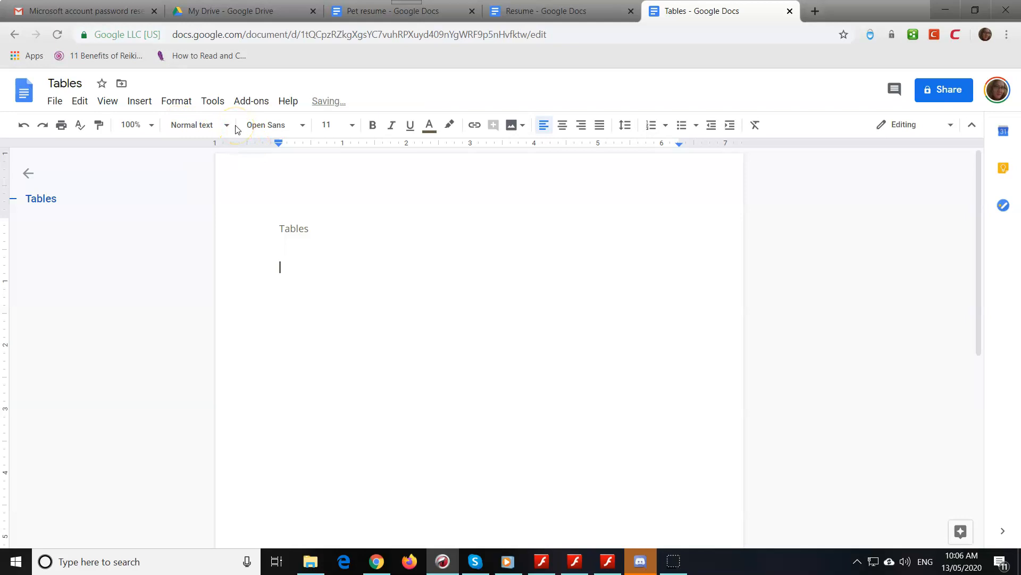
mouse_move(137, 101)
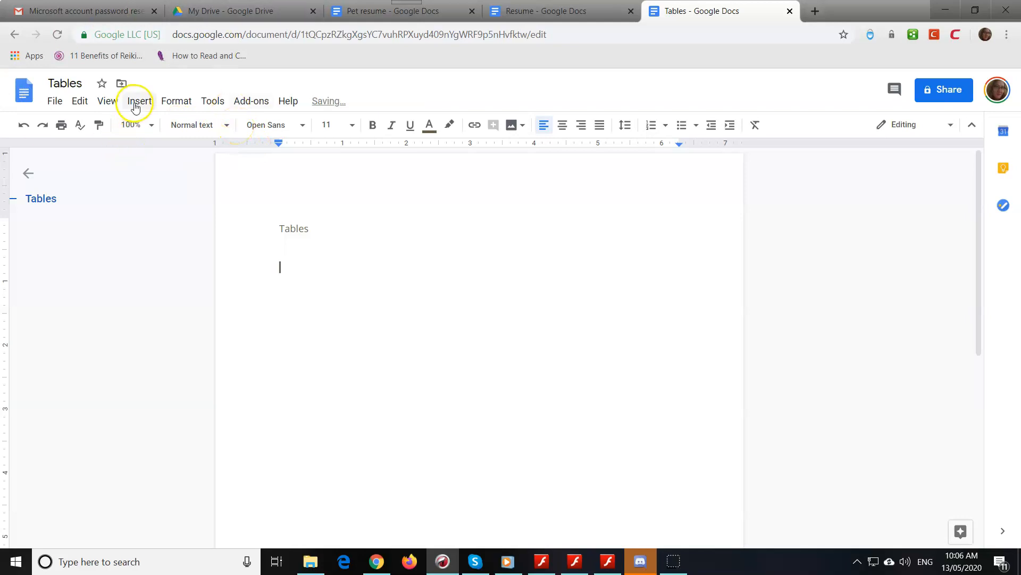
- Insert an empty 4 x 4 table below the Tables heading
click(137, 102)
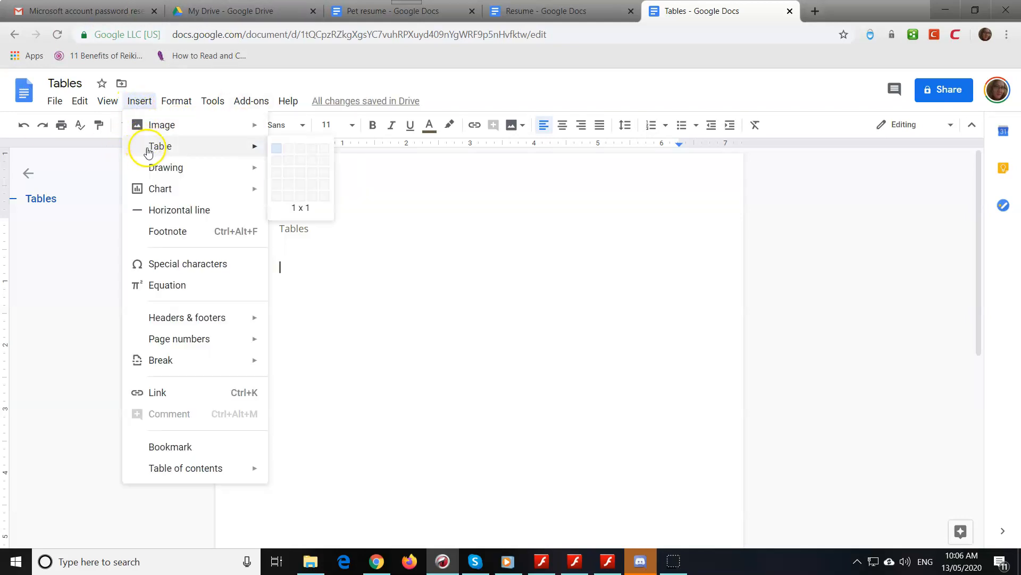
mouse_move(288, 148)
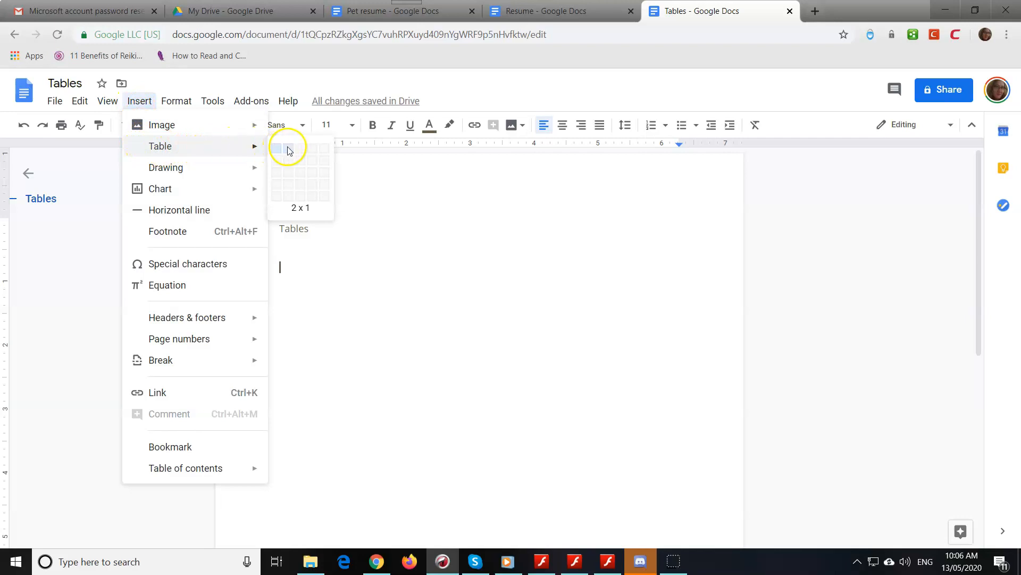
mouse_move(316, 149)
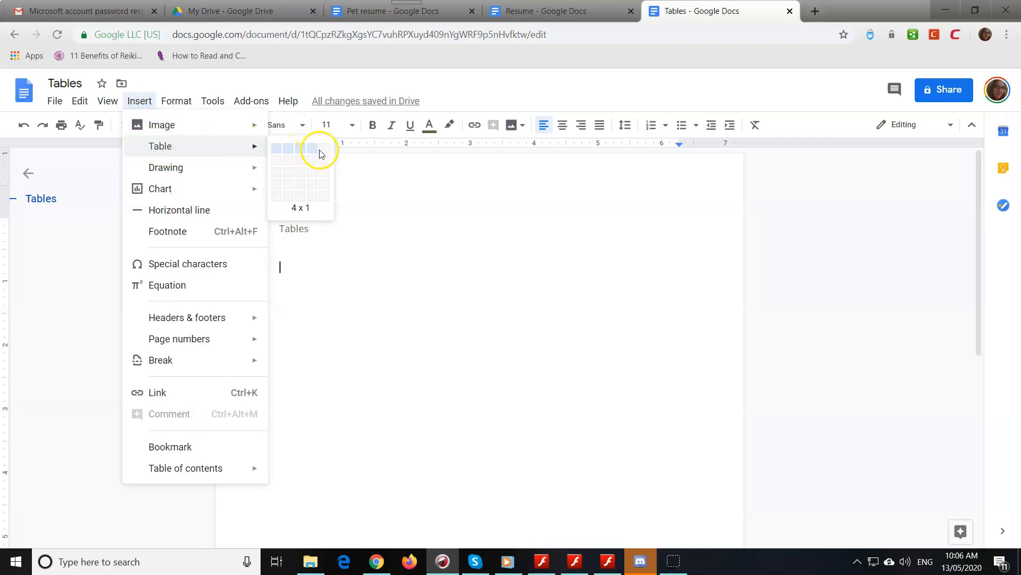
mouse_move(309, 162)
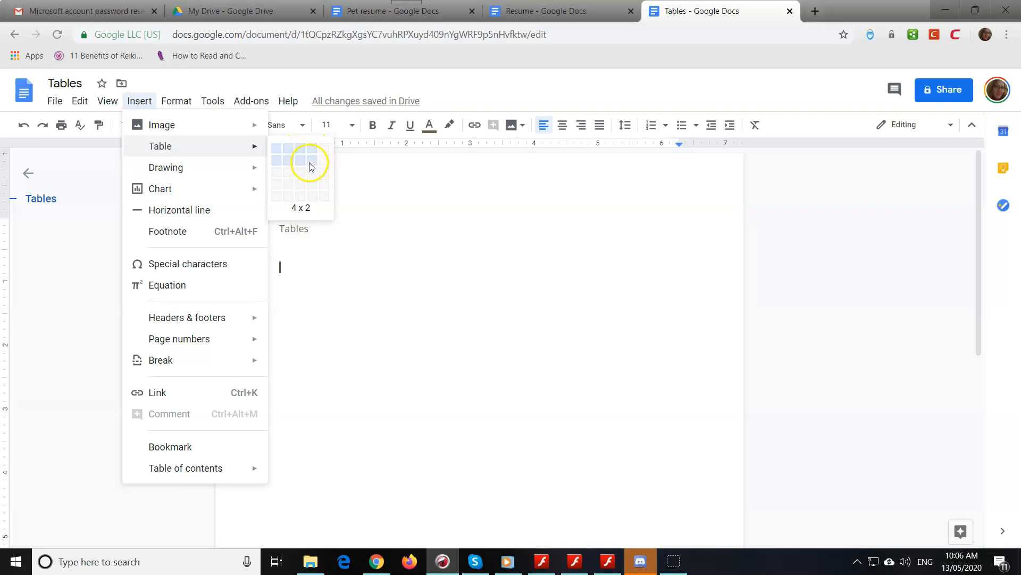
mouse_move(310, 184)
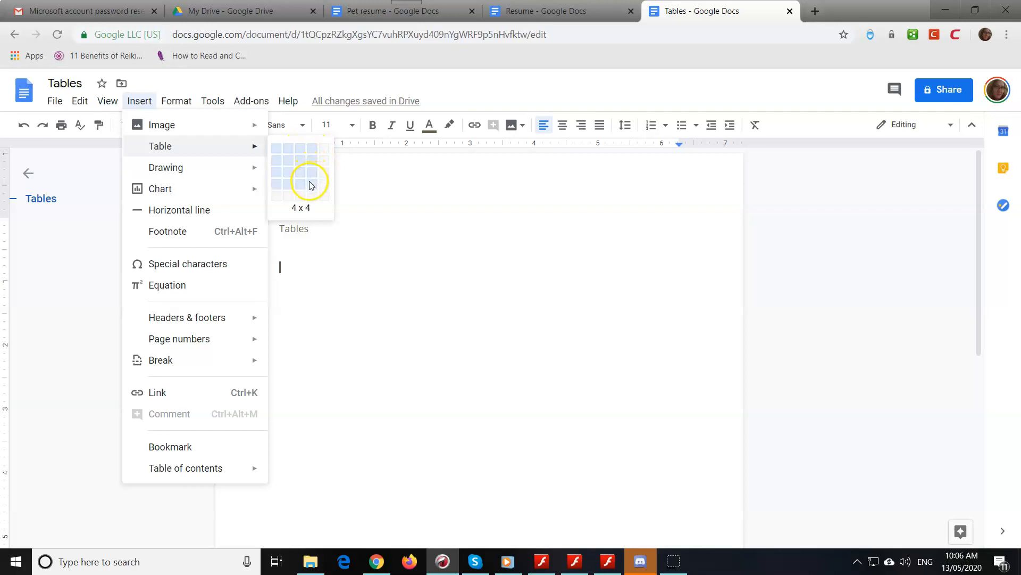
click(310, 184)
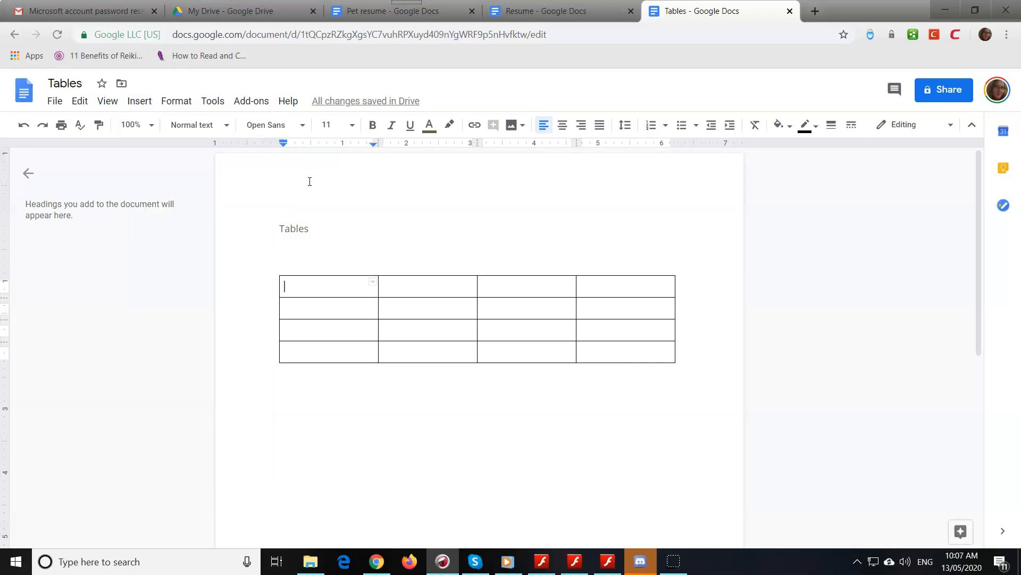
- Fill the top row with headers City, Population, Rainfall, Temperature
text(City	{P)
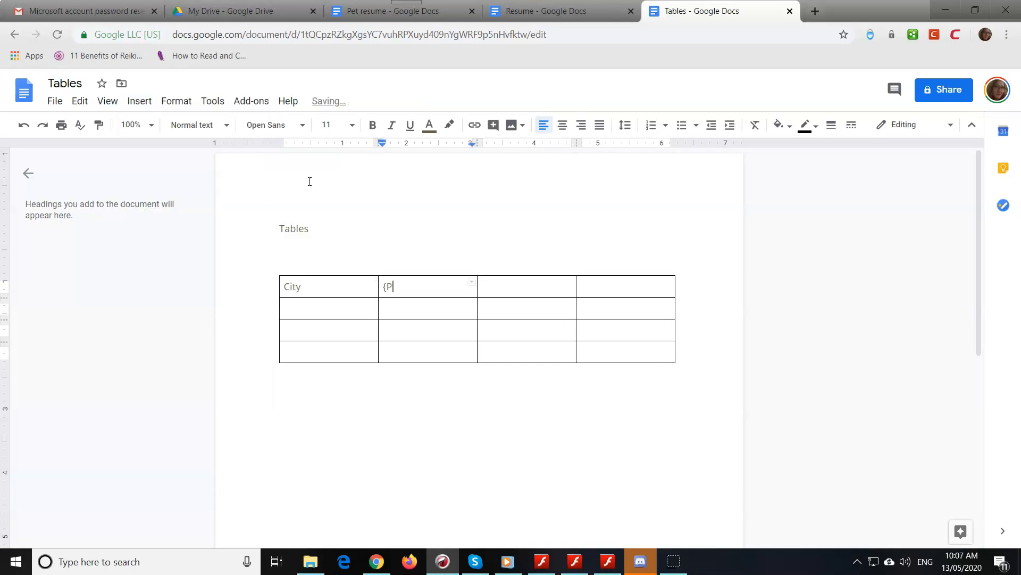
text(Pop)
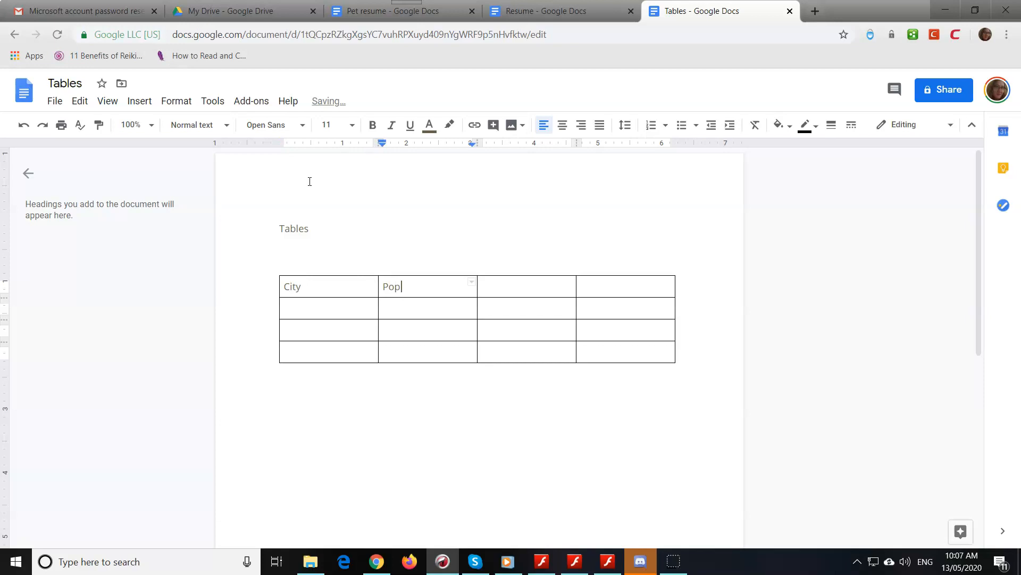
text(ulation)
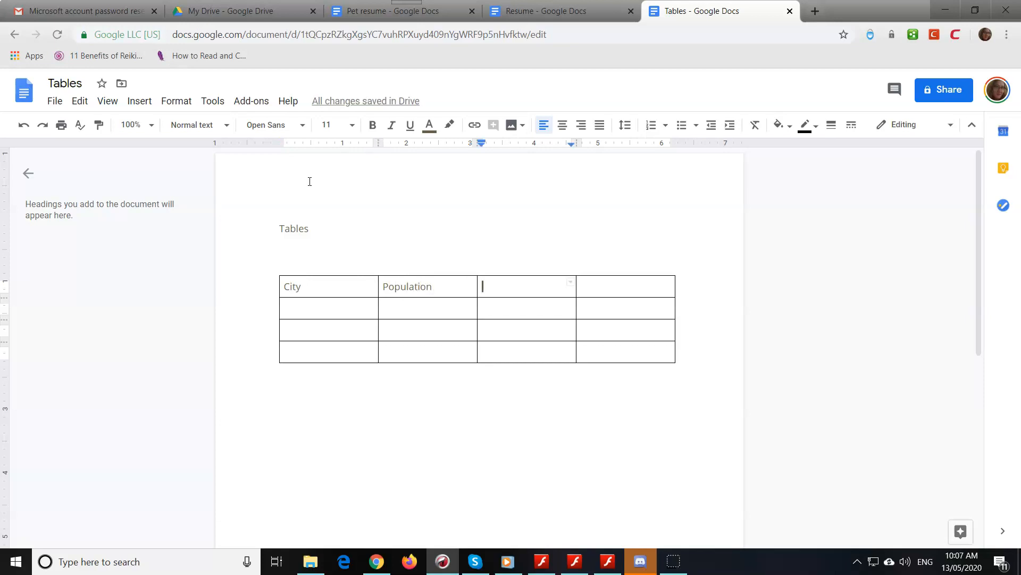
text(Rai)
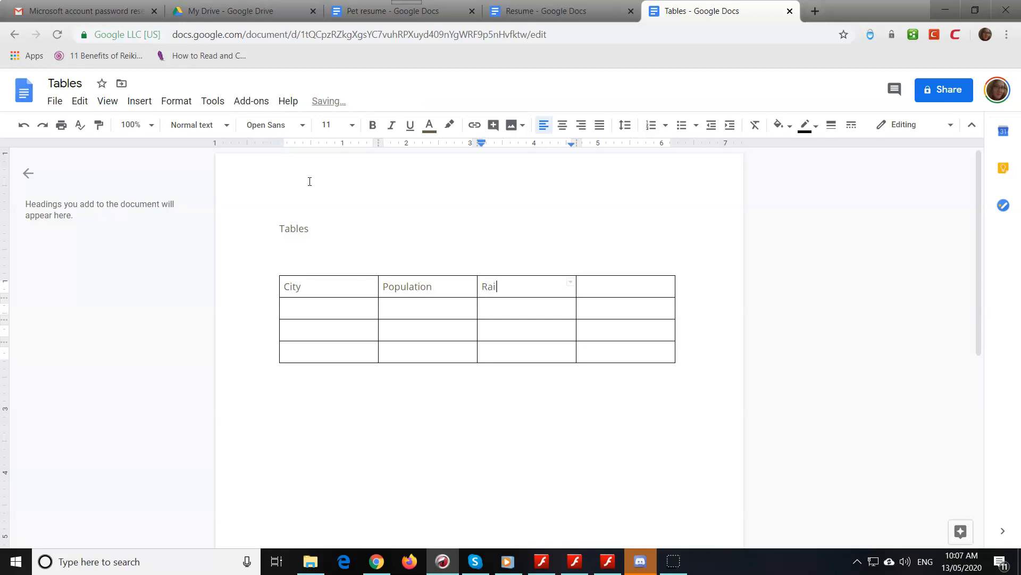
text(nfall)
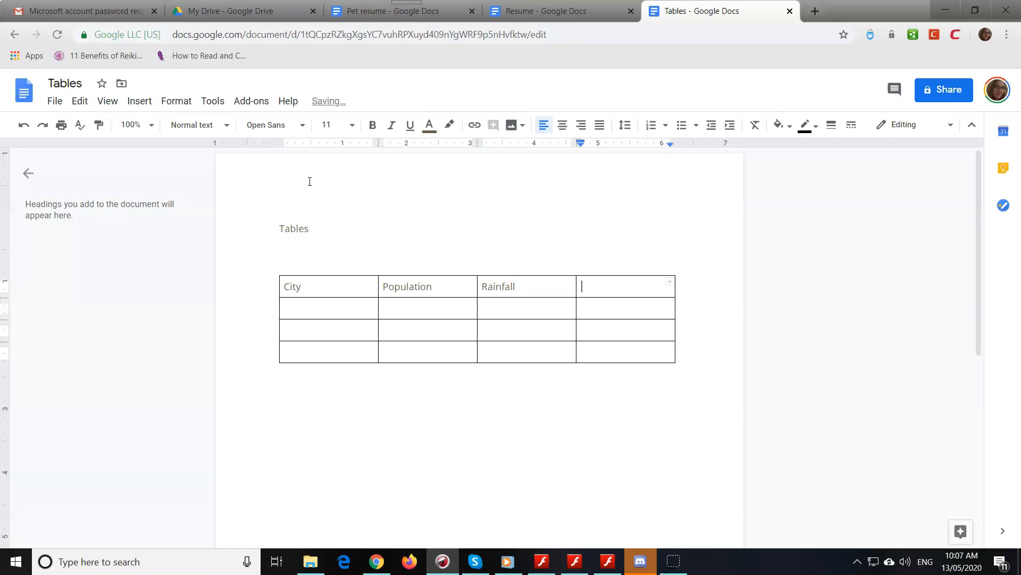
text(Temperature)
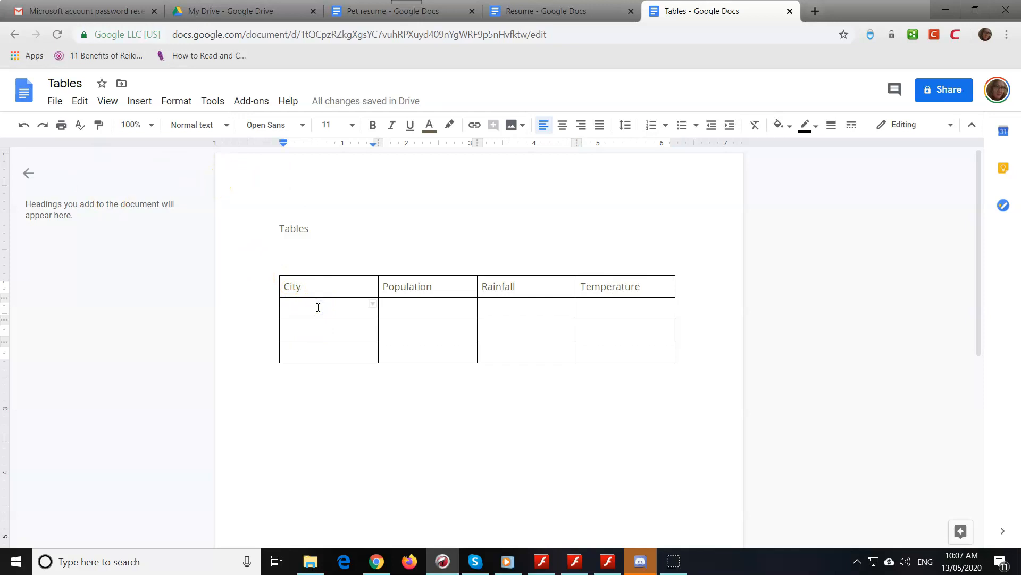
- List Horsham, Stawell and Ararat down the City column
text(Horsham)
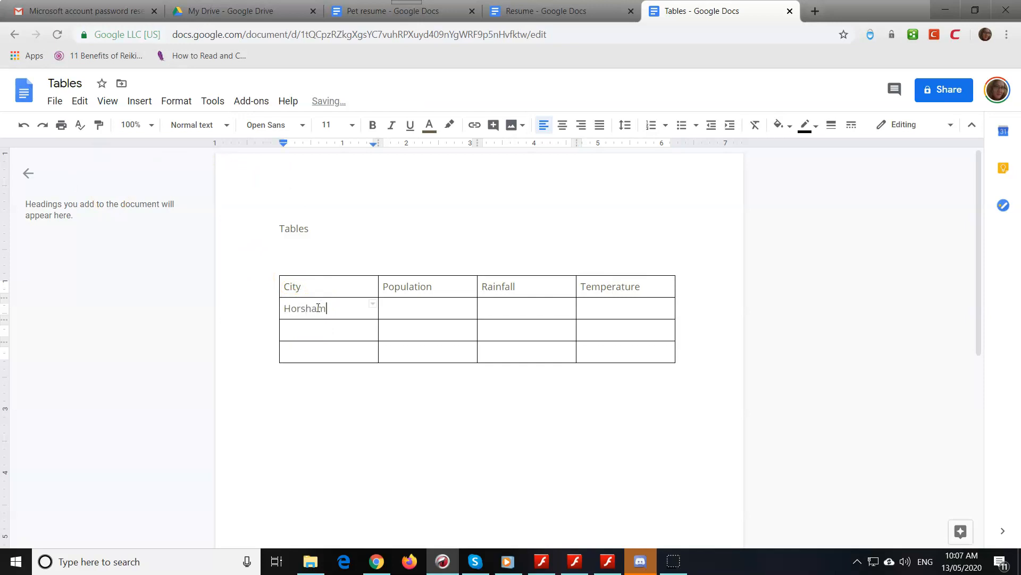
text(STawe)
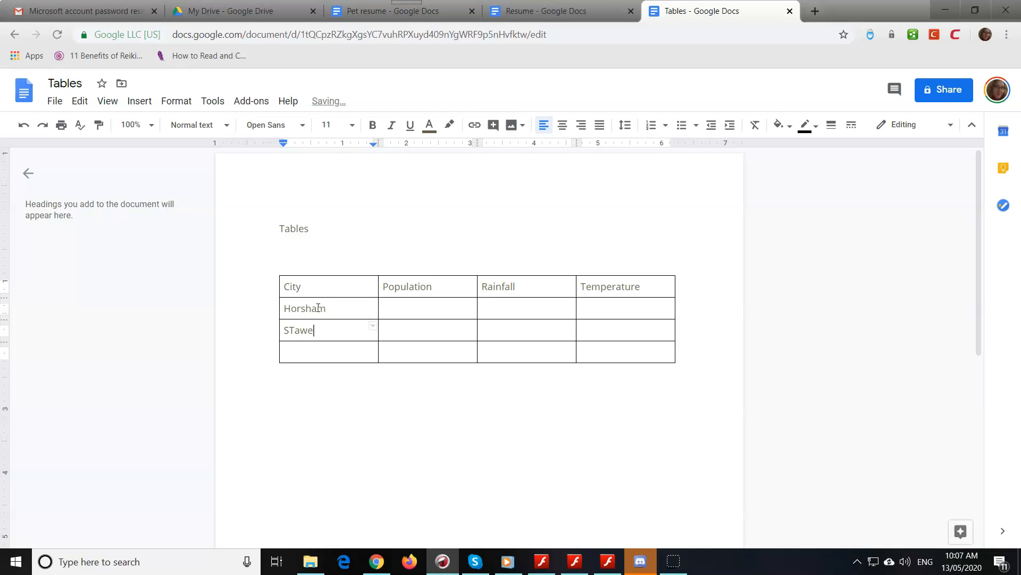
text(Stawell)
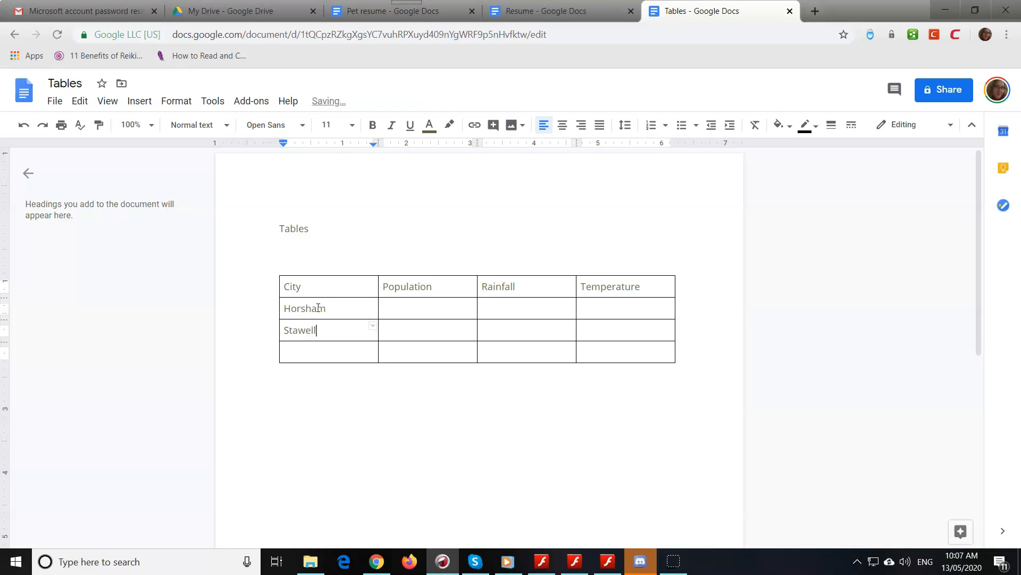
text(Arr)
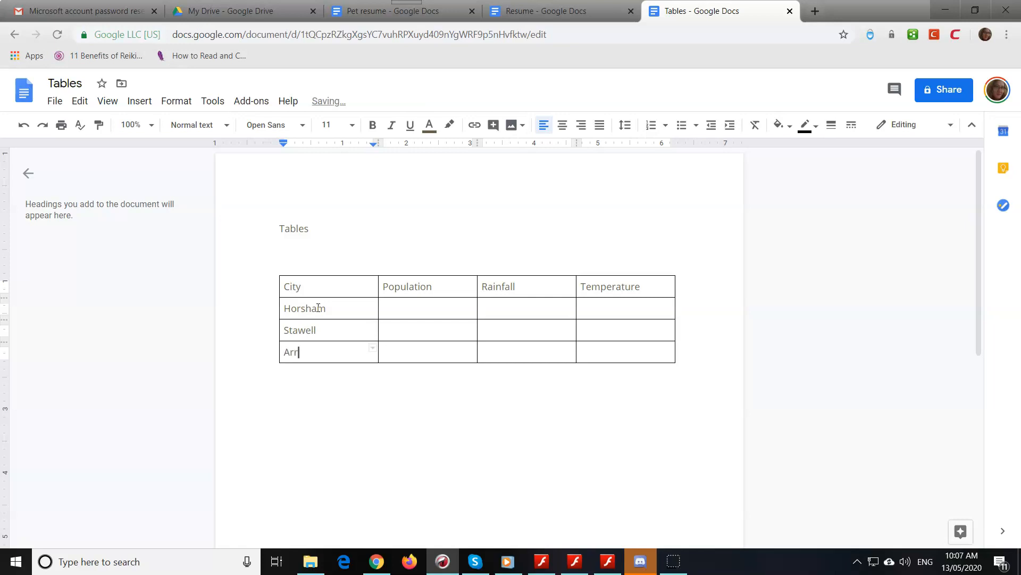
text(arat)
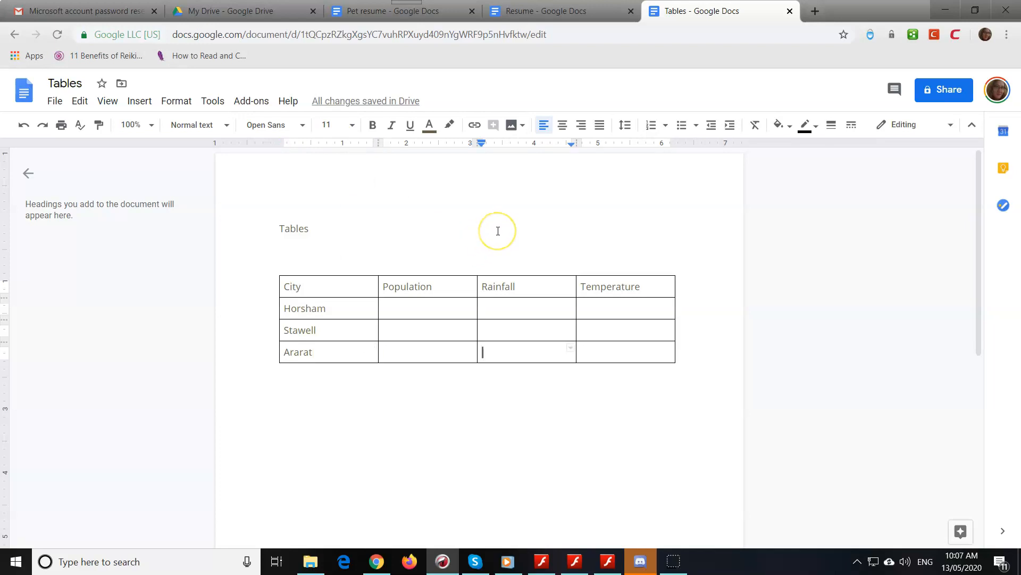
click(428, 309)
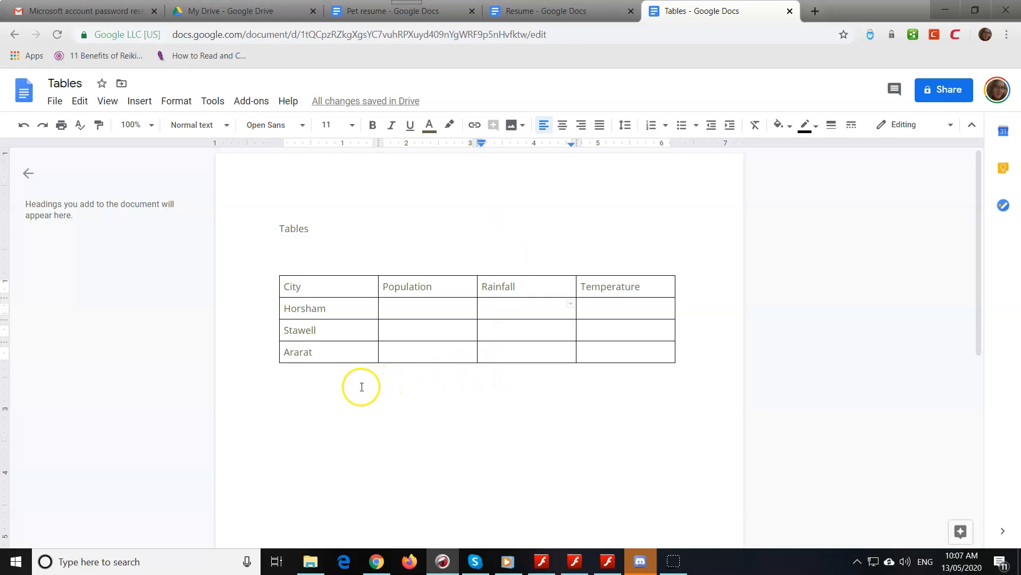
mouse_move(16, 554)
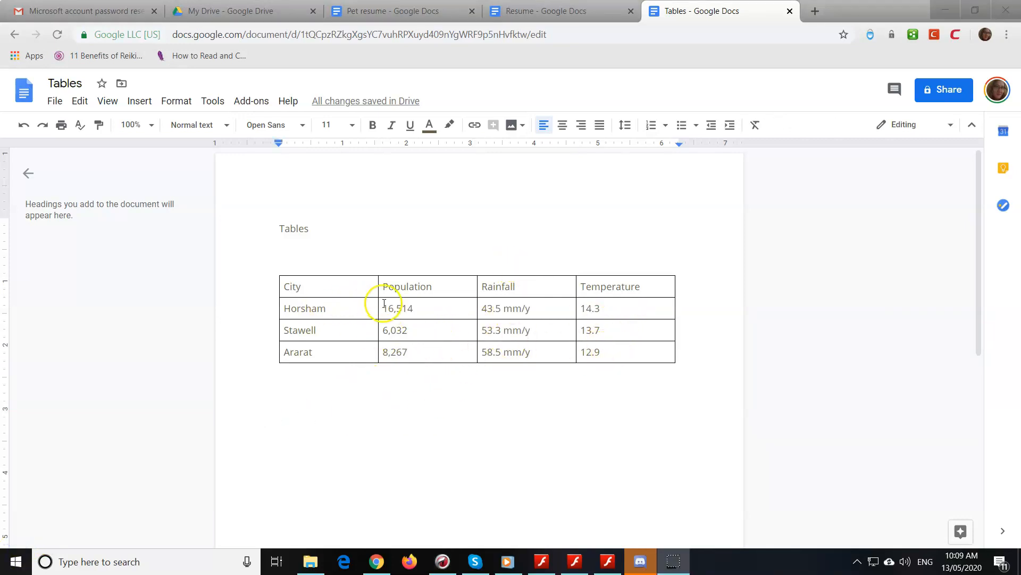
mouse_move(457, 352)
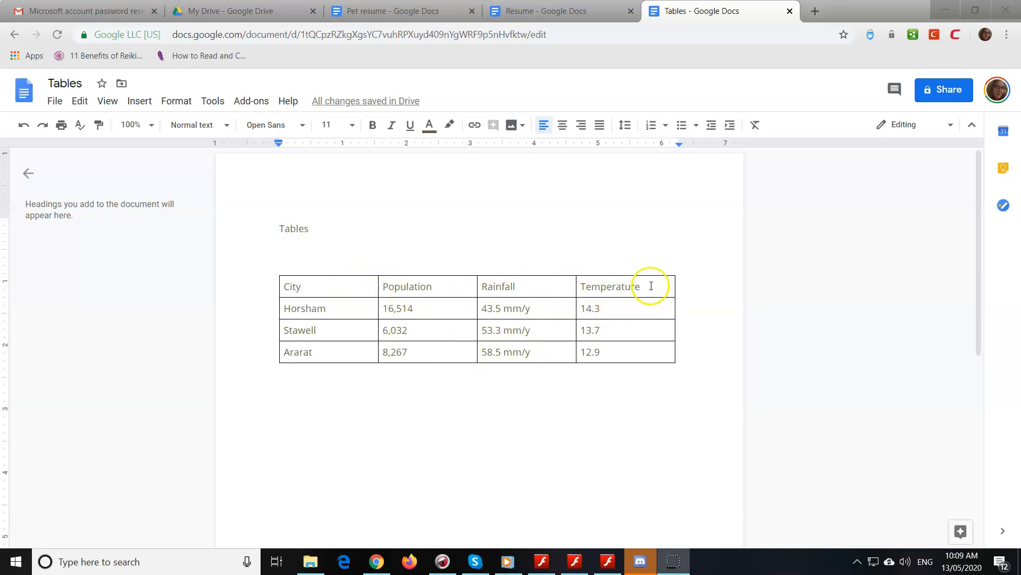
- Shade the header row light gray 2 and make its text bold, size 12
click(319, 285)
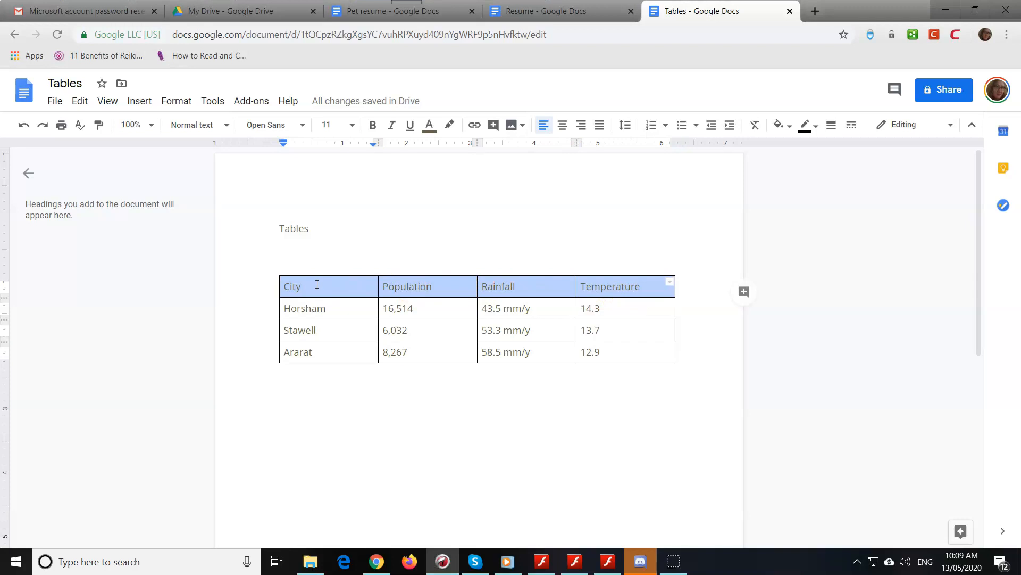
mouse_move(807, 140)
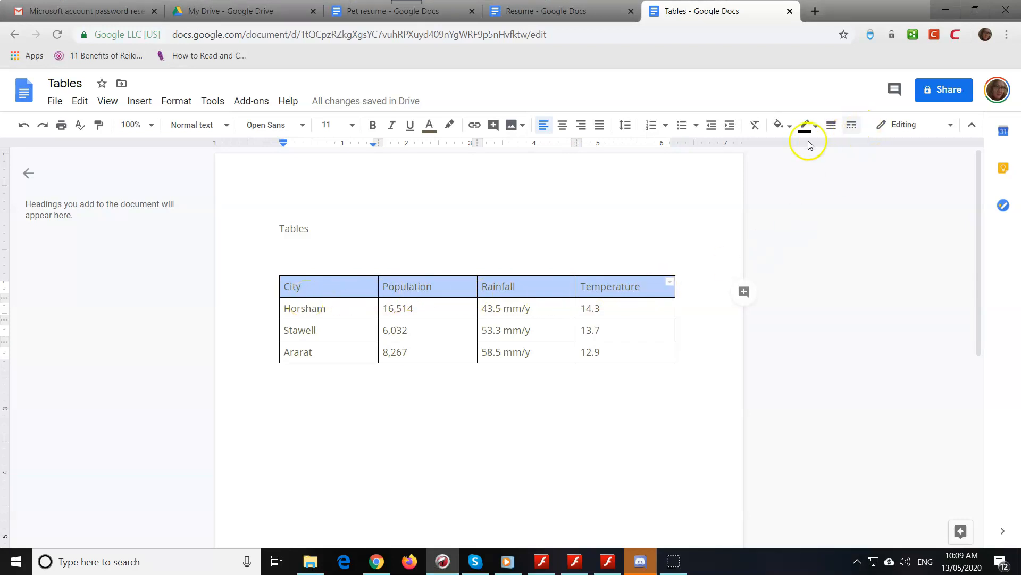
mouse_move(779, 124)
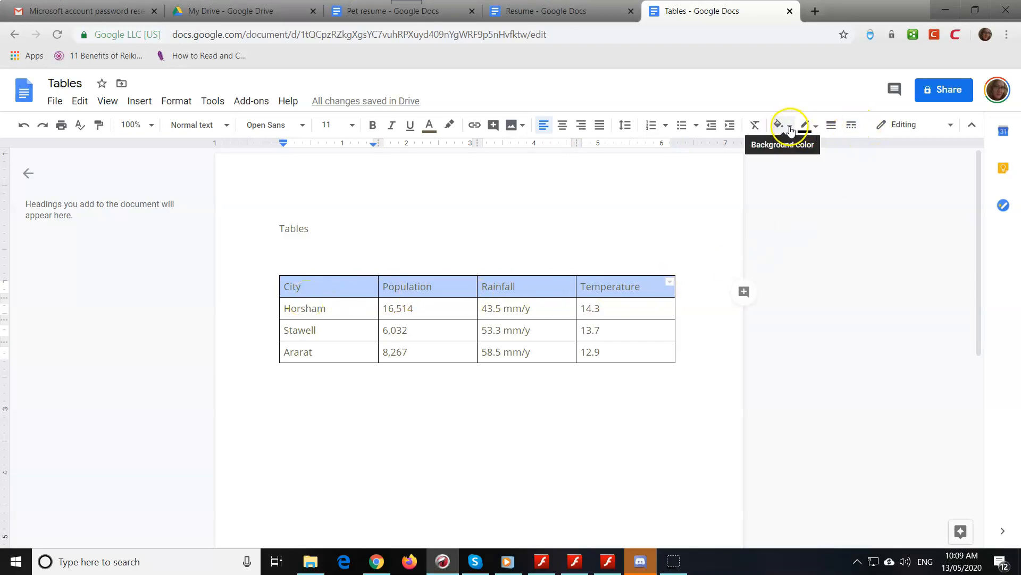
click(778, 125)
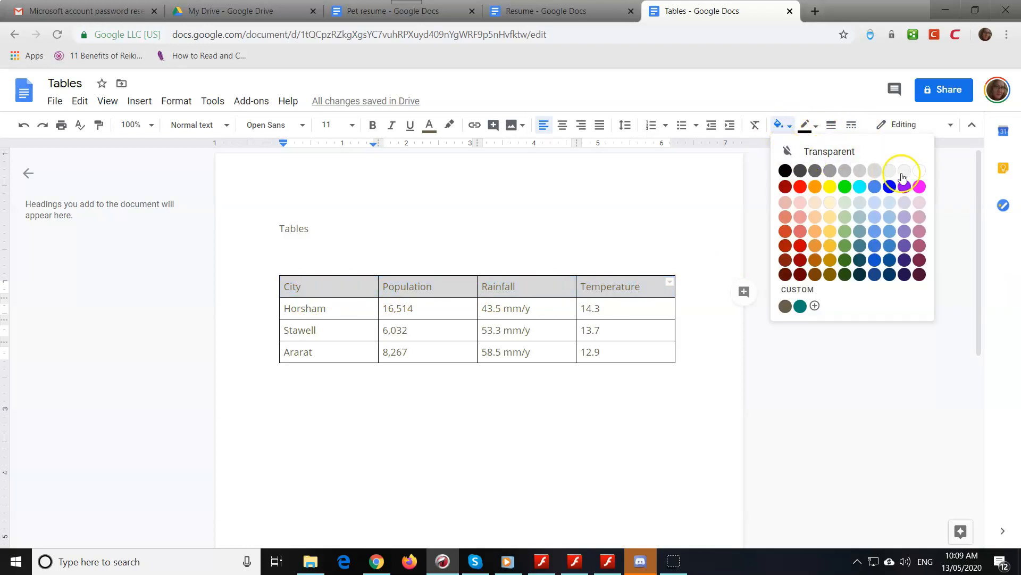
mouse_move(891, 175)
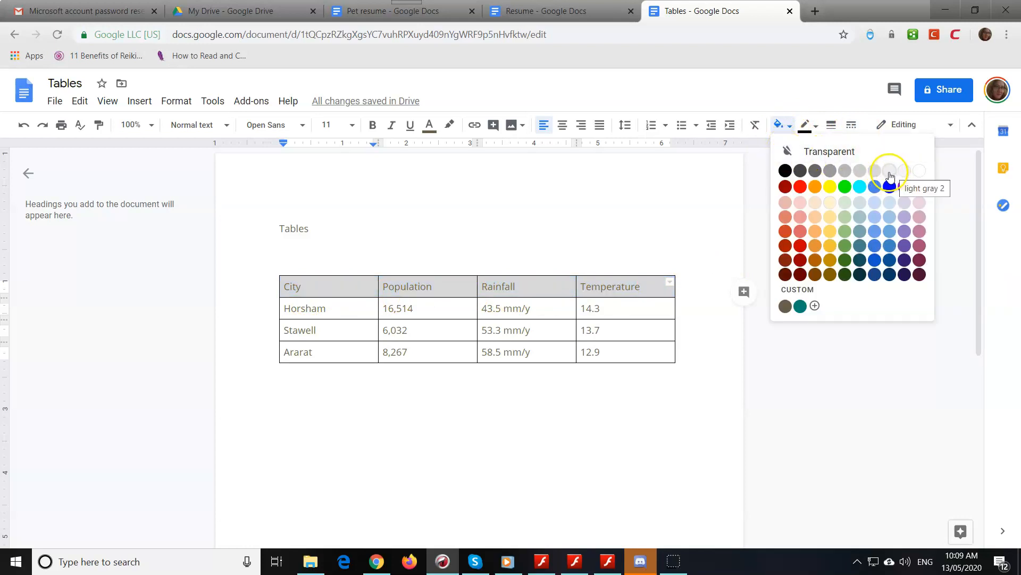
click(891, 171)
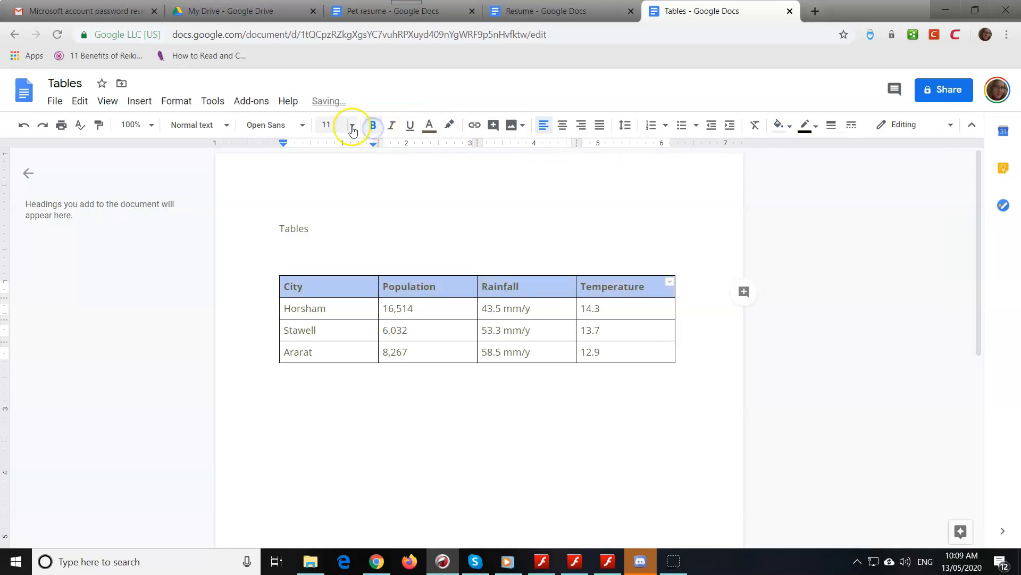
click(334, 125)
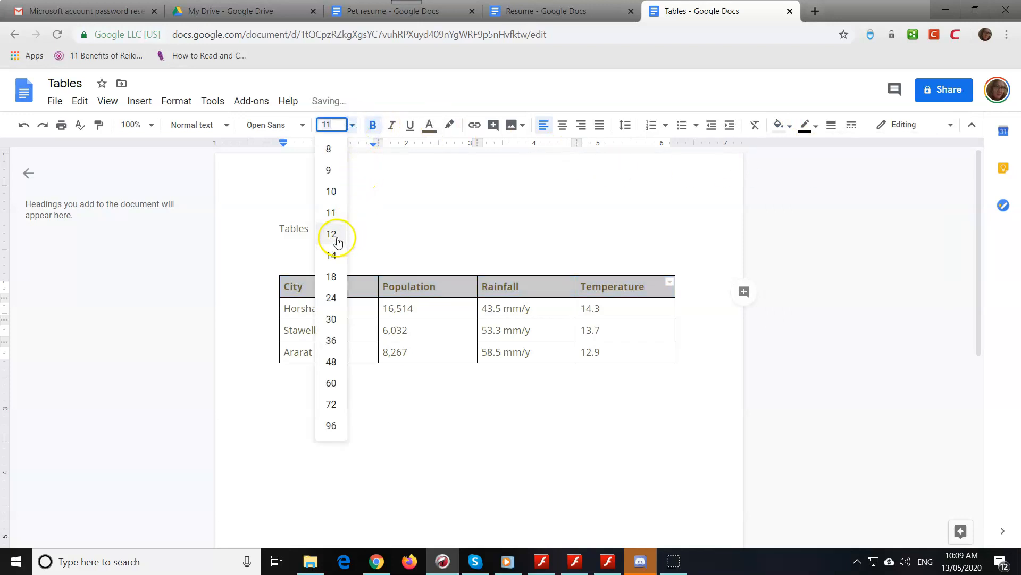
click(331, 233)
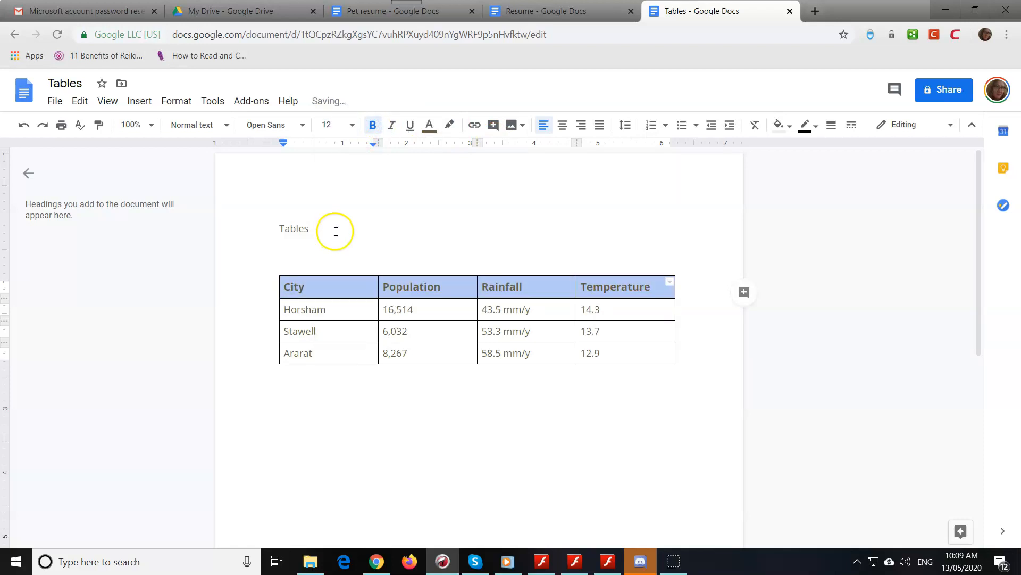
mouse_move(428, 300)
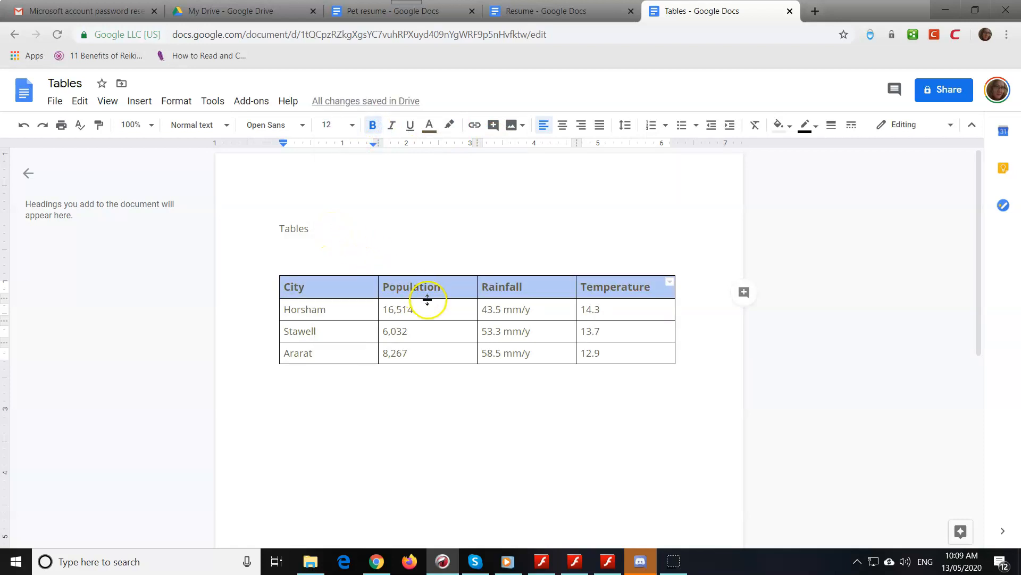
mouse_move(638, 301)
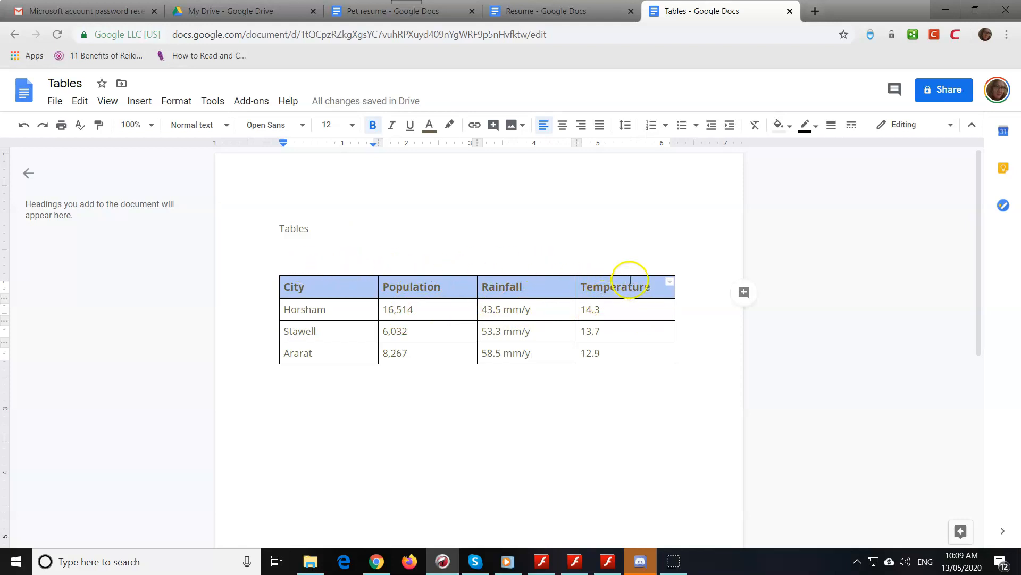
- Add a merged row above the header reading Major Cities in the Wimmera
right_click(625, 286)
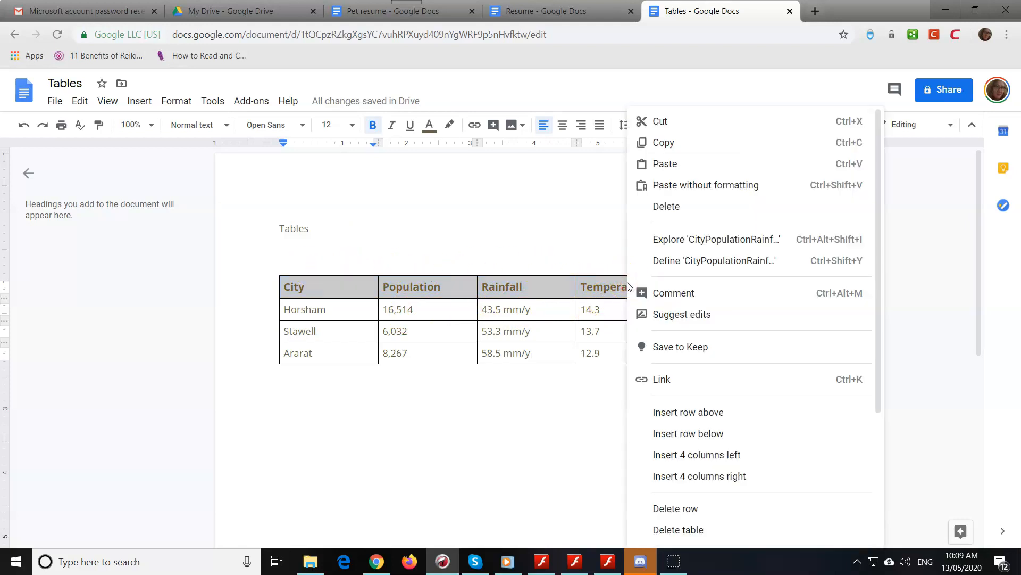
mouse_move(688, 412)
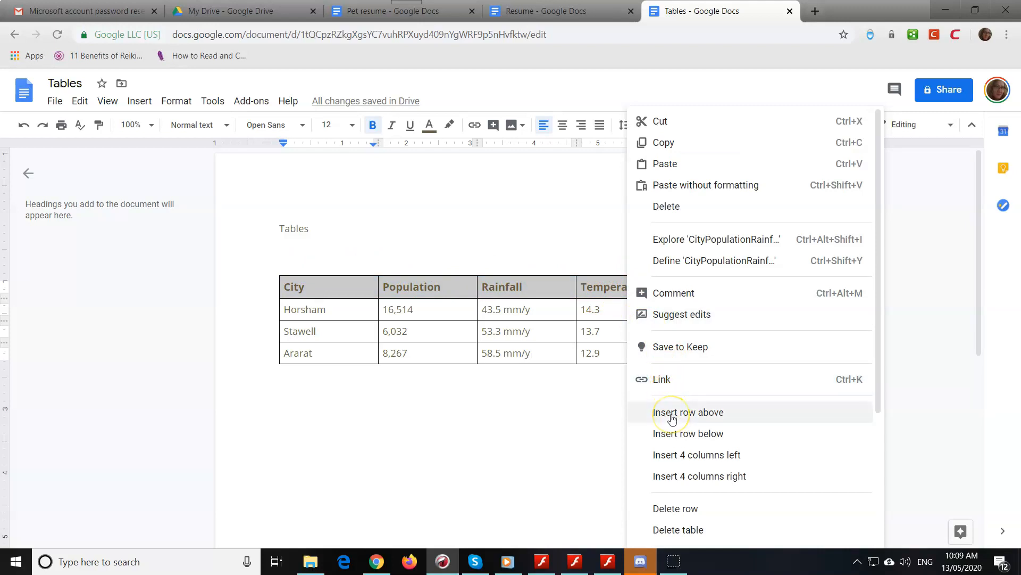
click(689, 412)
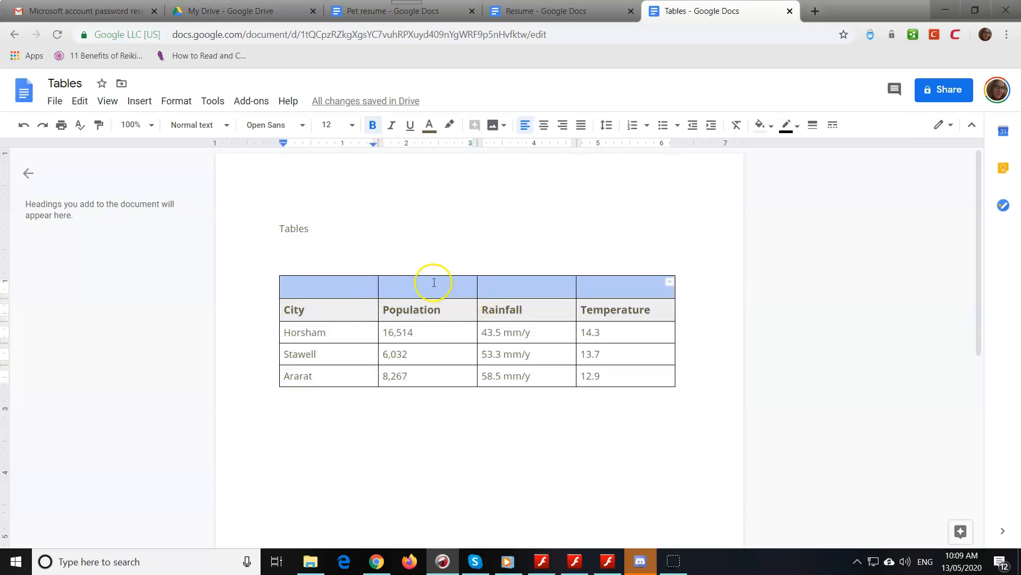
right_click(433, 287)
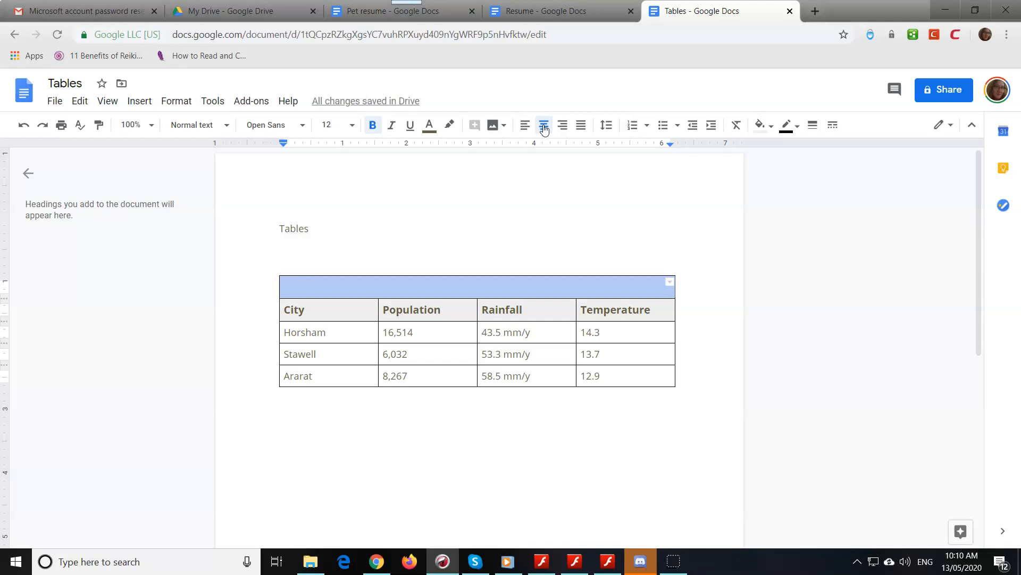
text(Major)
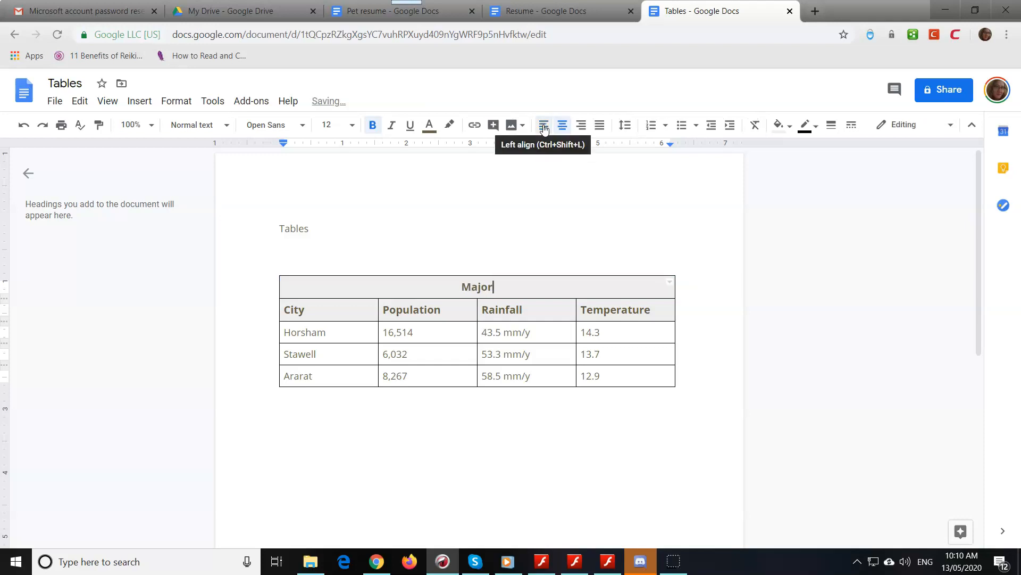
text(Cities in)
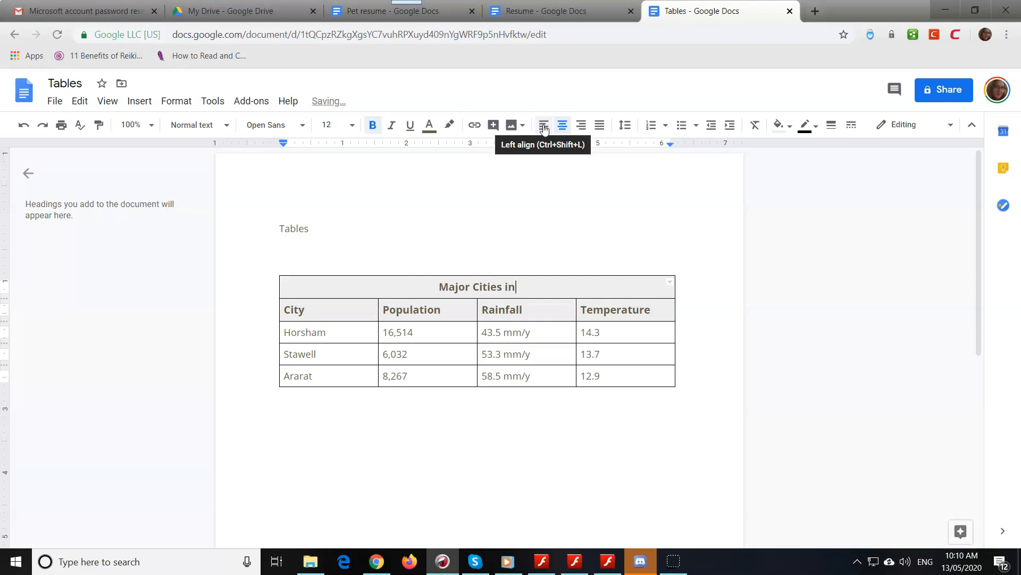
text(the Wimmera)
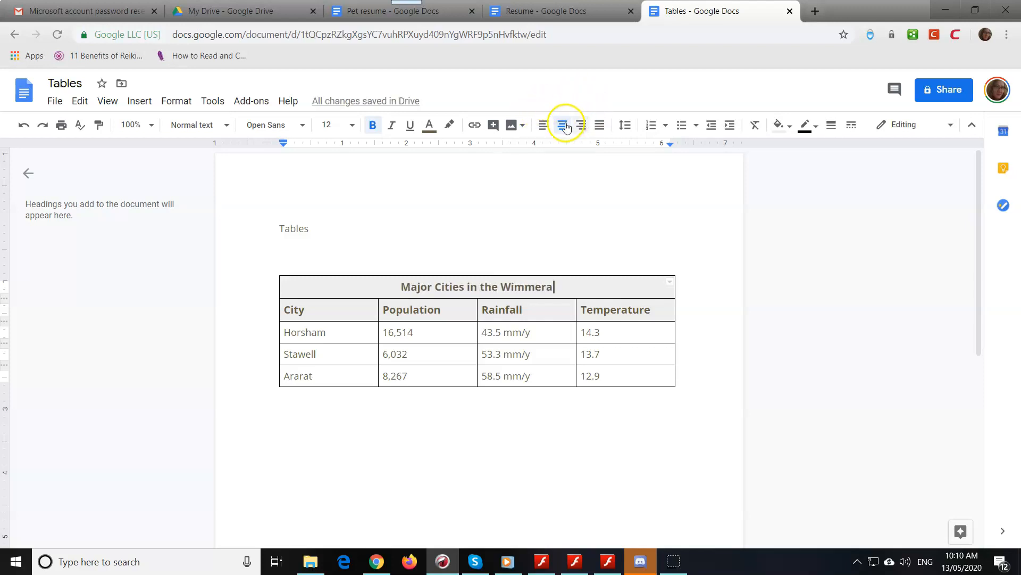
mouse_move(776, 124)
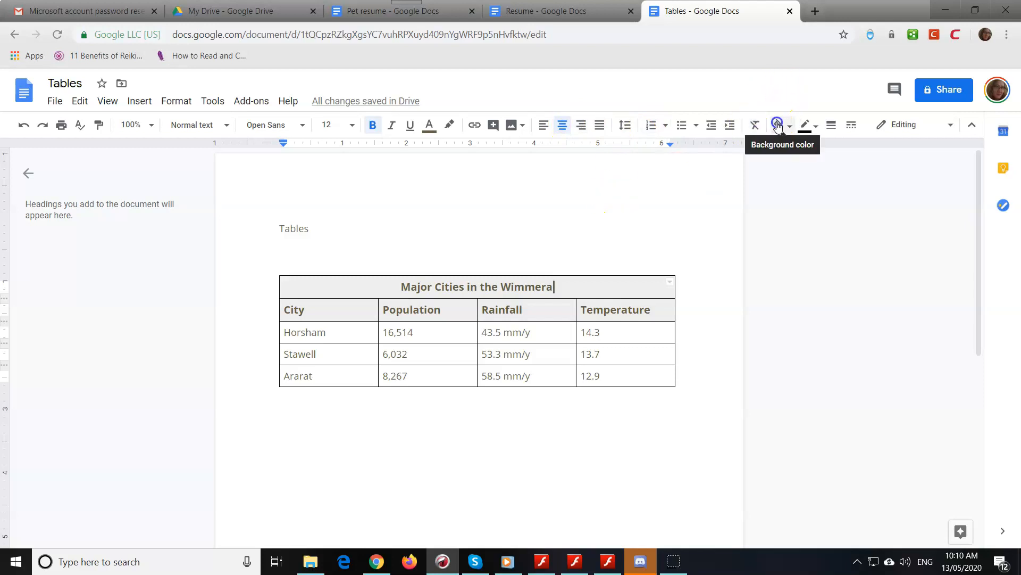
- Centre the title, shade it gray and enlarge its text to size 14
click(777, 125)
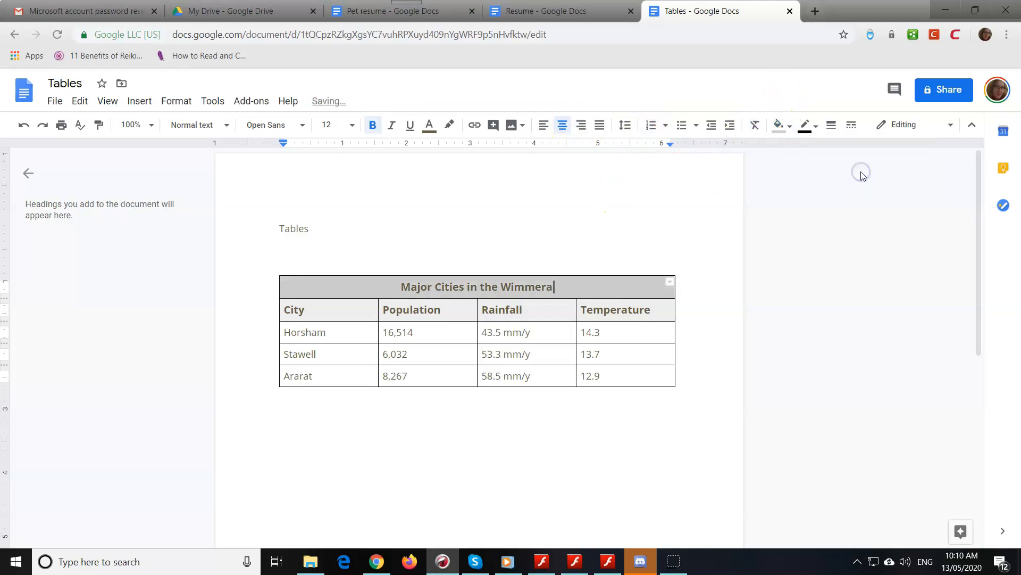
mouse_move(355, 128)
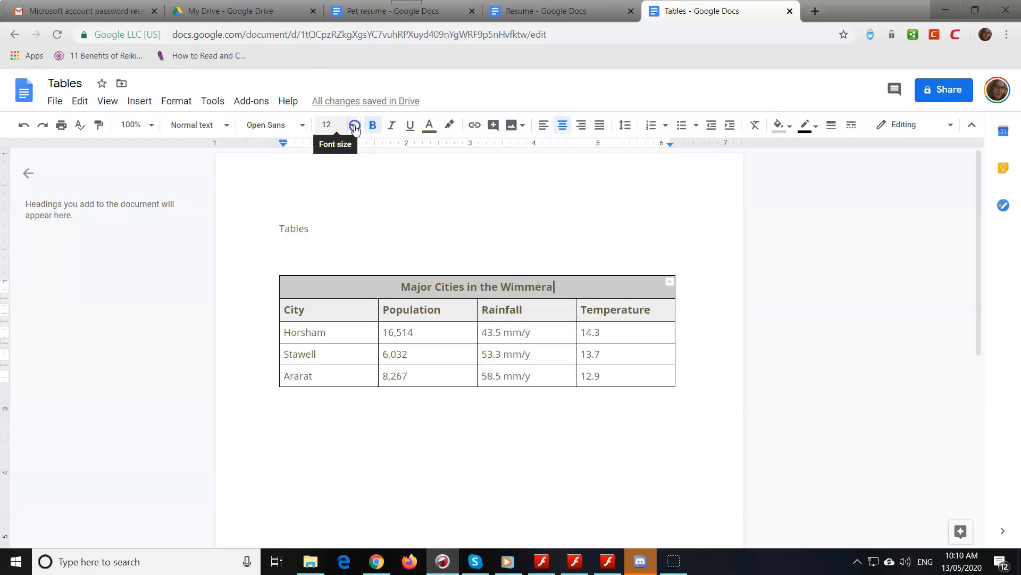
click(354, 124)
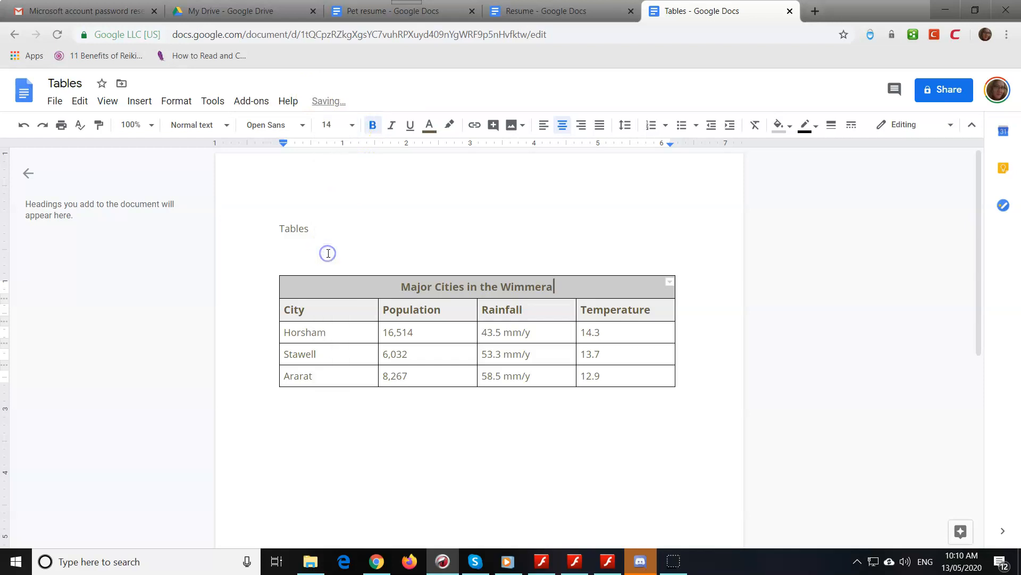
mouse_move(545, 292)
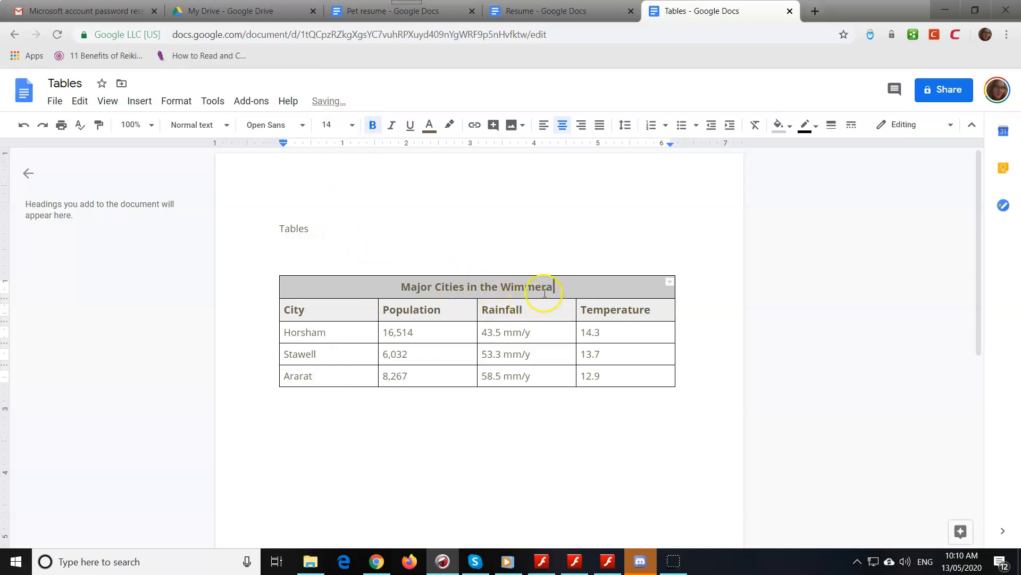
mouse_move(444, 315)
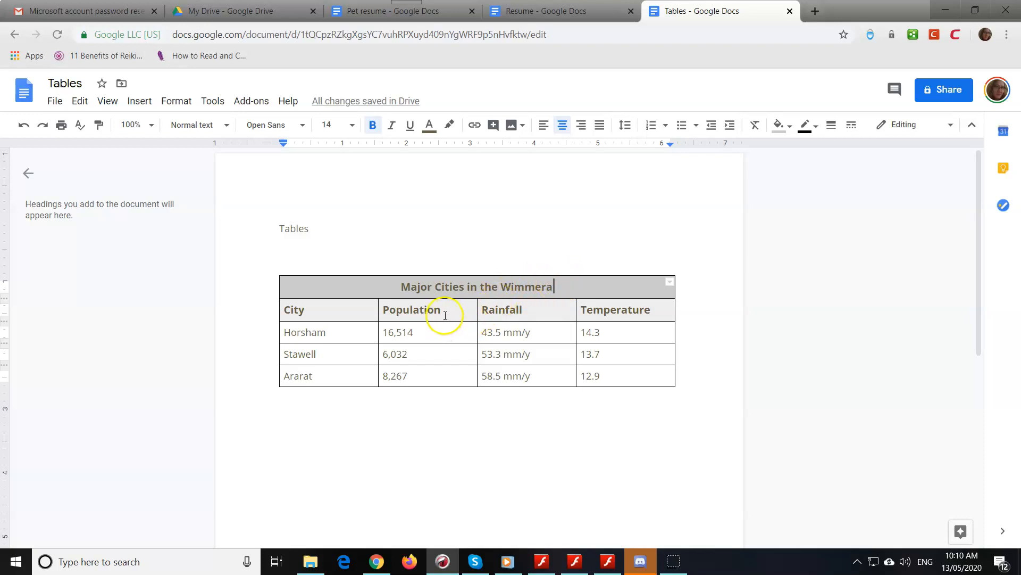
mouse_move(312, 444)
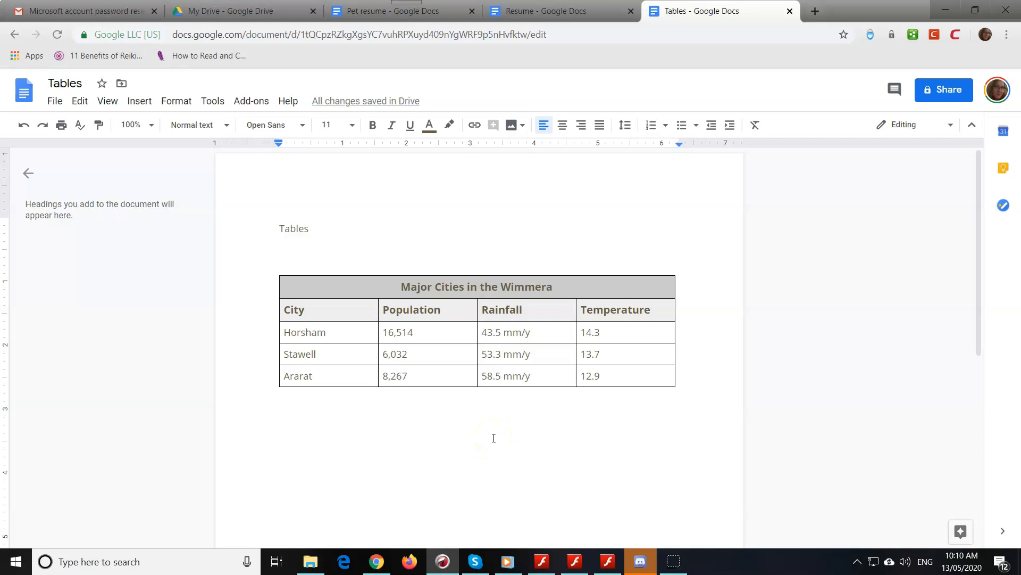
mouse_move(152, 121)
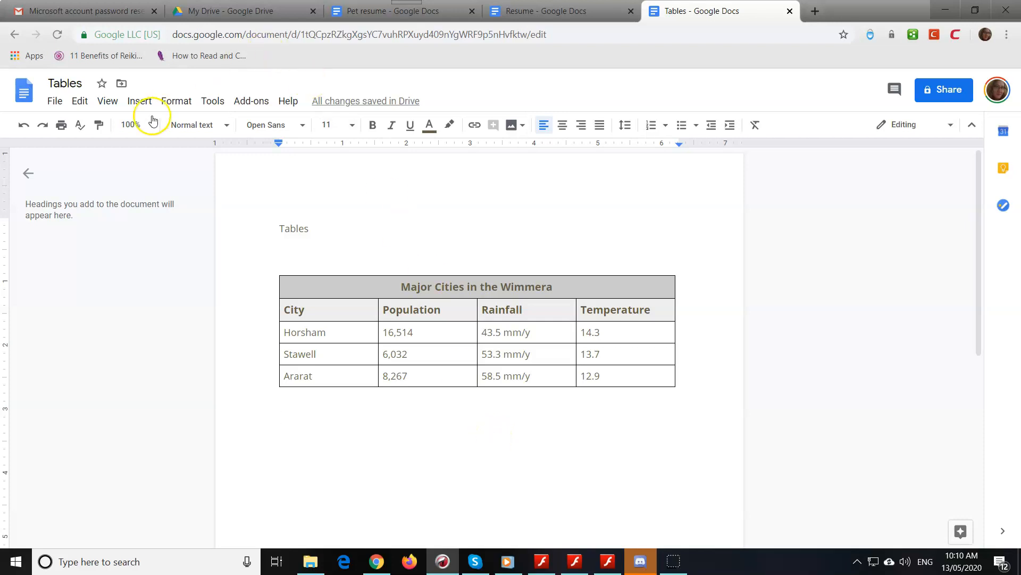
- Insert a one-row, two-cell footer table with 2 as the page number
click(139, 101)
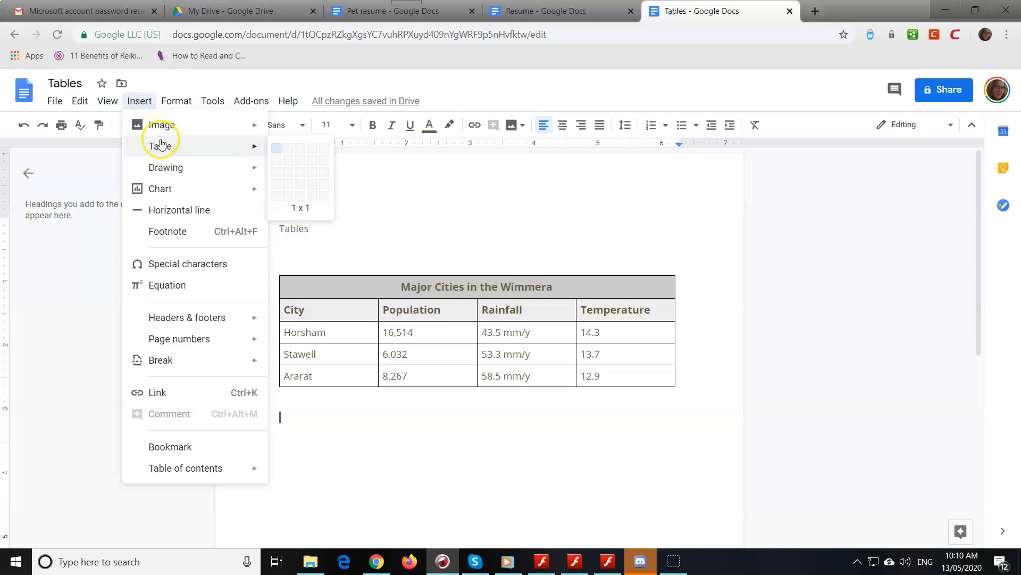
mouse_move(285, 151)
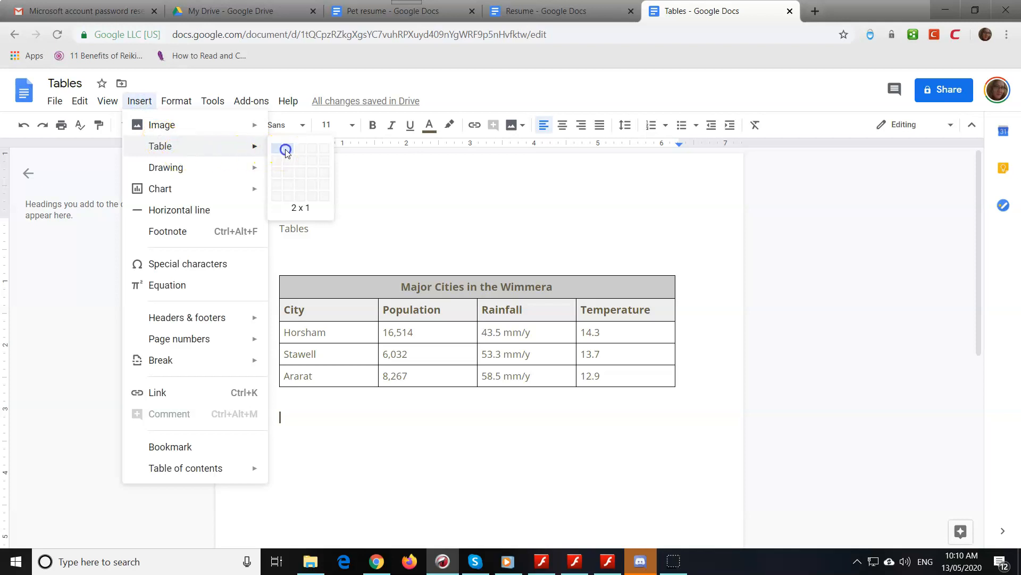
click(285, 149)
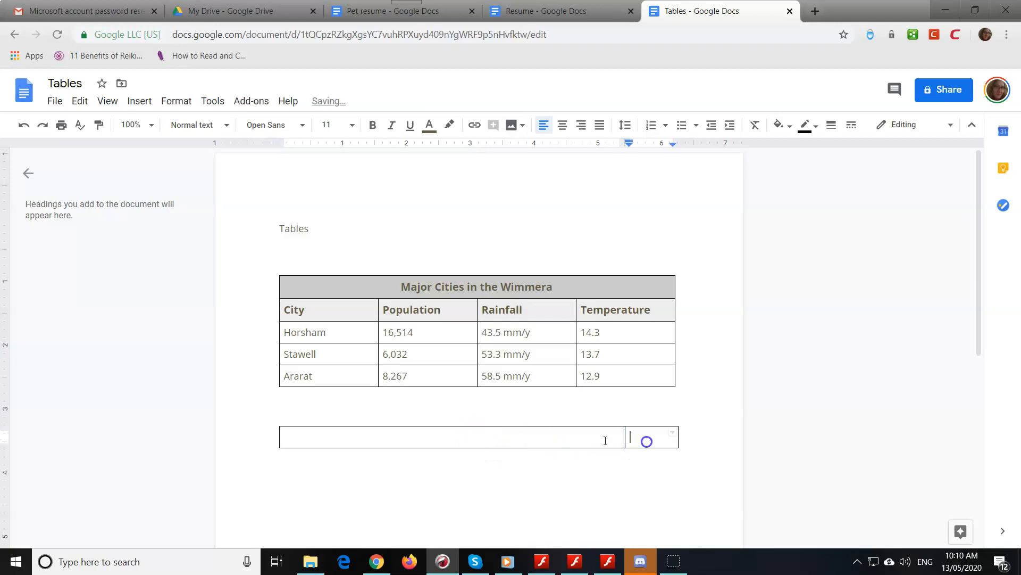
text(2)
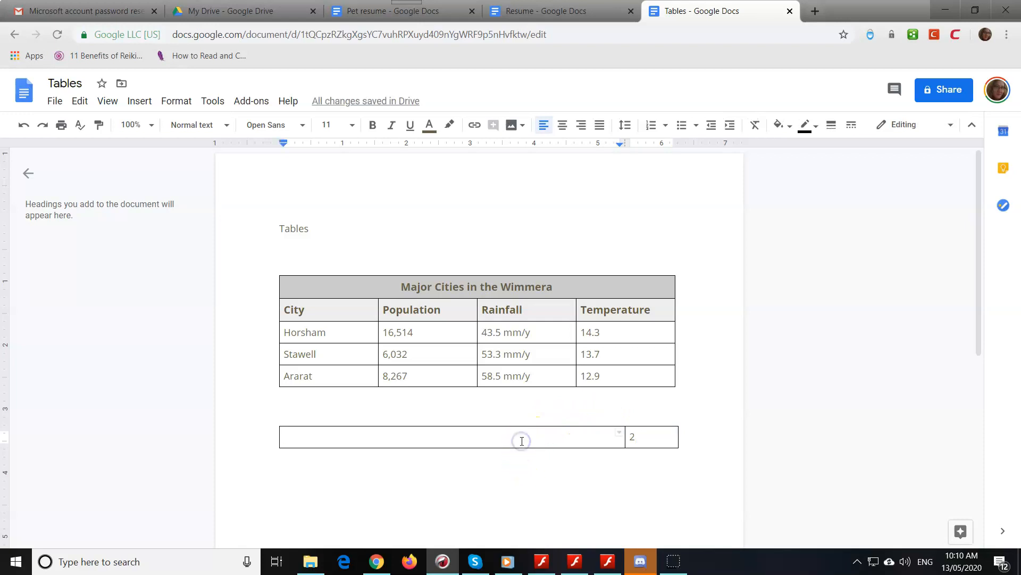
- Enter © Networx Computer Solutions in the footer table's left cell
text(()
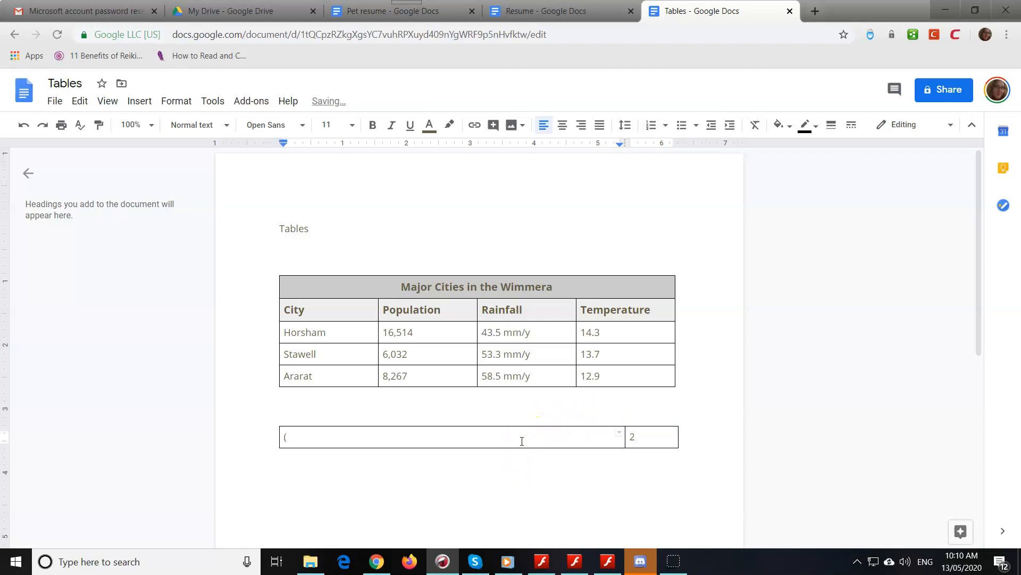
text(co)
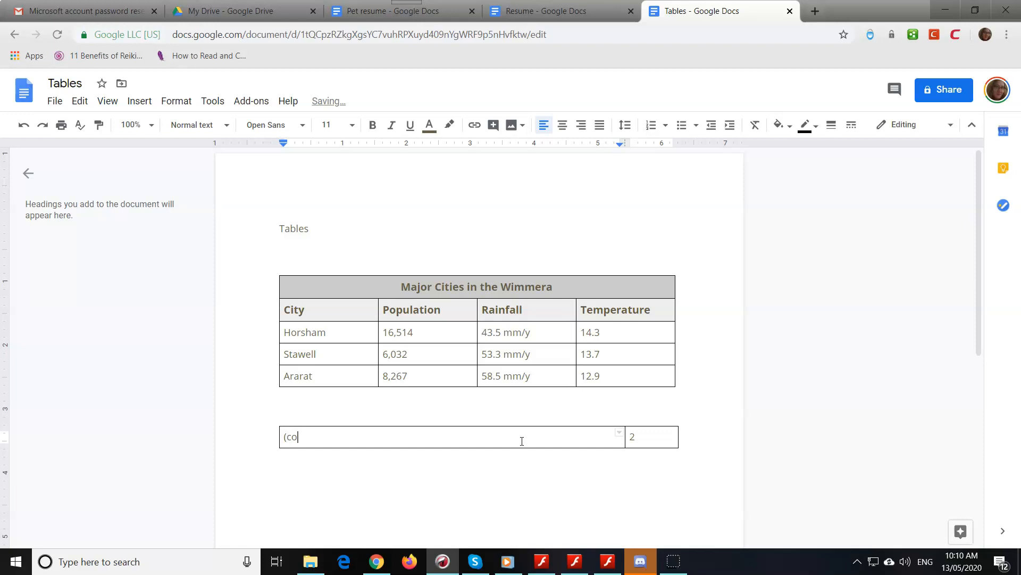
key(Backspace)
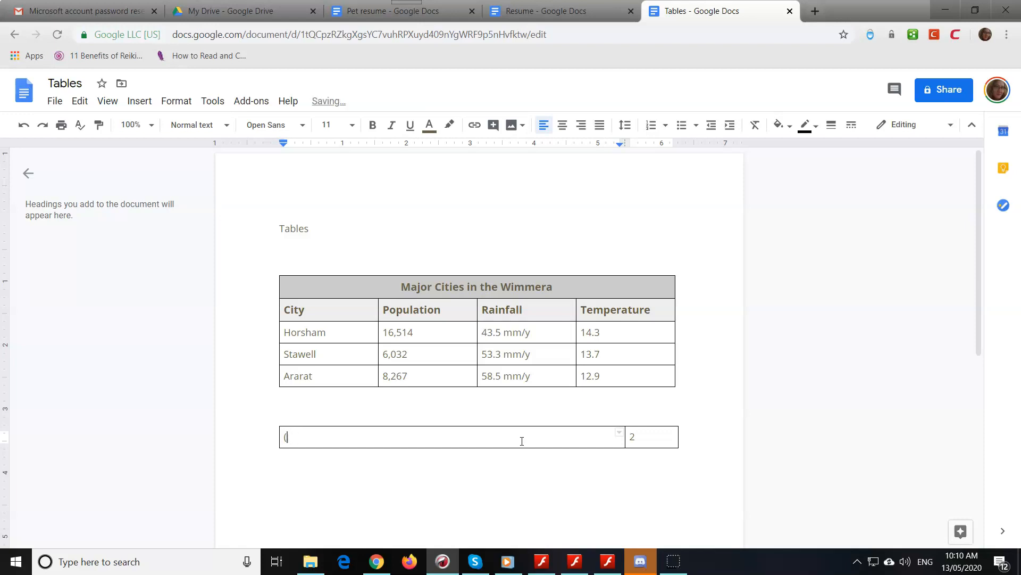
text(© N)
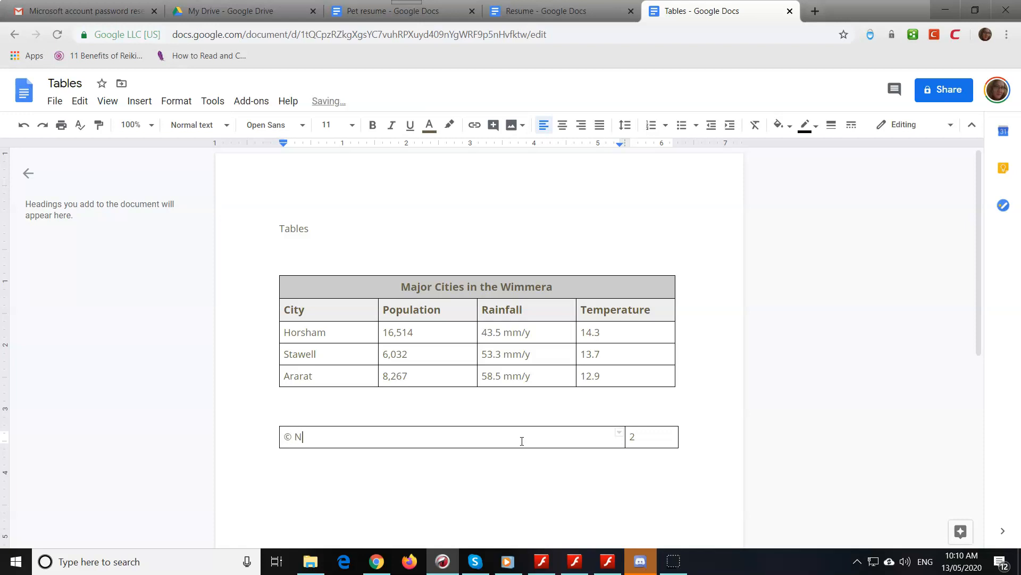
text(etworx Co)
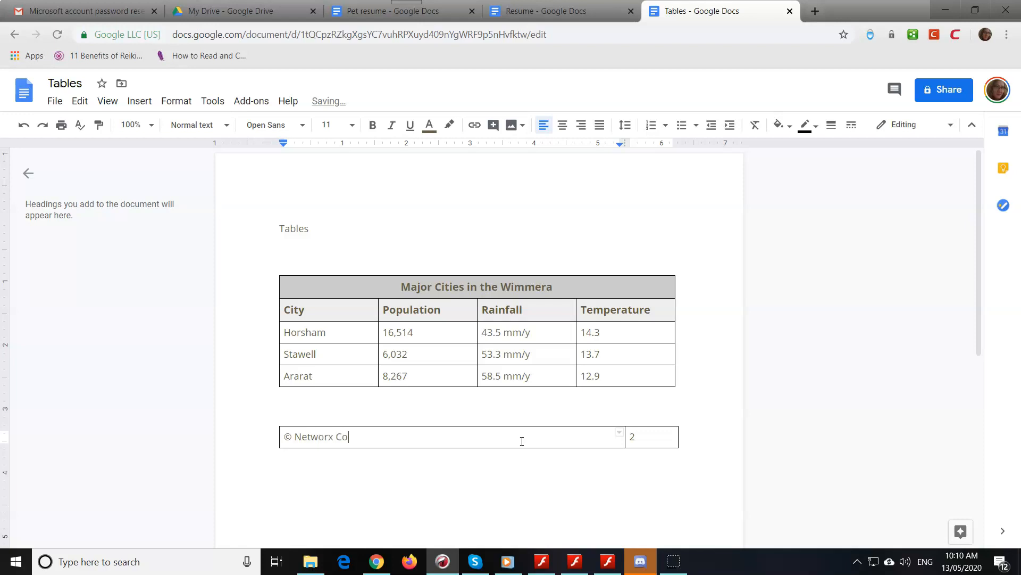
text(mputer Solu)
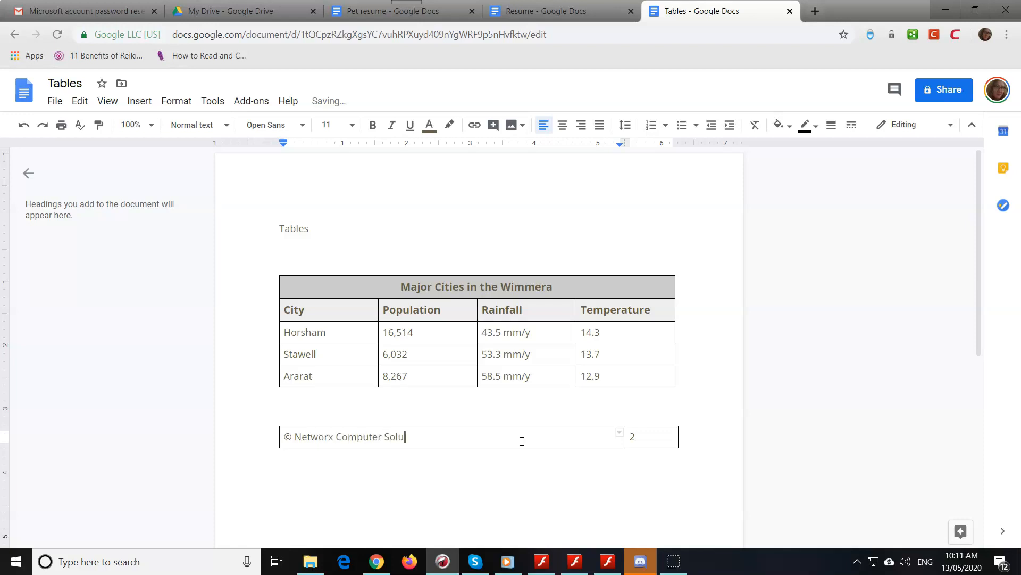
text(tions)
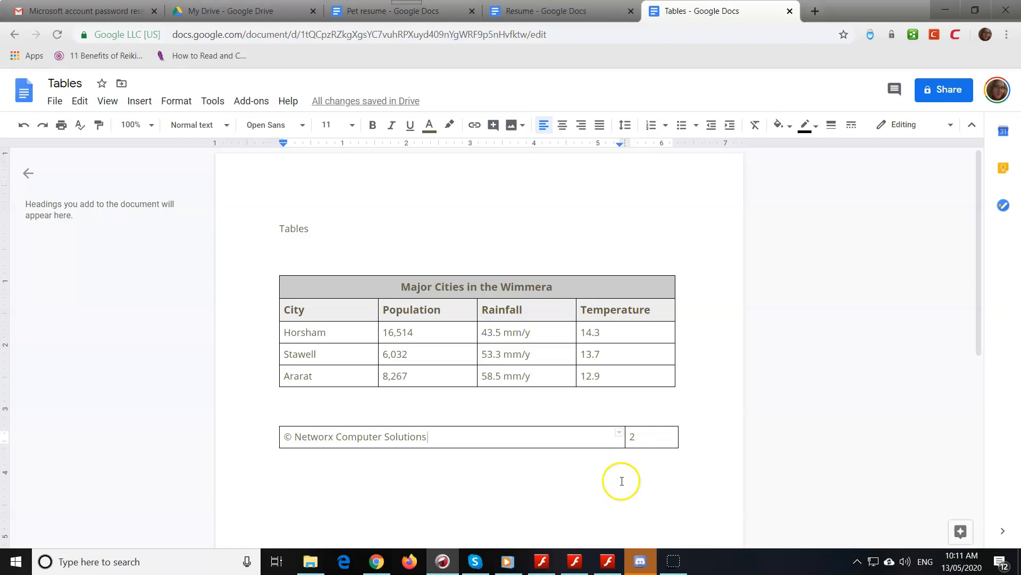
mouse_move(290, 443)
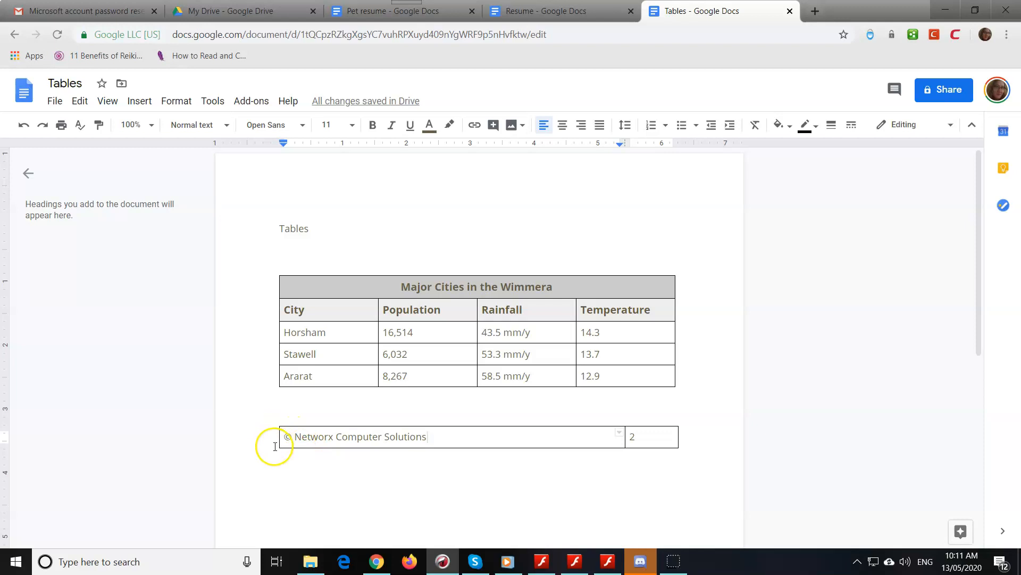
- Right-align the page number and turn the footer table's left, middle and right borders white
click(632, 436)
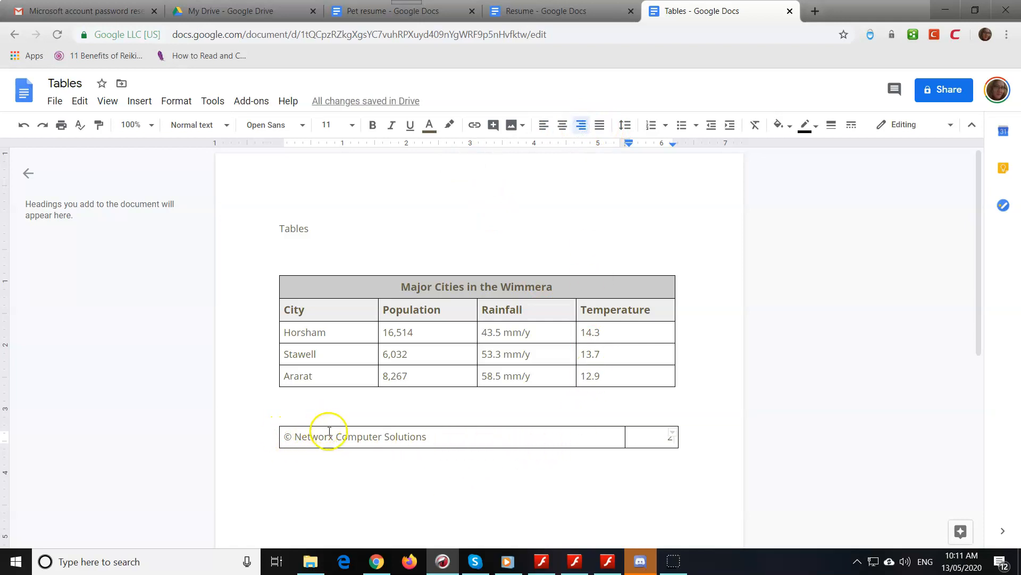
mouse_move(687, 449)
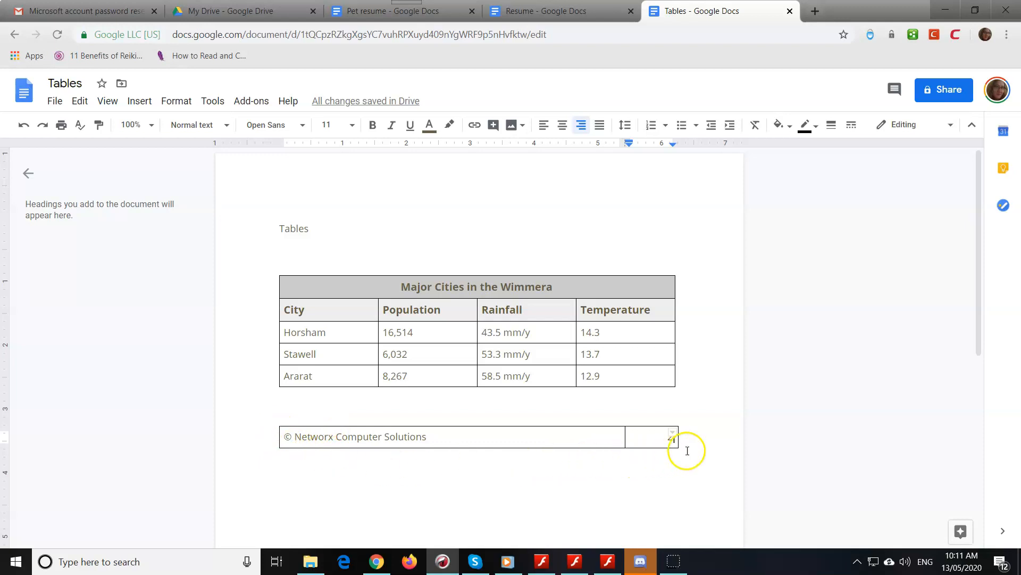
mouse_move(282, 440)
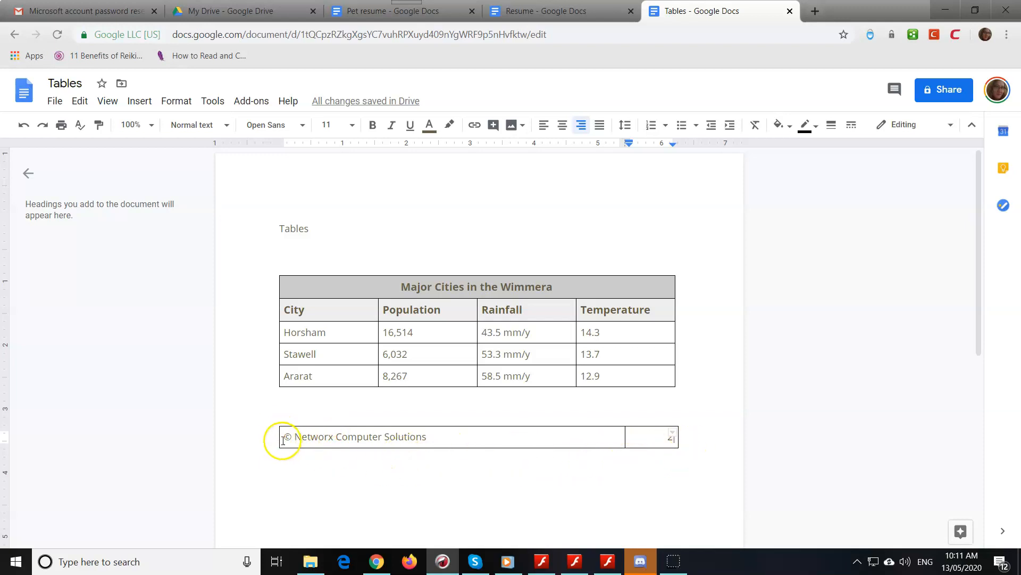
click(282, 436)
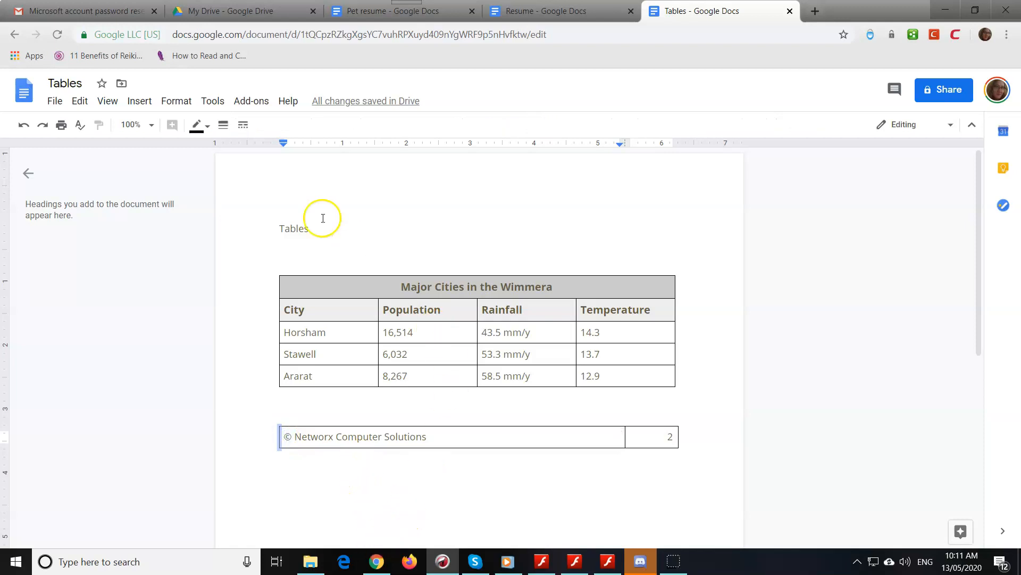
mouse_move(207, 125)
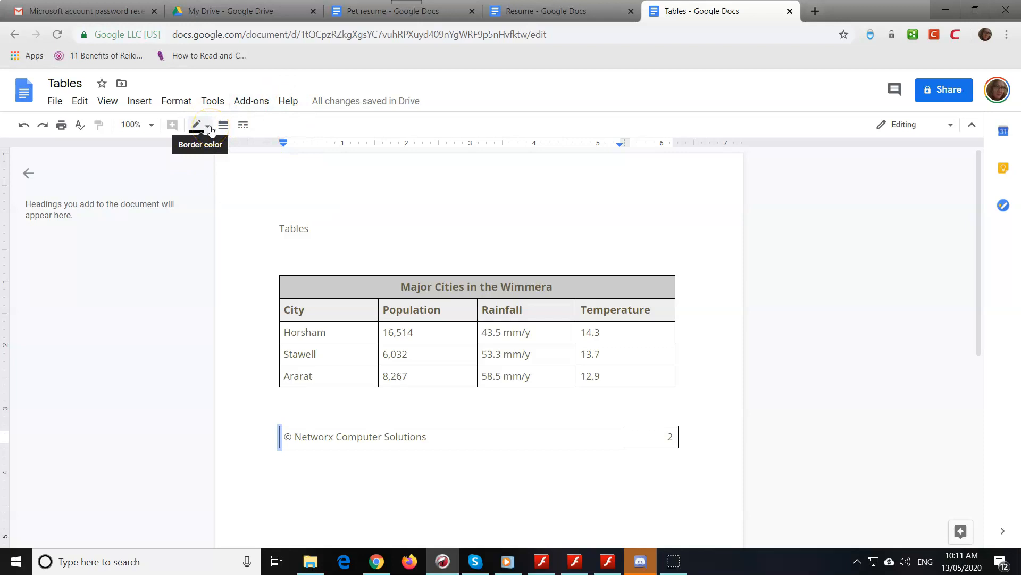
click(202, 125)
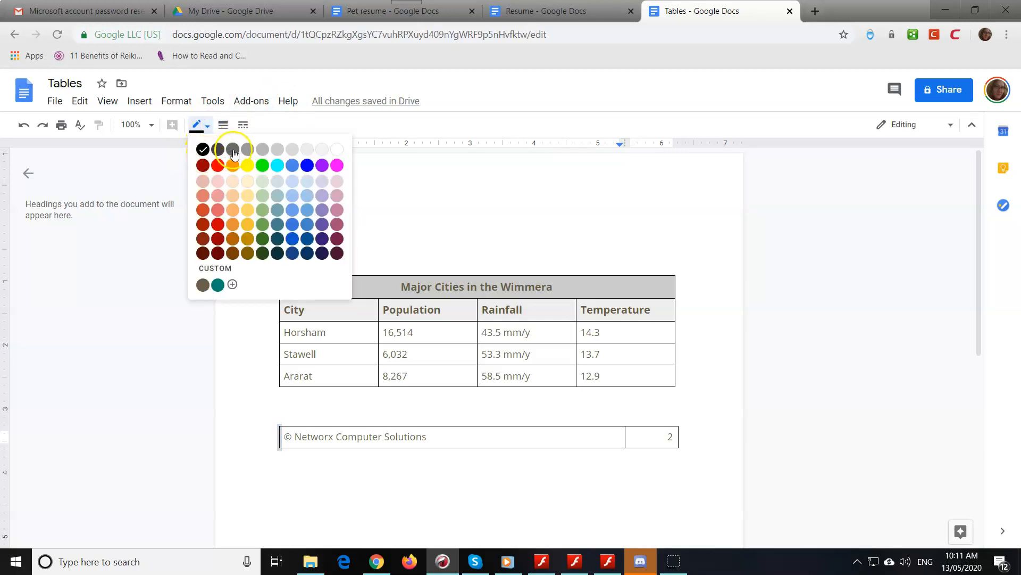
mouse_move(337, 149)
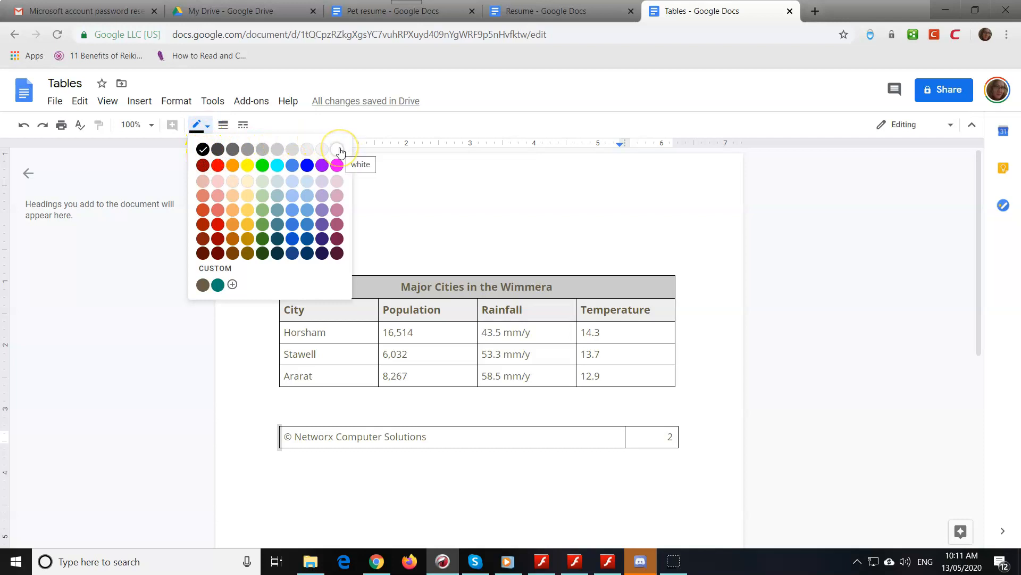
click(337, 149)
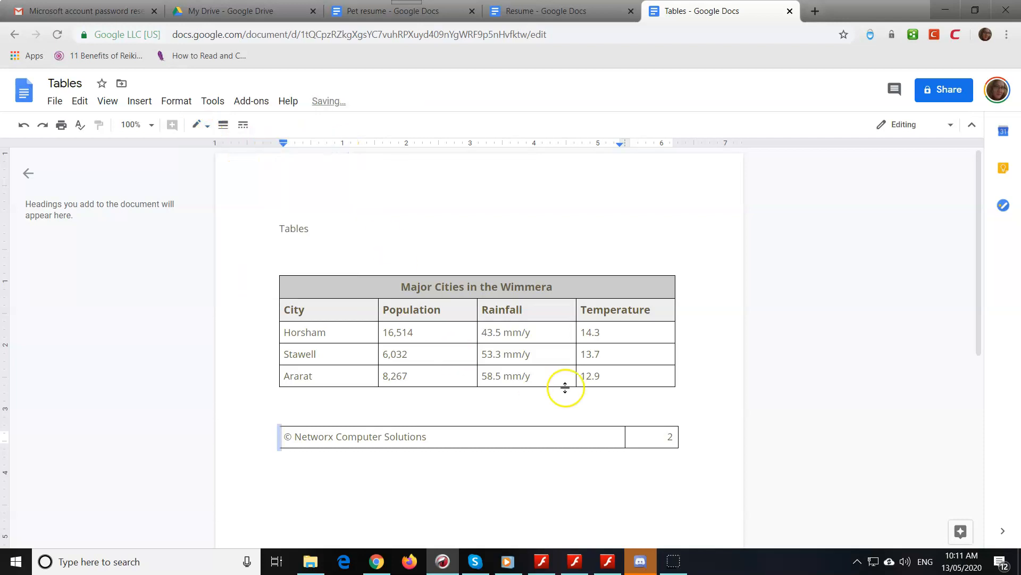
mouse_move(624, 438)
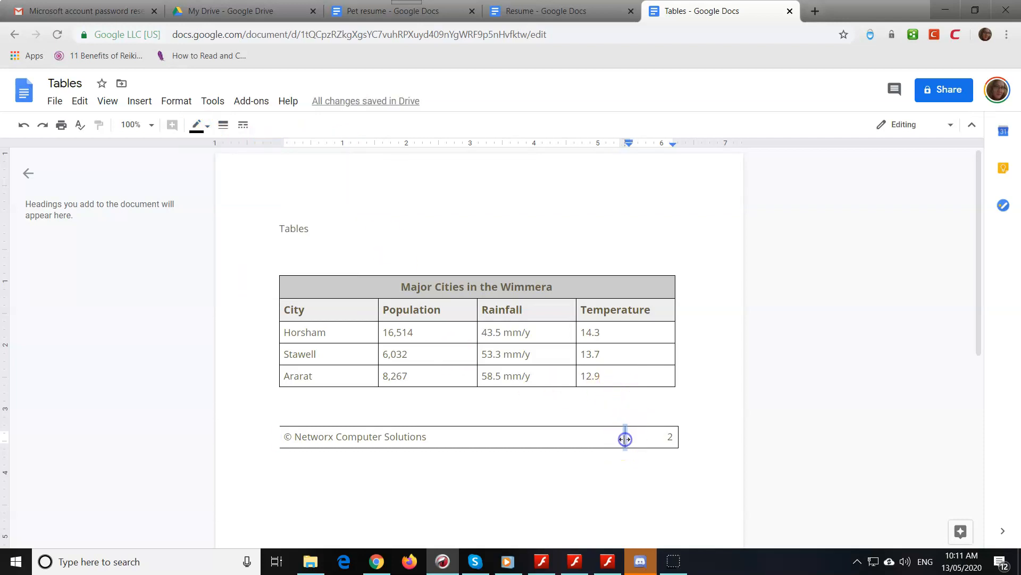
click(195, 124)
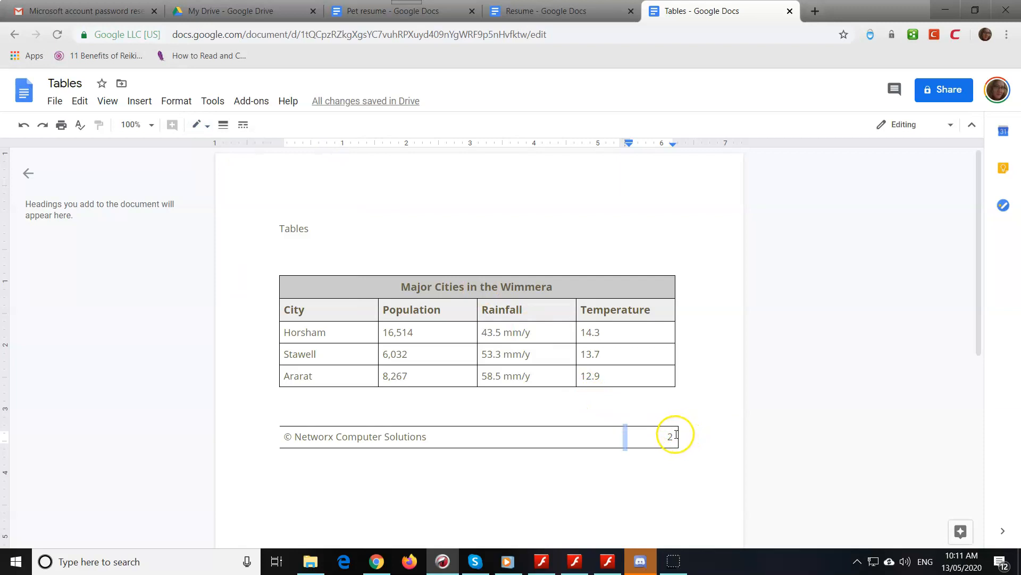
click(672, 436)
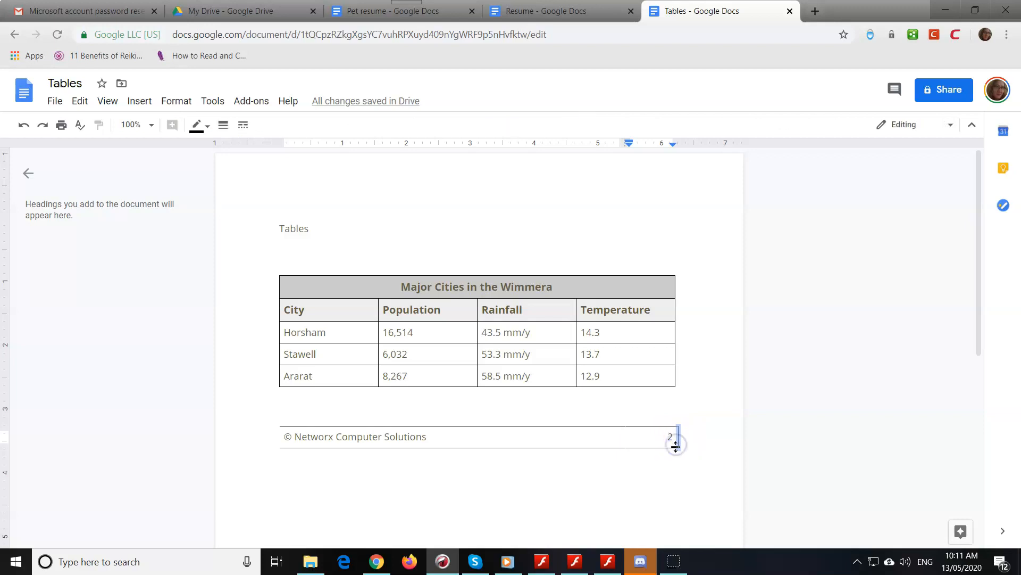
- Turn both footer cells' bottom borders white, leaving only the top rule
click(207, 125)
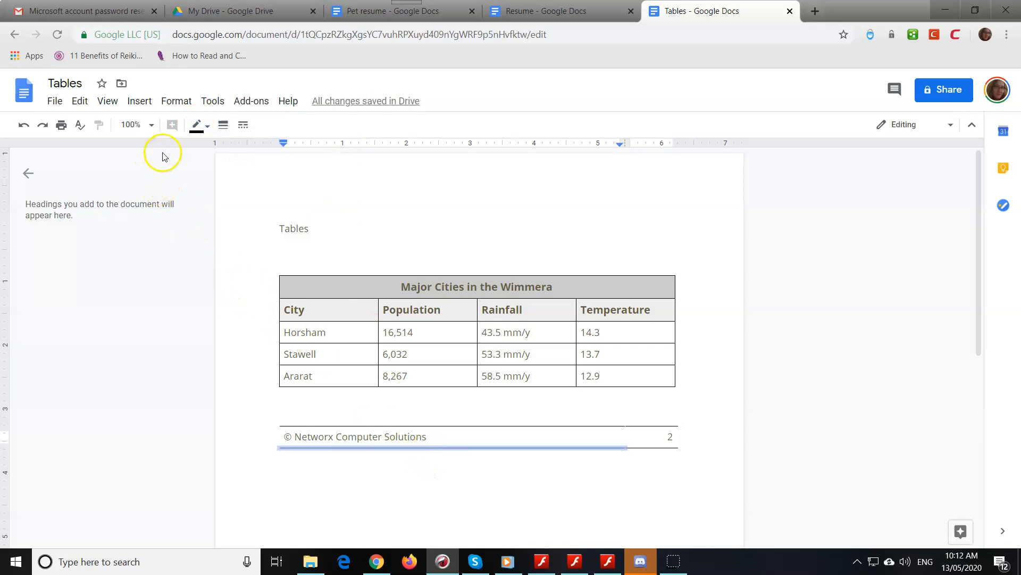
click(196, 124)
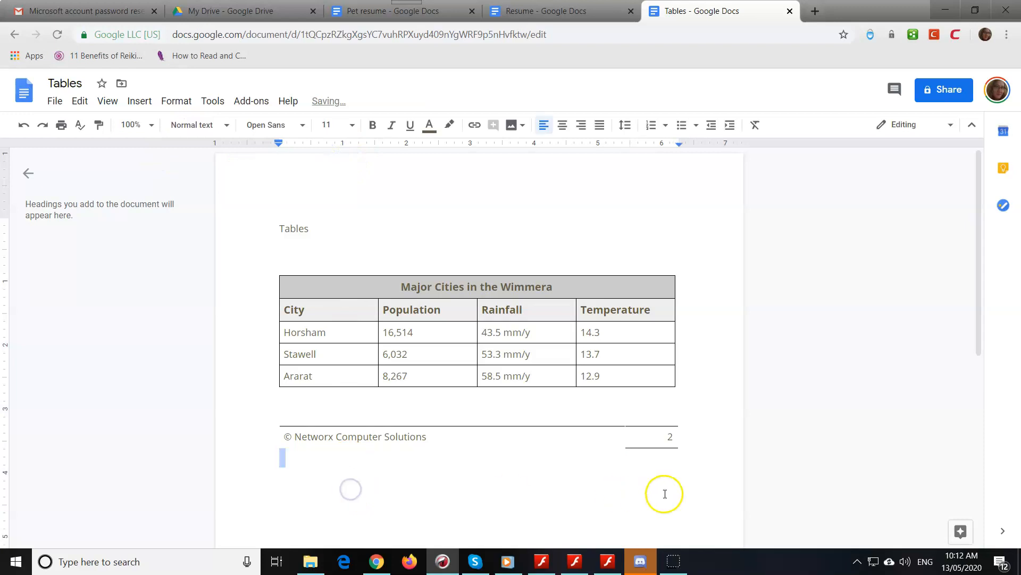
mouse_move(653, 445)
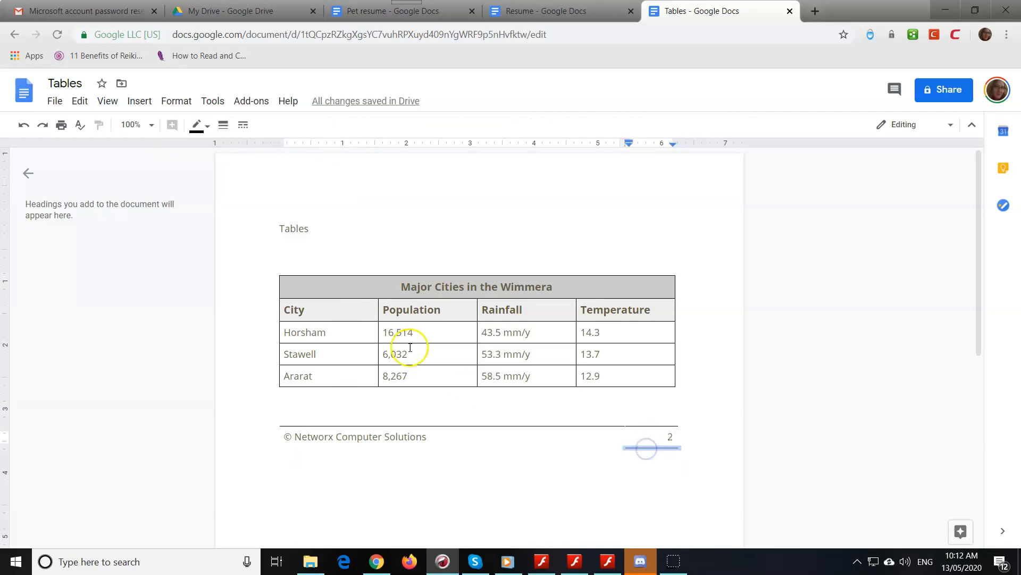
click(196, 124)
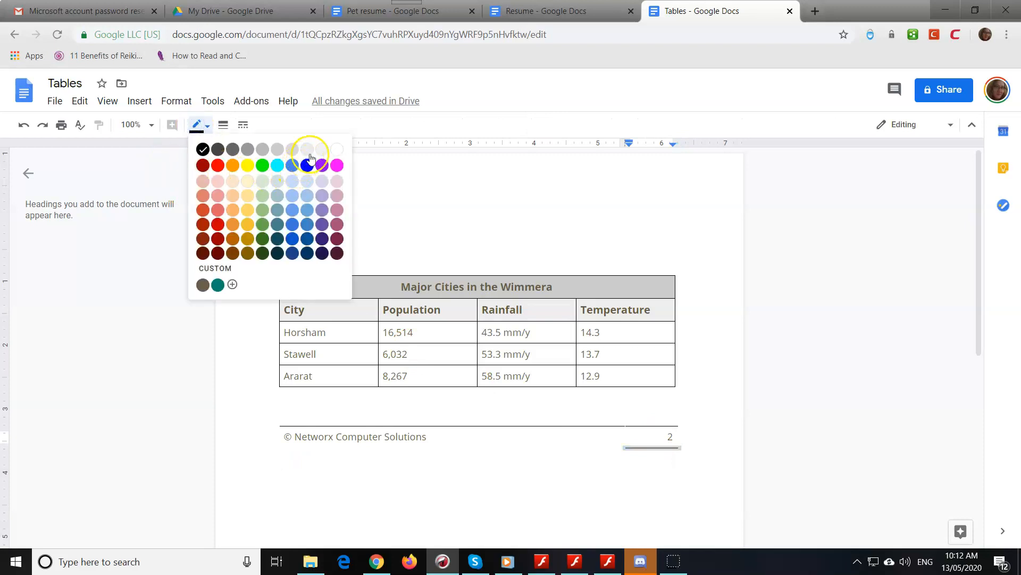
click(309, 156)
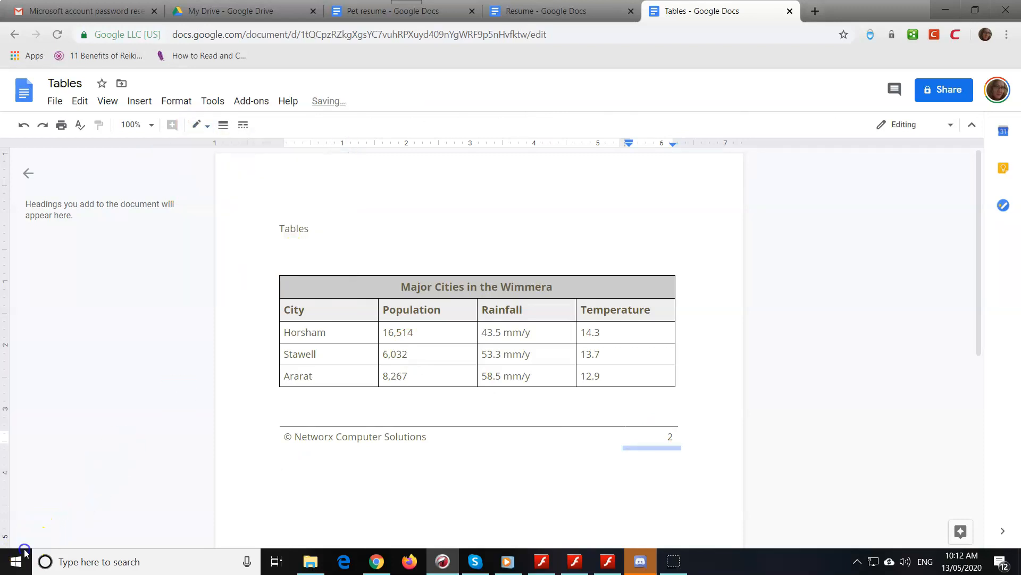
click(360, 463)
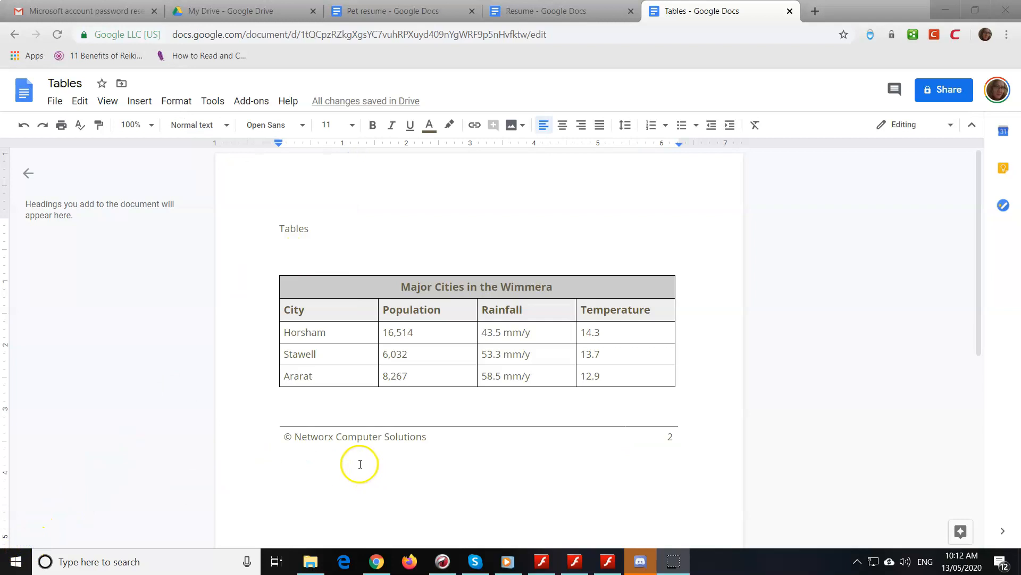
mouse_move(347, 454)
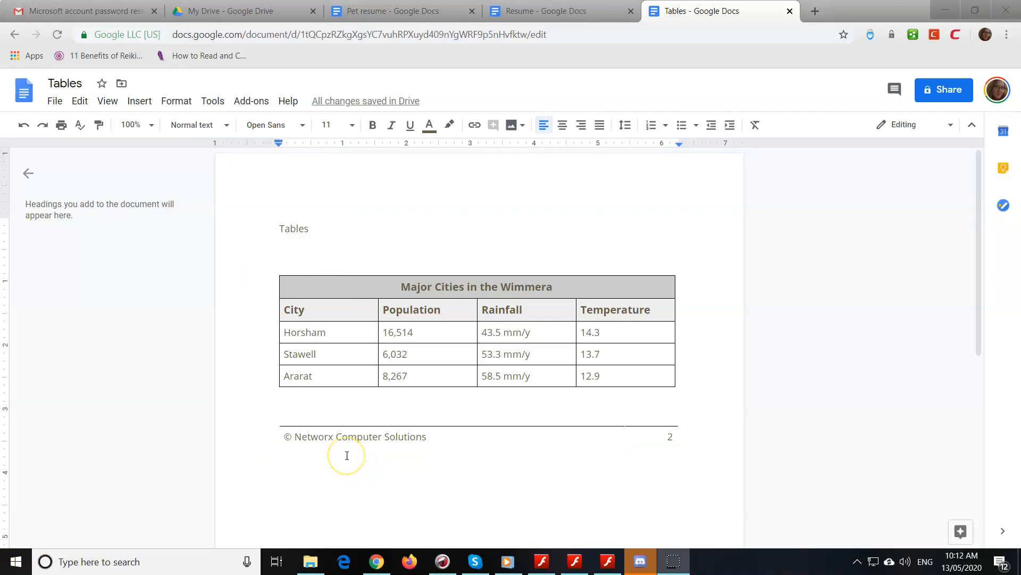
mouse_move(325, 206)
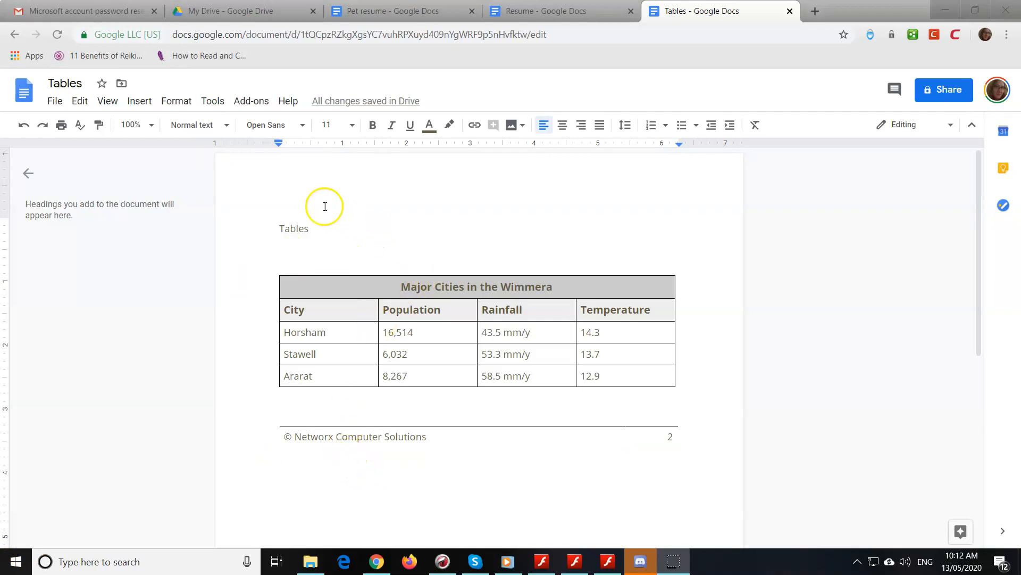
mouse_move(278, 143)
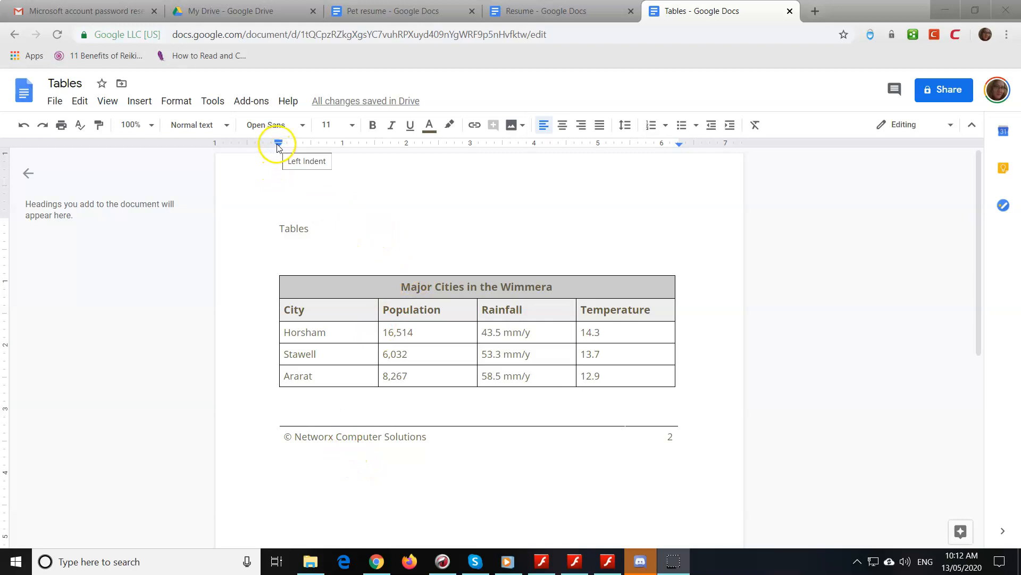
mouse_move(655, 150)
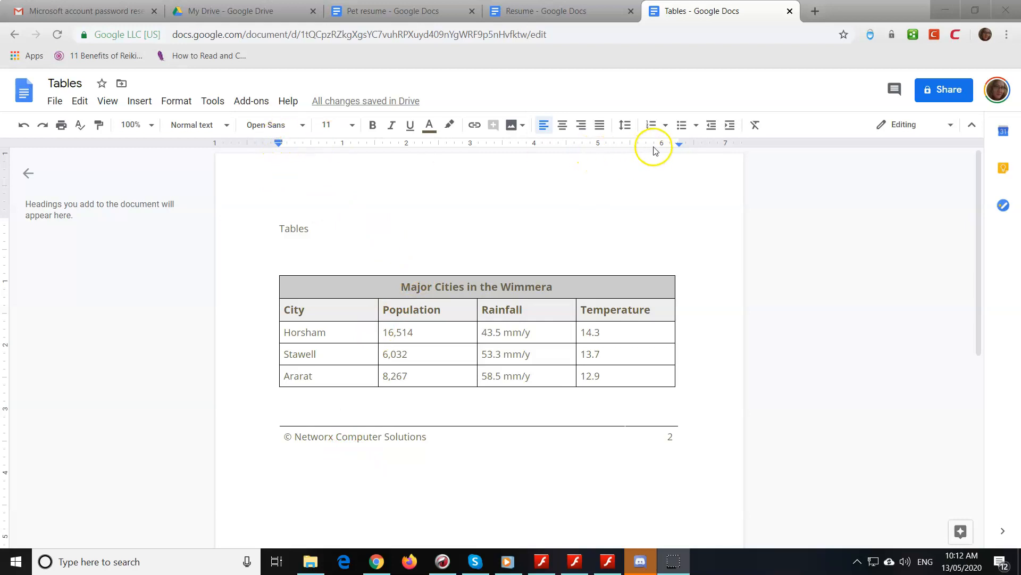
mouse_move(679, 144)
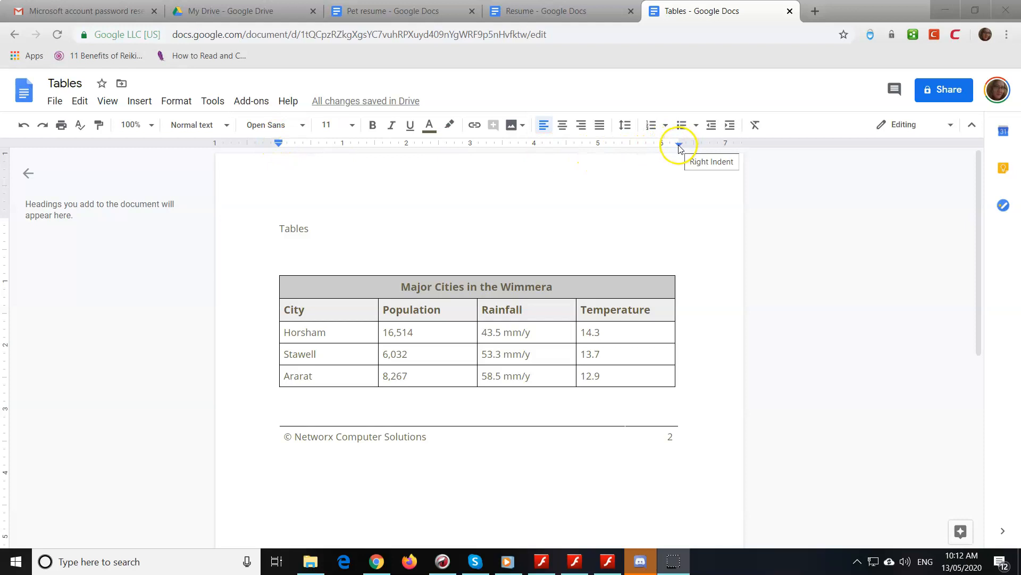
mouse_move(608, 229)
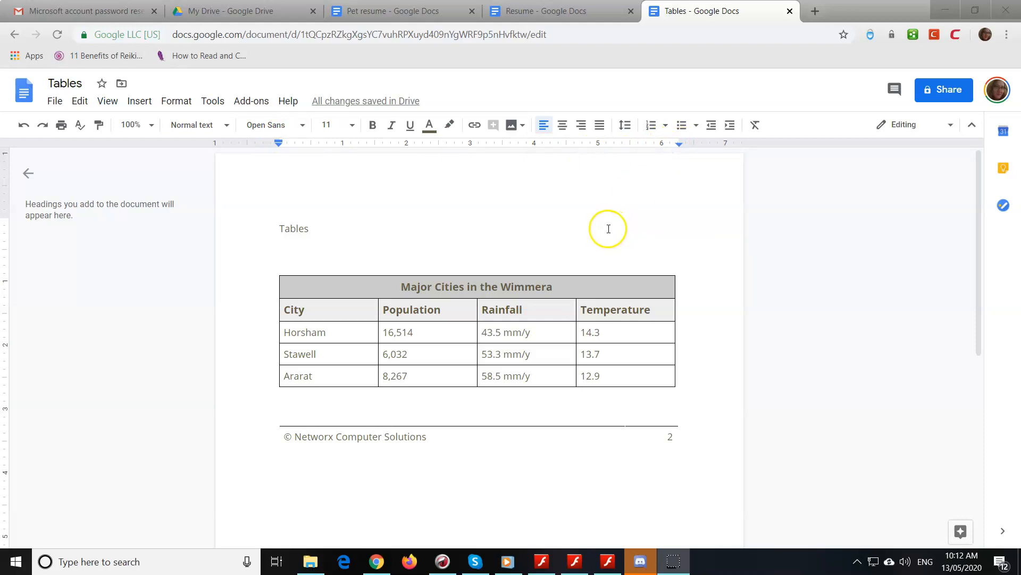
mouse_move(147, 171)
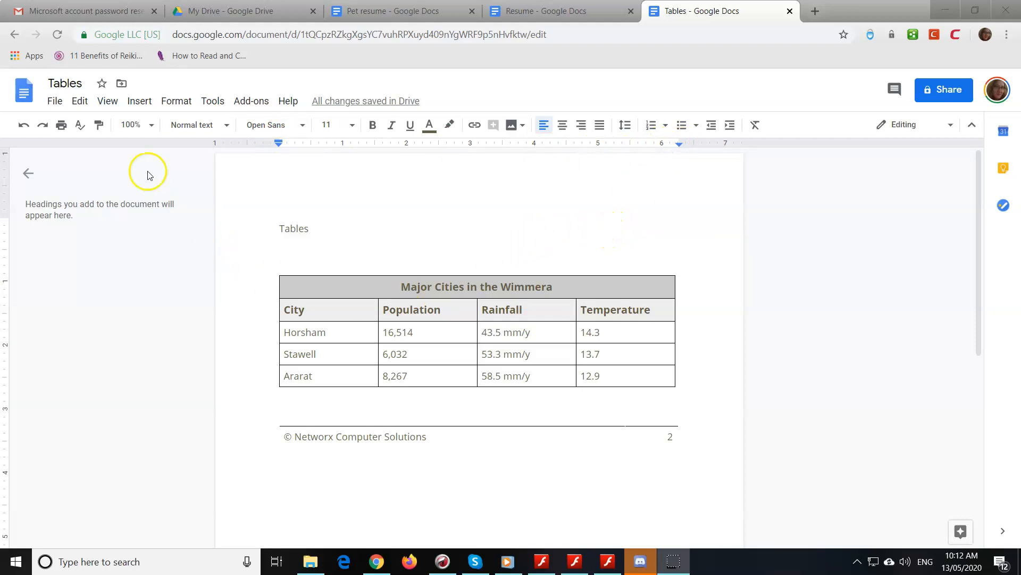
mouse_move(91, 150)
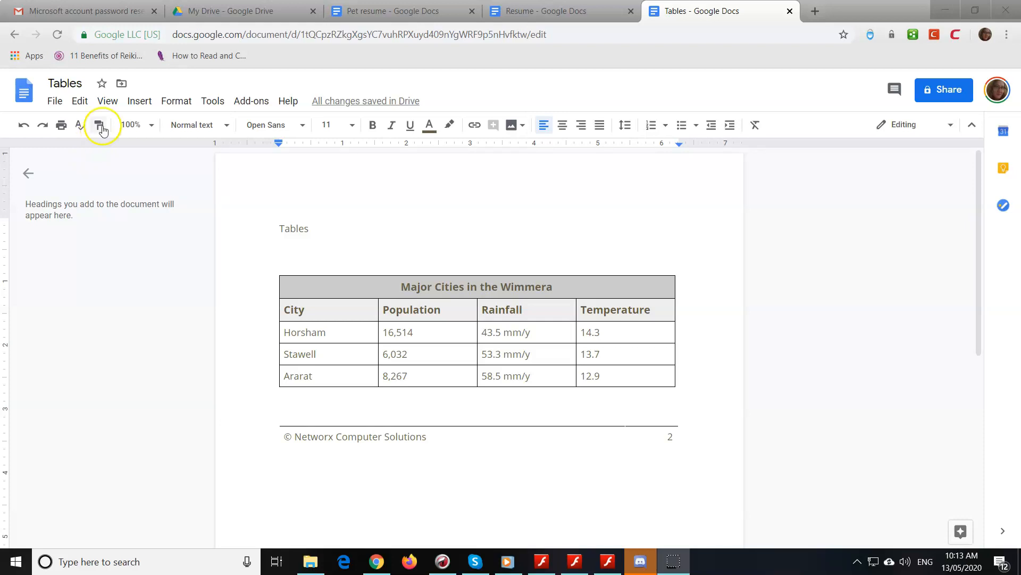
- Confirm page setup as A4 portrait with 1-inch margins and white page colour
click(54, 101)
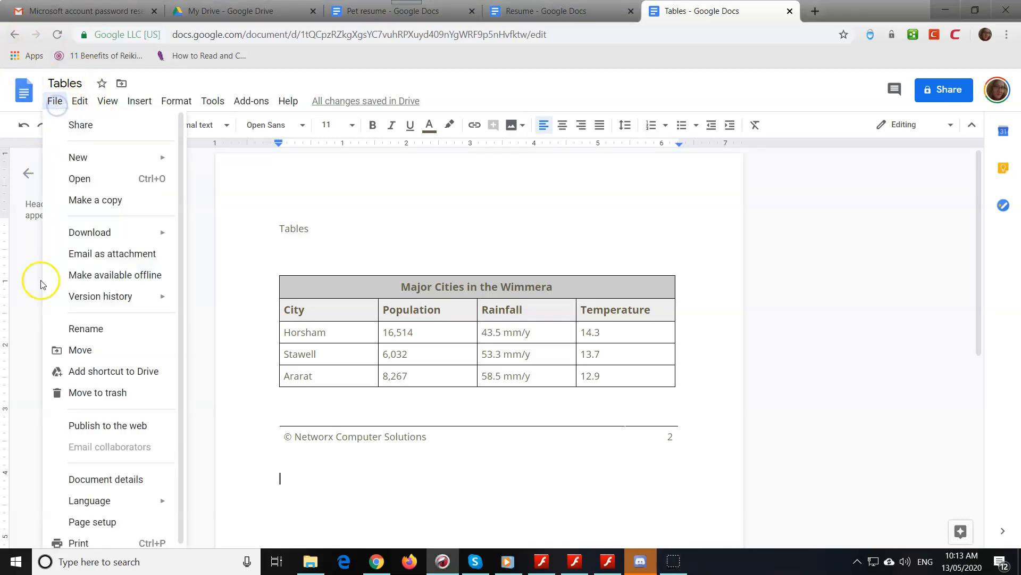
click(91, 521)
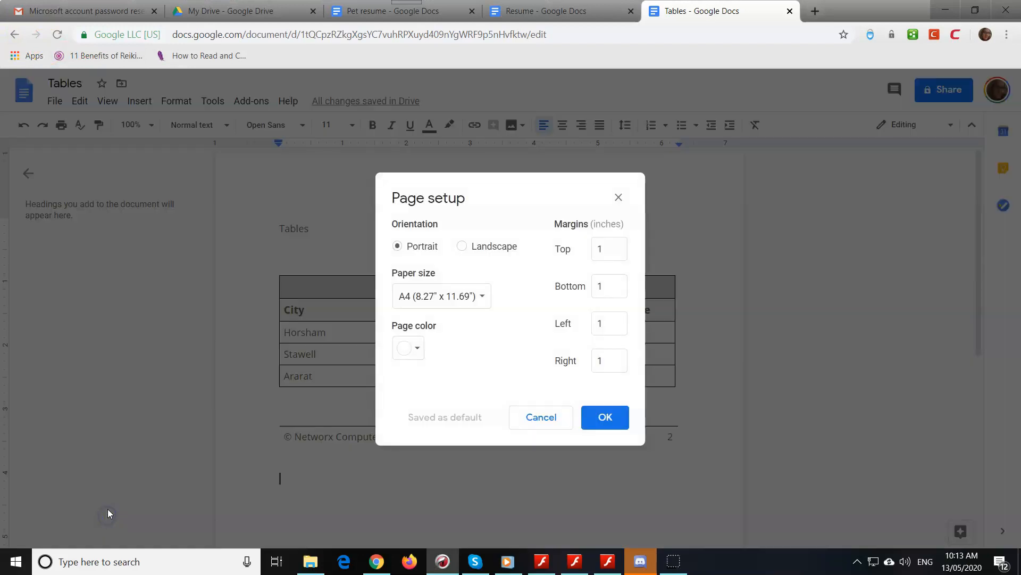
mouse_move(460, 328)
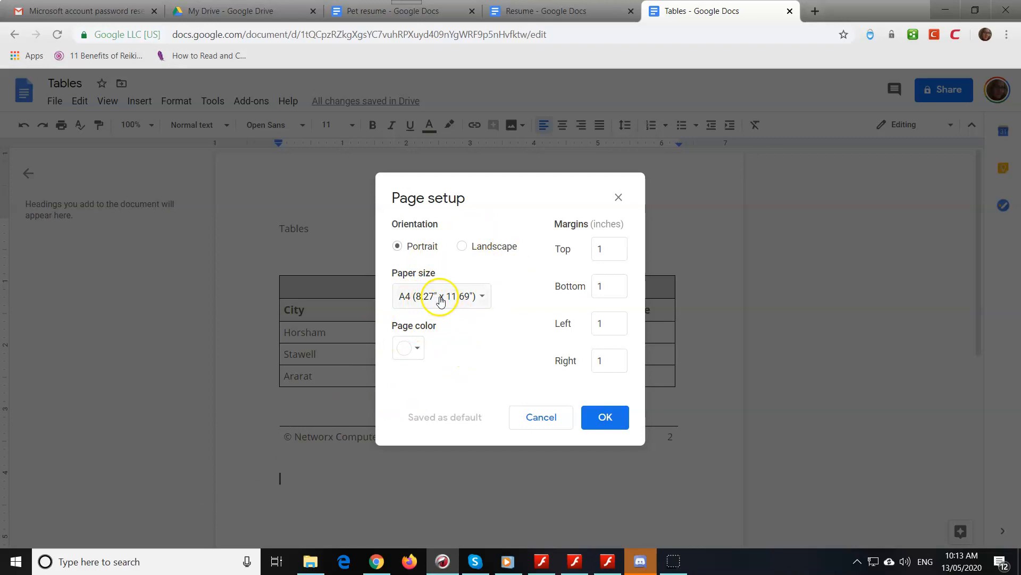
mouse_move(449, 305)
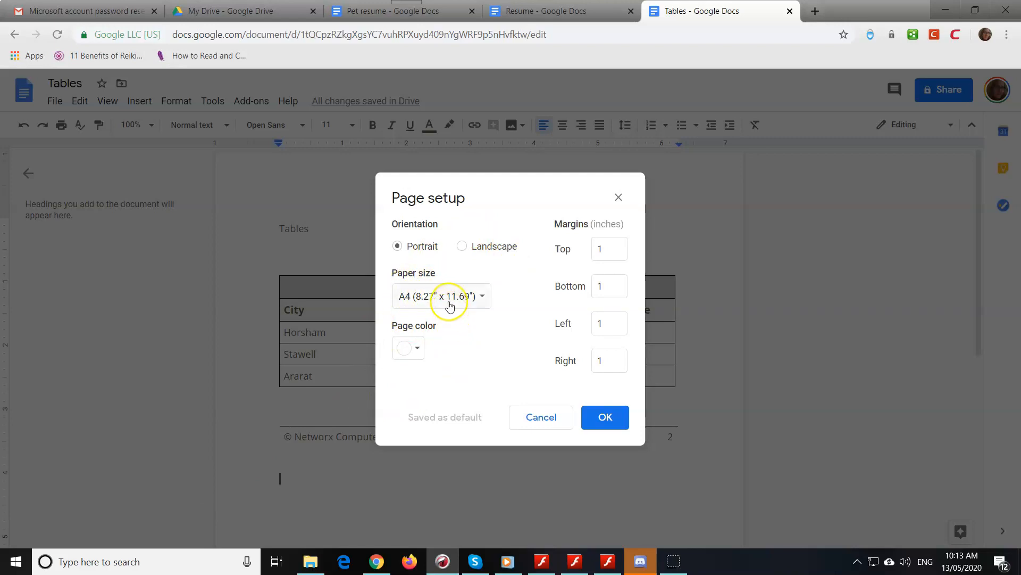
mouse_move(405, 286)
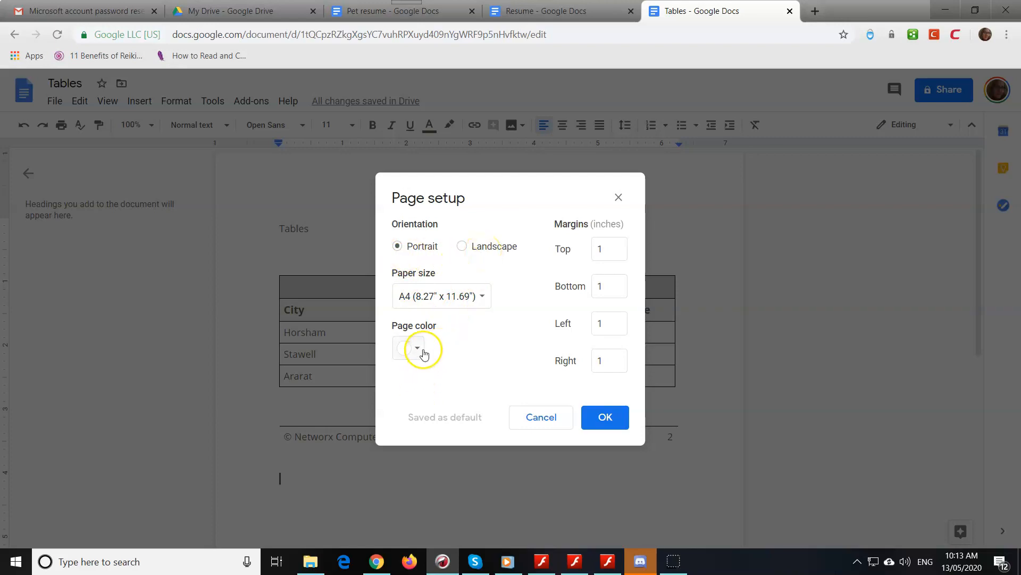
click(416, 347)
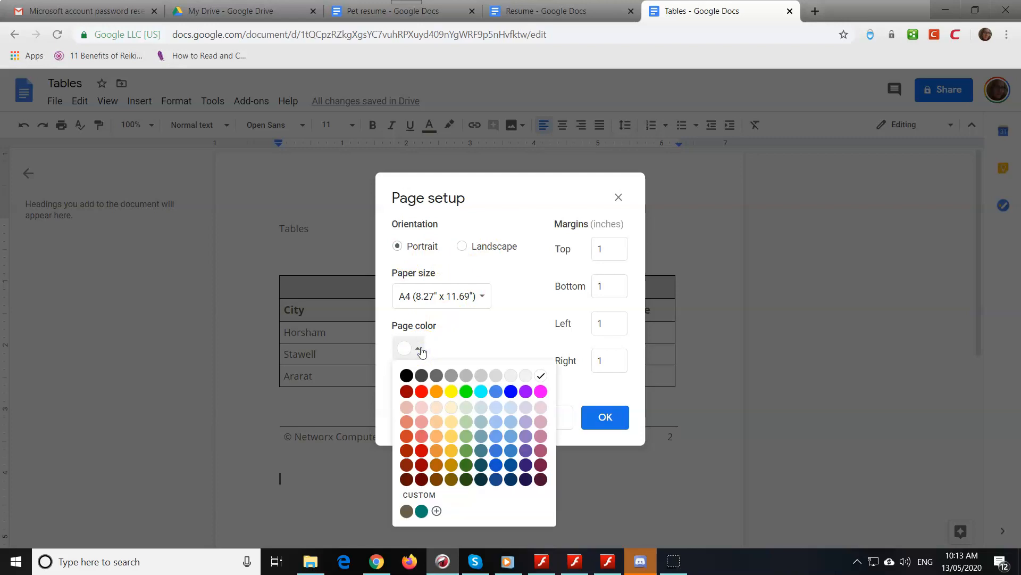
click(416, 349)
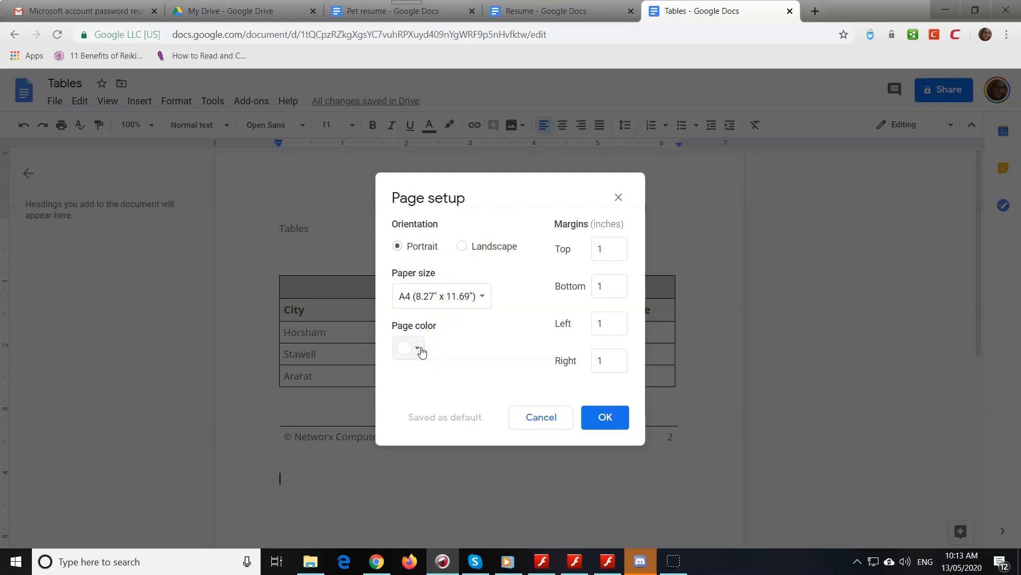
mouse_move(454, 417)
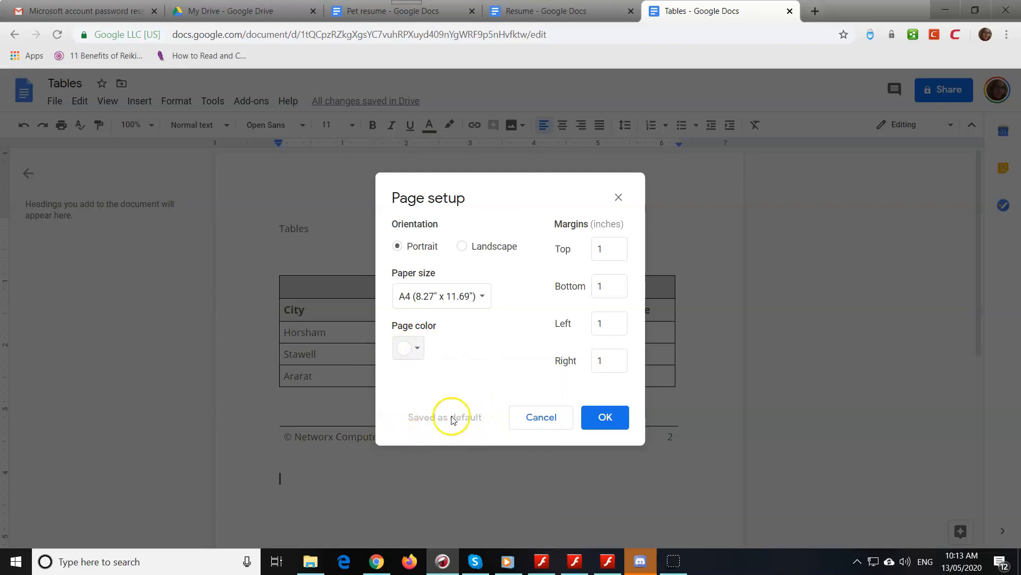
mouse_move(442, 418)
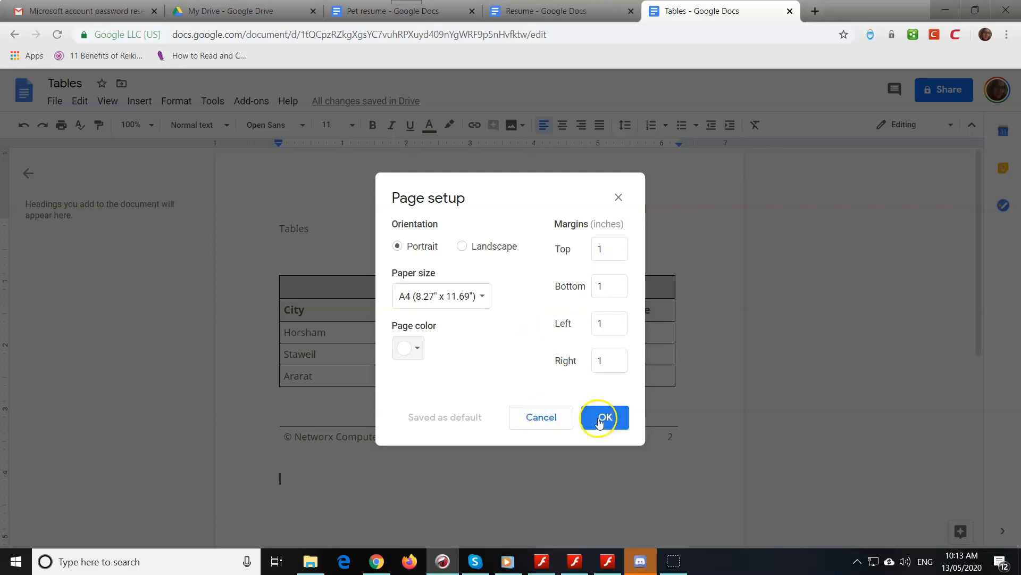
click(602, 417)
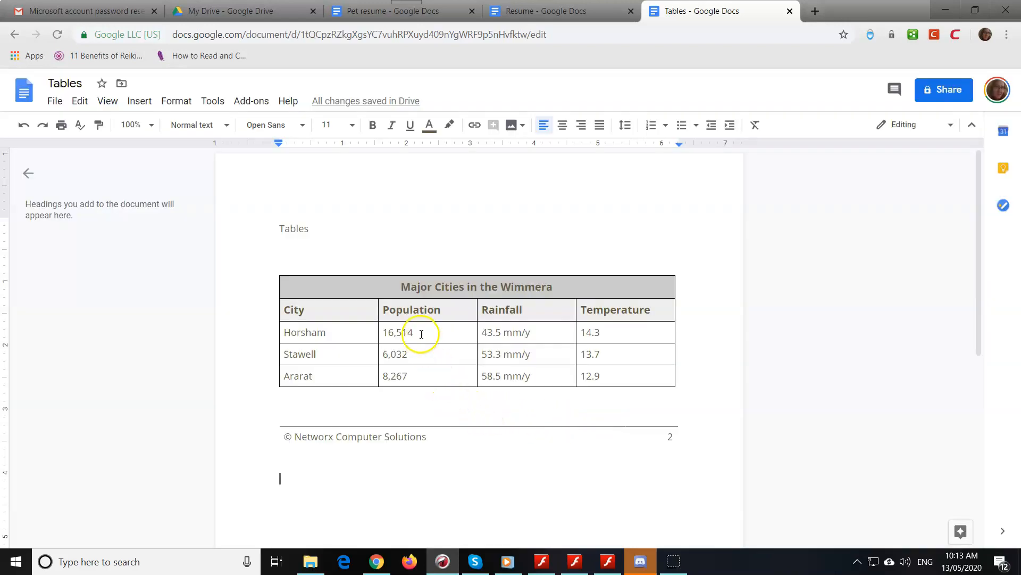
mouse_move(222, 333)
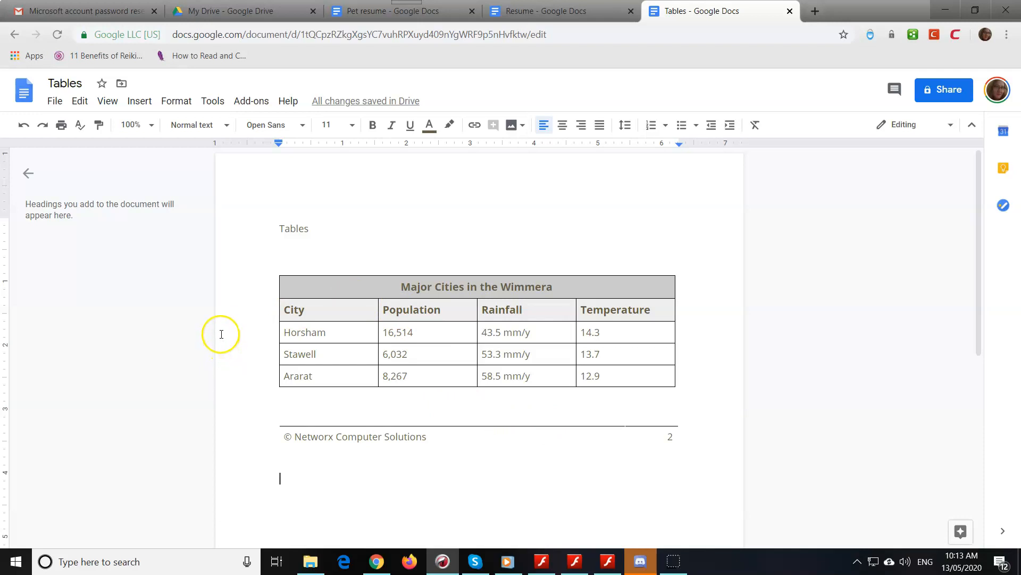
mouse_move(30, 491)
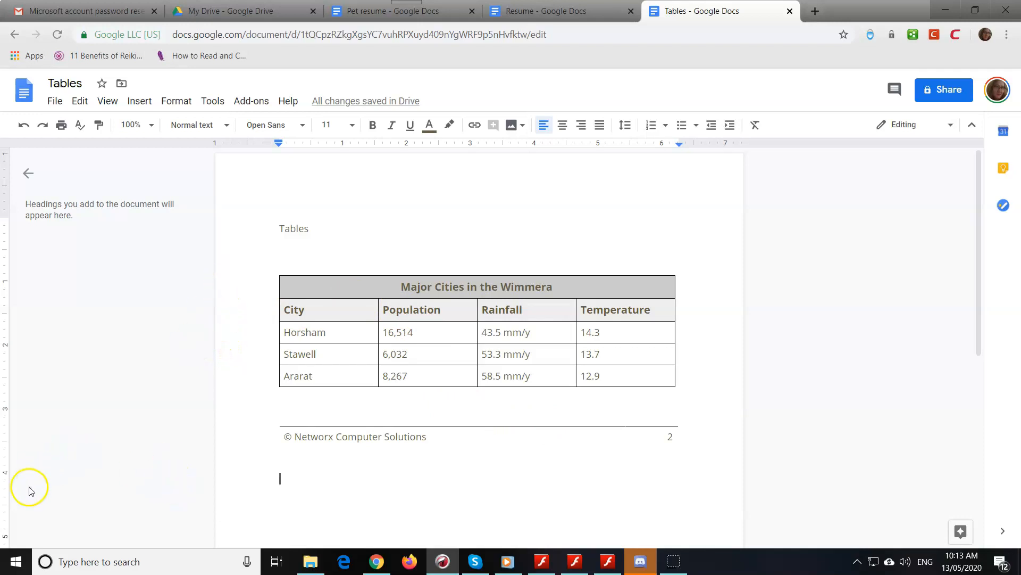
mouse_move(448, 488)
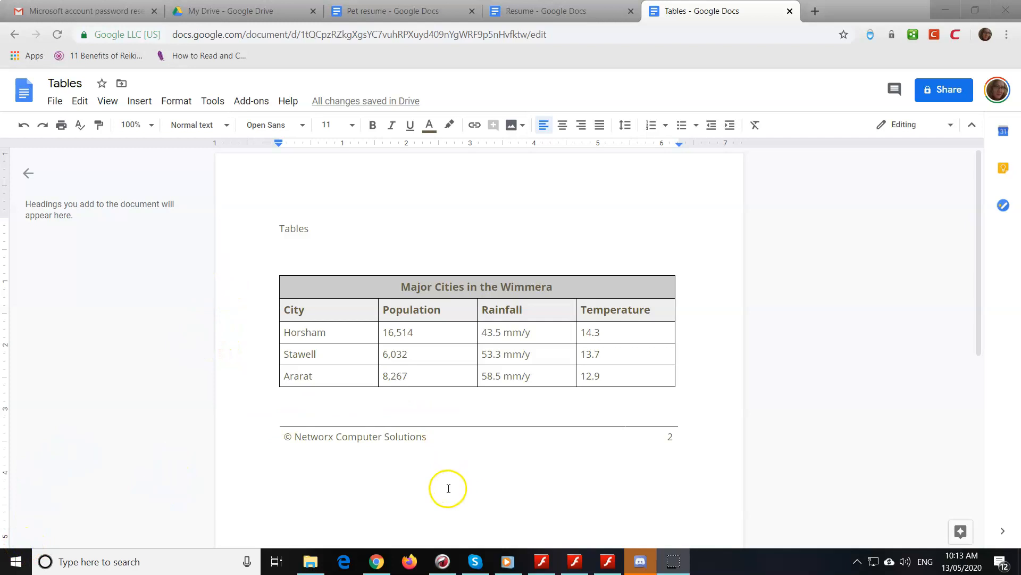
mouse_move(286, 476)
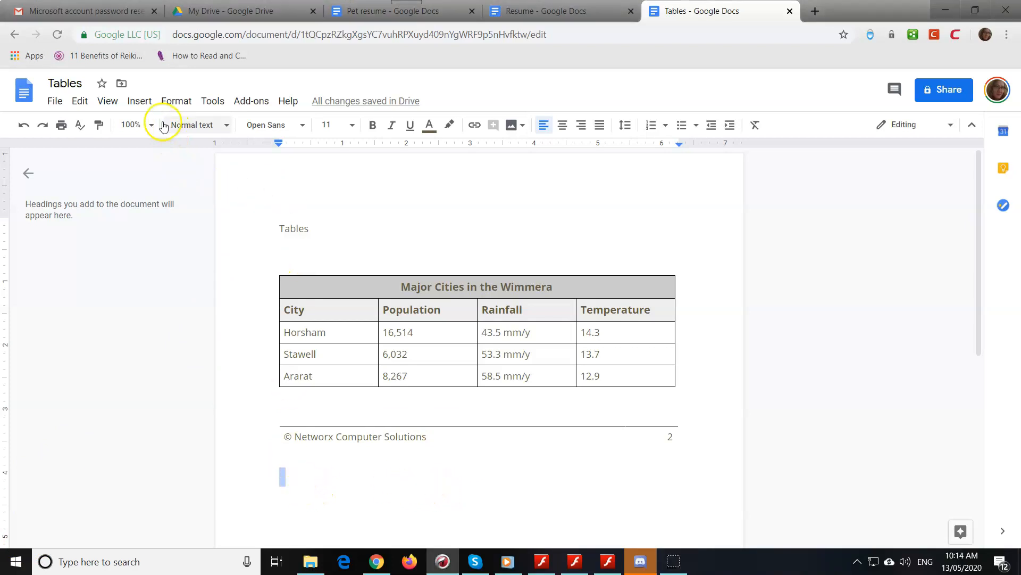
mouse_move(193, 216)
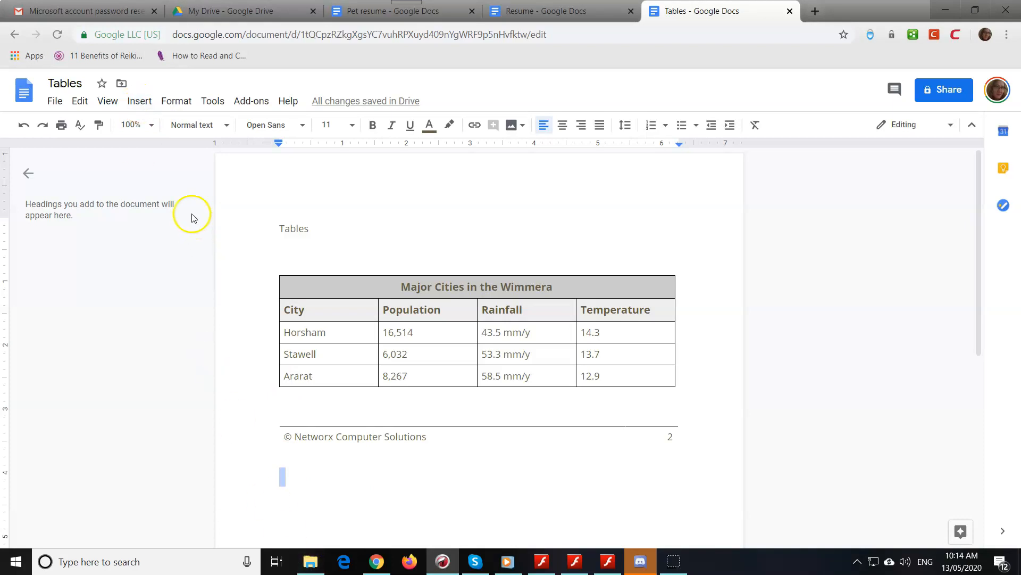
- Search the web for rainfall images from the Insert image panel
click(138, 101)
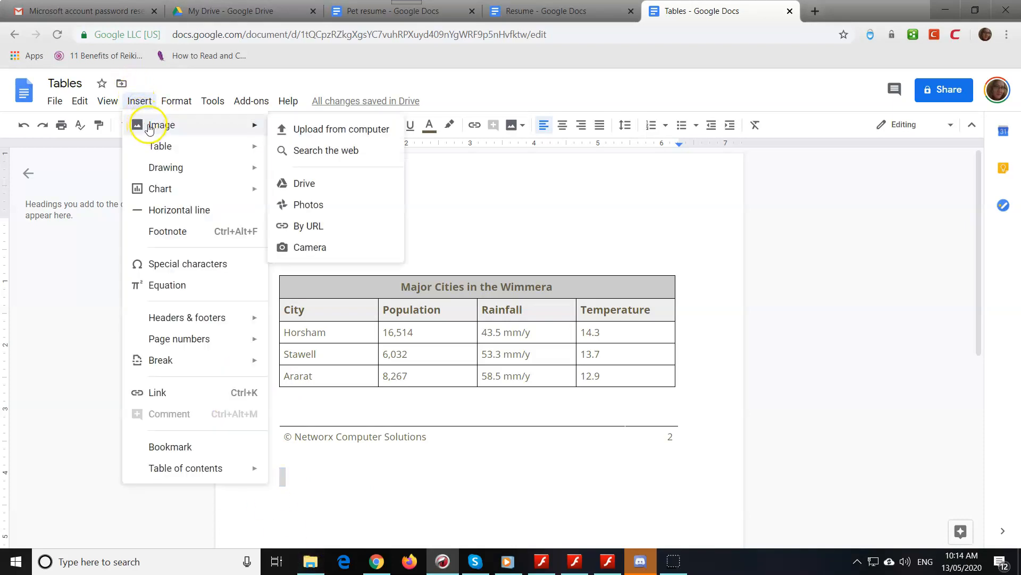
mouse_move(346, 129)
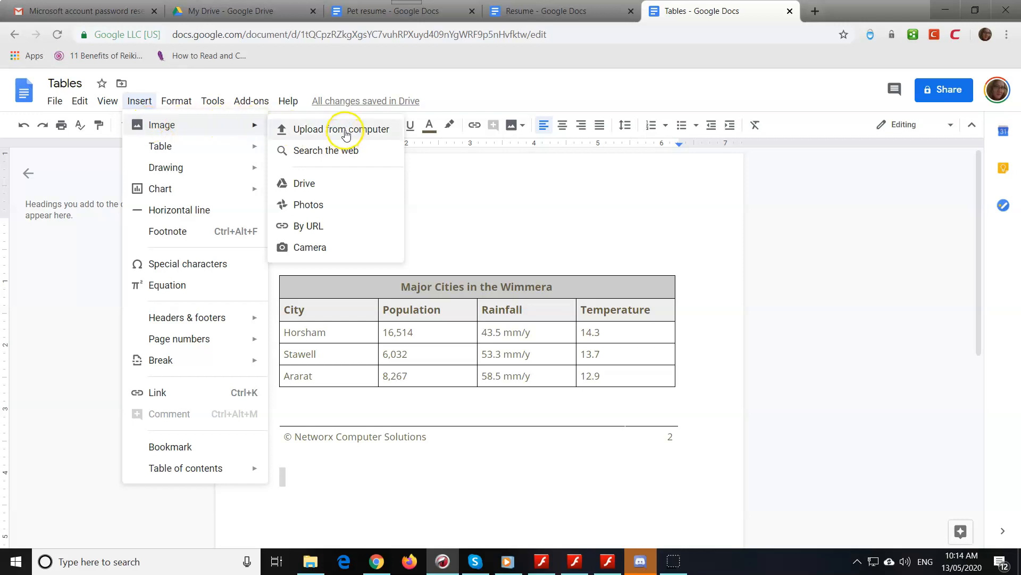
mouse_move(341, 150)
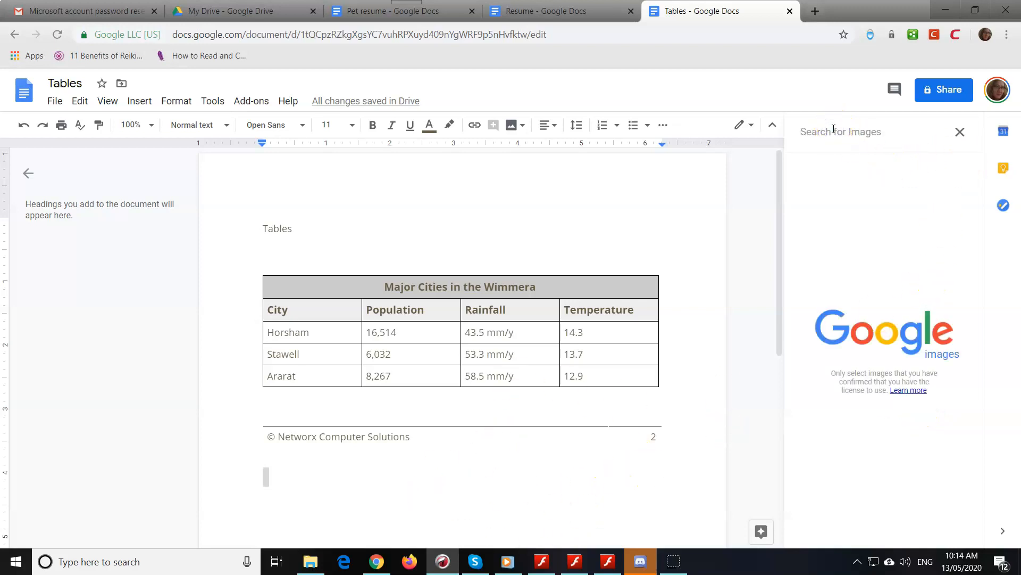
text(rainfa)
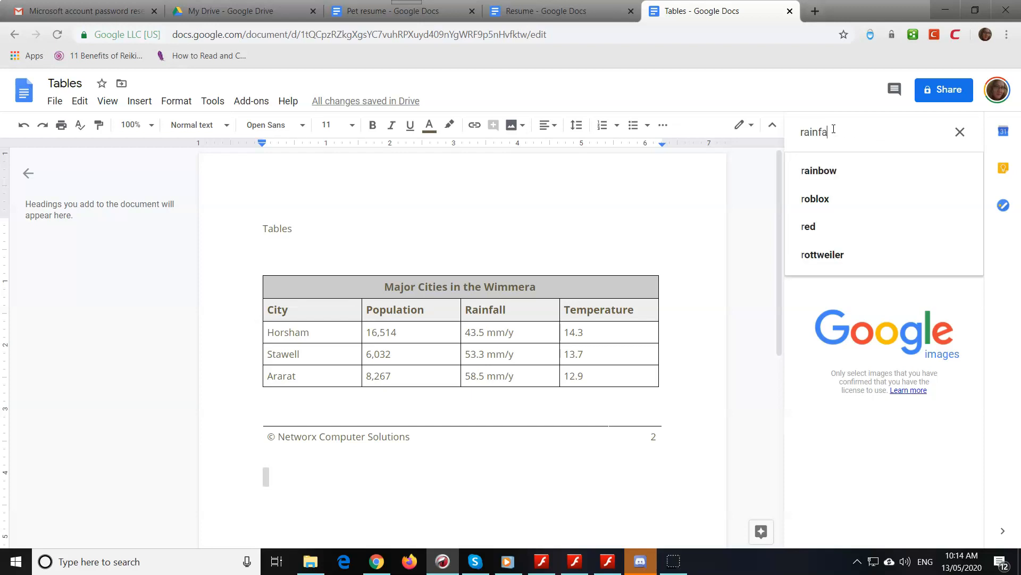
key(Return)
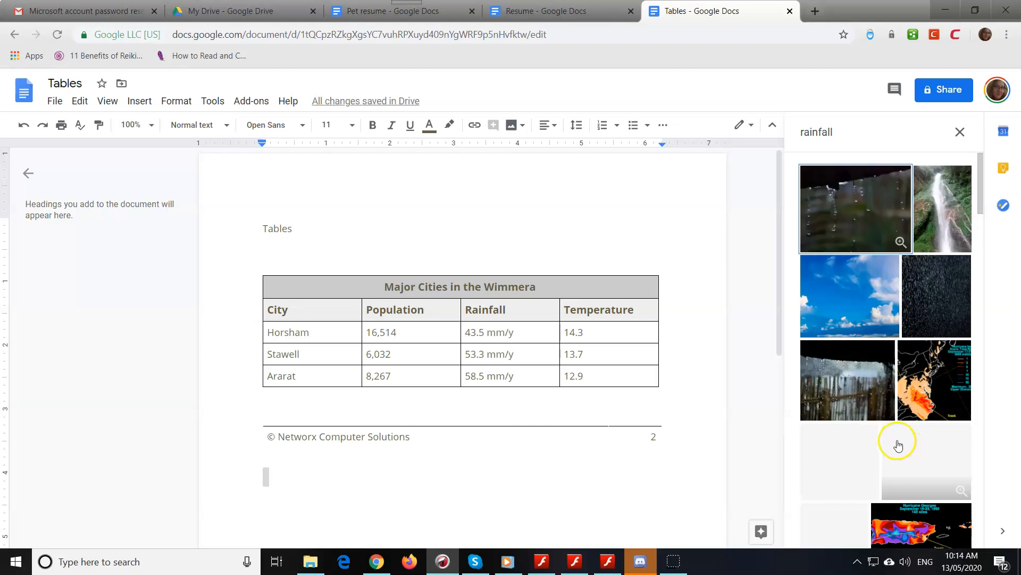
scroll(down, 3)
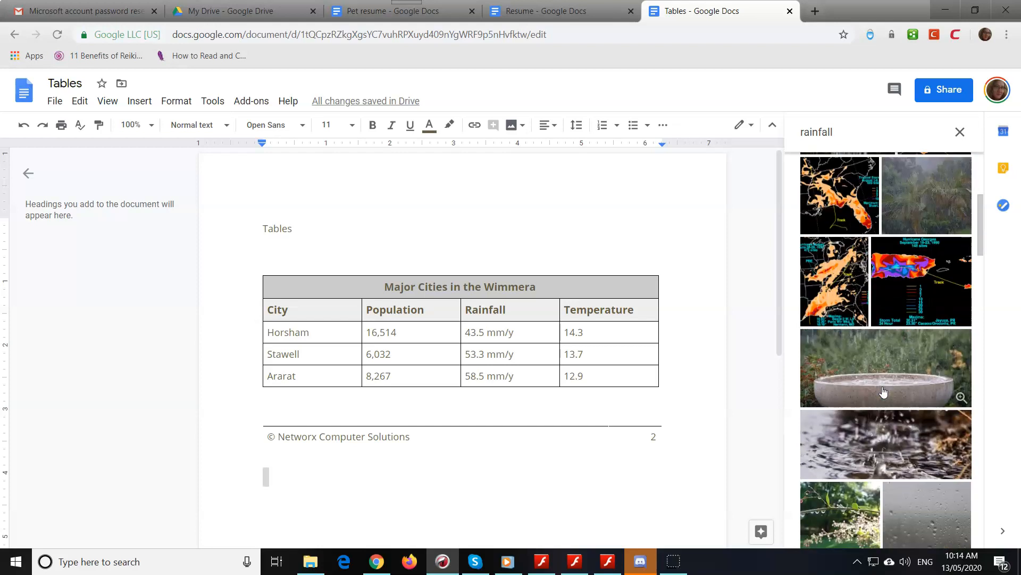
scroll(down, 3)
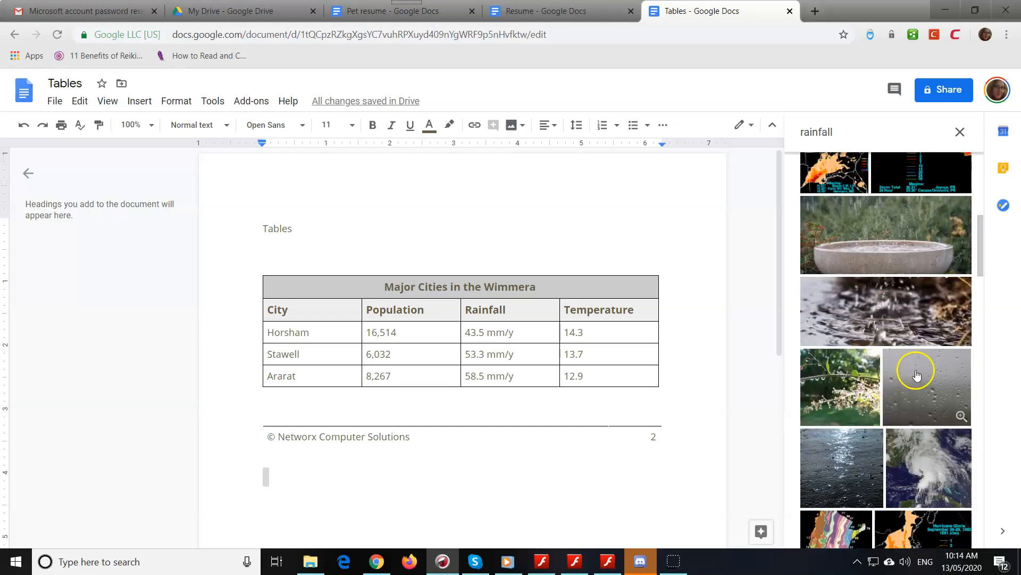
mouse_move(896, 318)
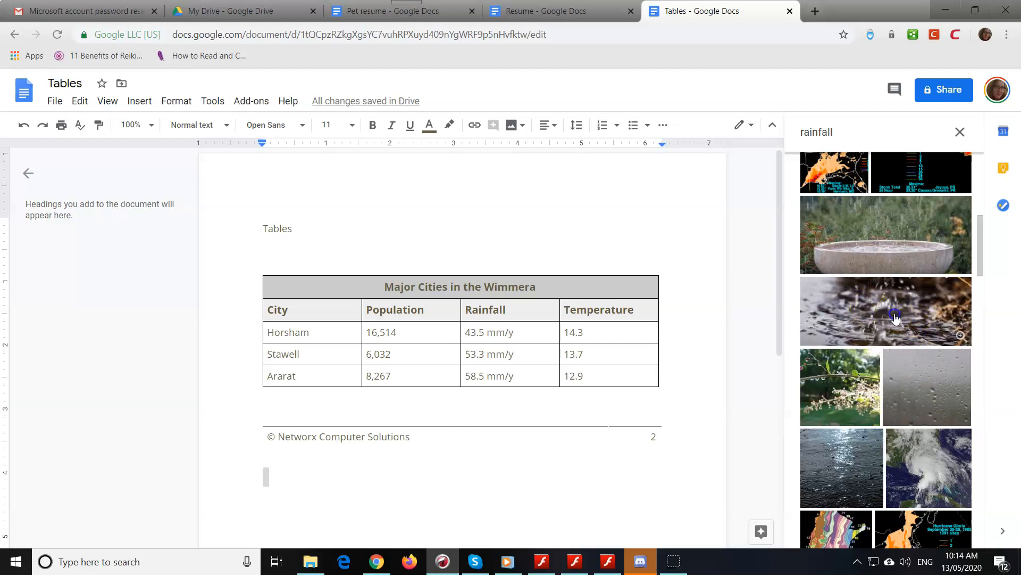
- Insert the raindrops-splashing-into-water photo below the footer table
click(885, 311)
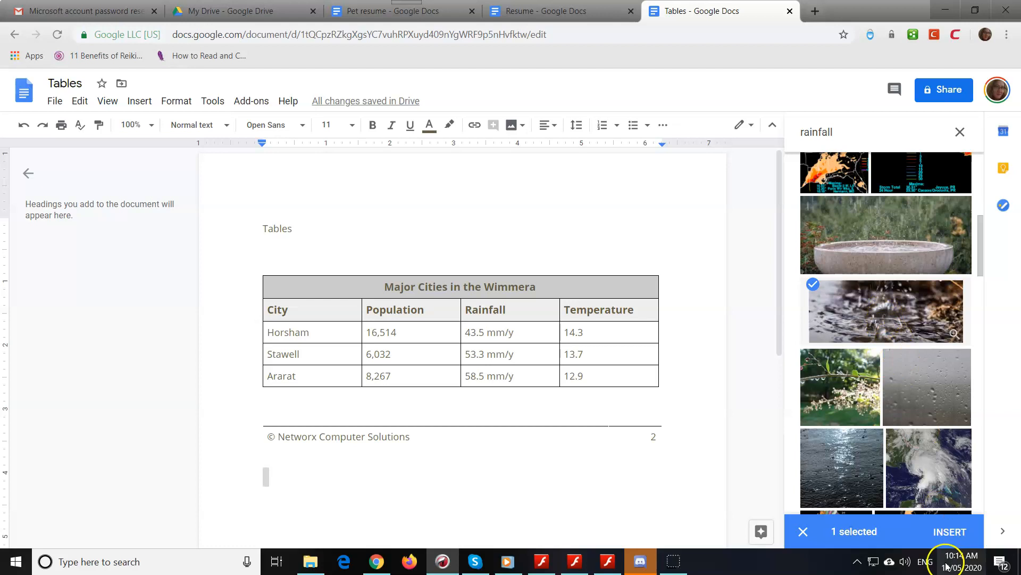
click(949, 531)
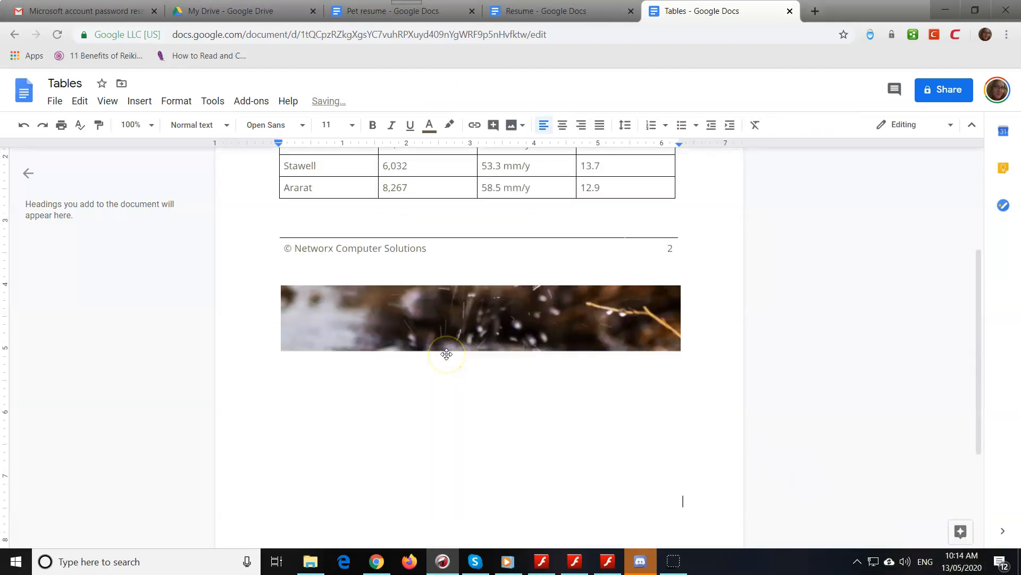
scroll(down, 3)
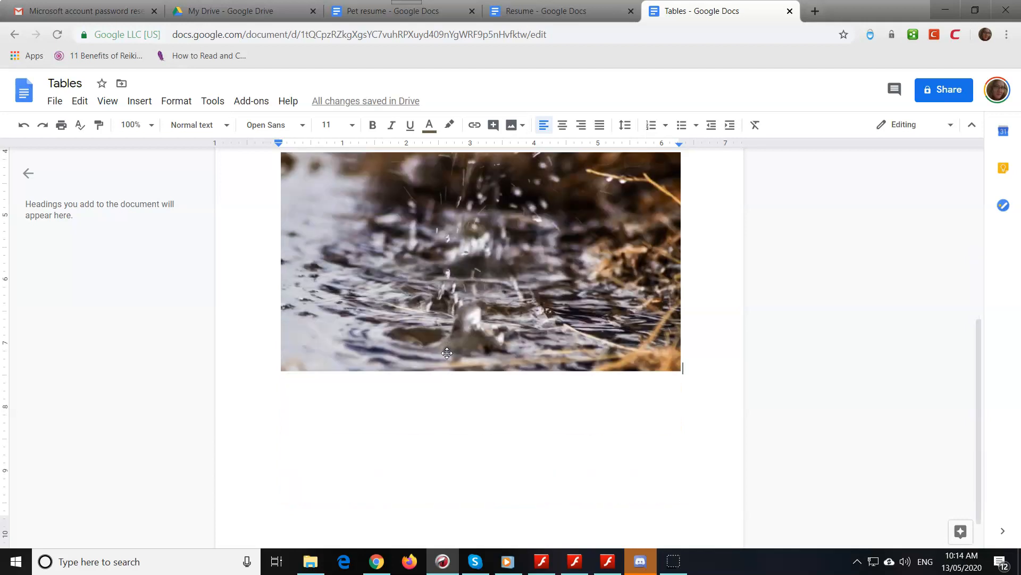
scroll(down, 3)
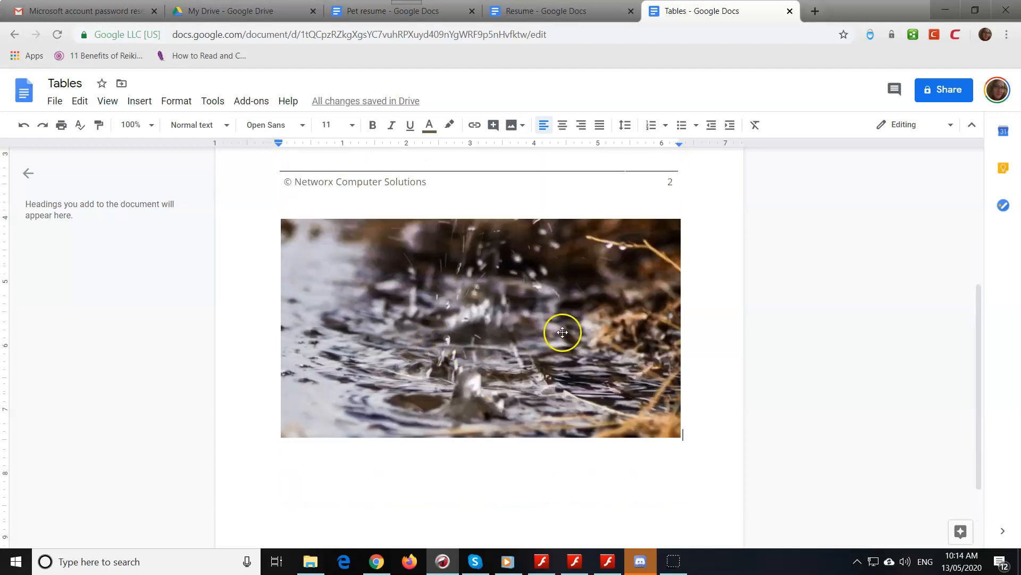
mouse_move(236, 333)
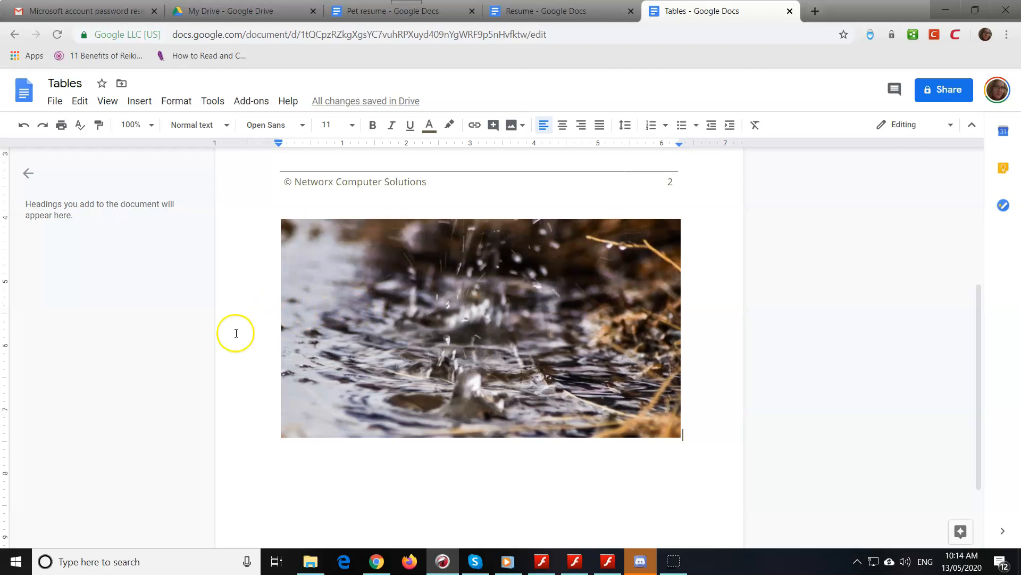
mouse_move(14, 560)
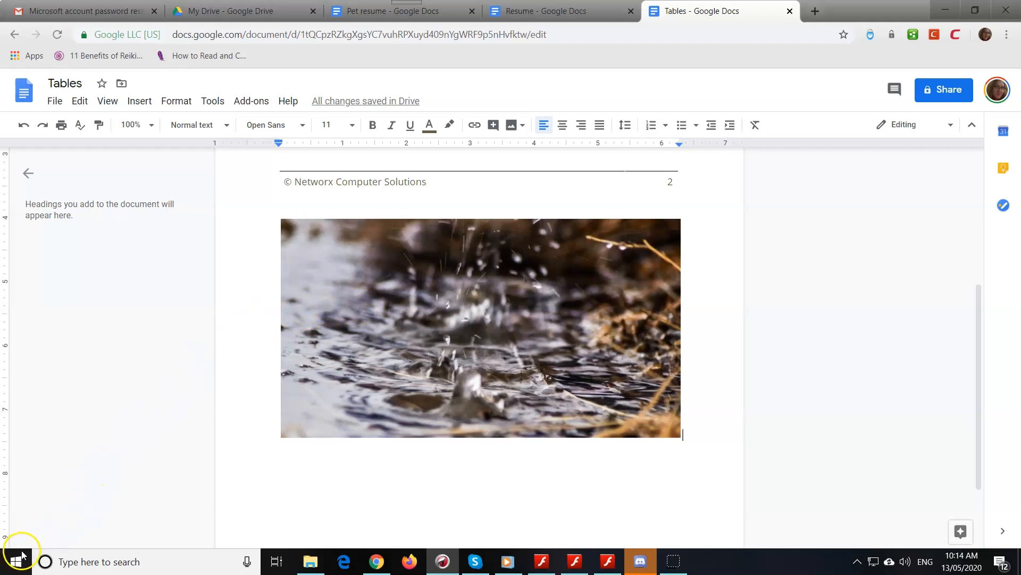